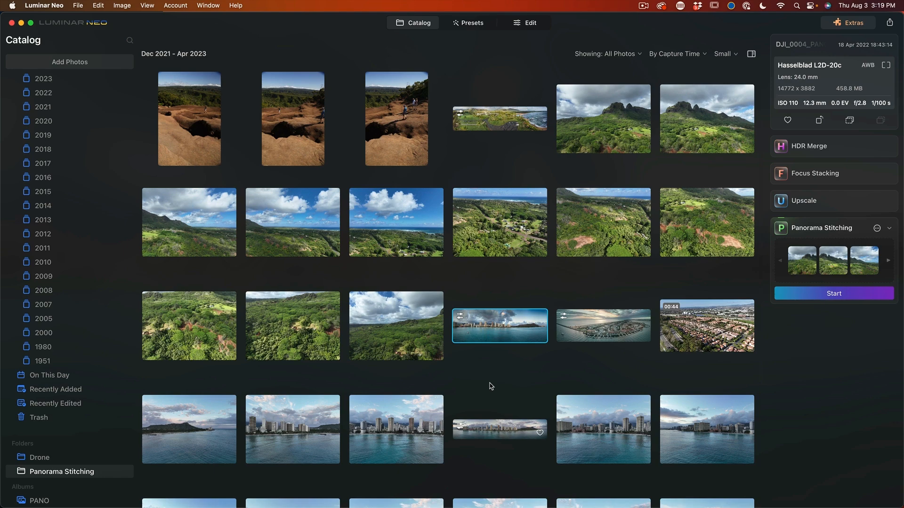
mouse_move(486, 378)
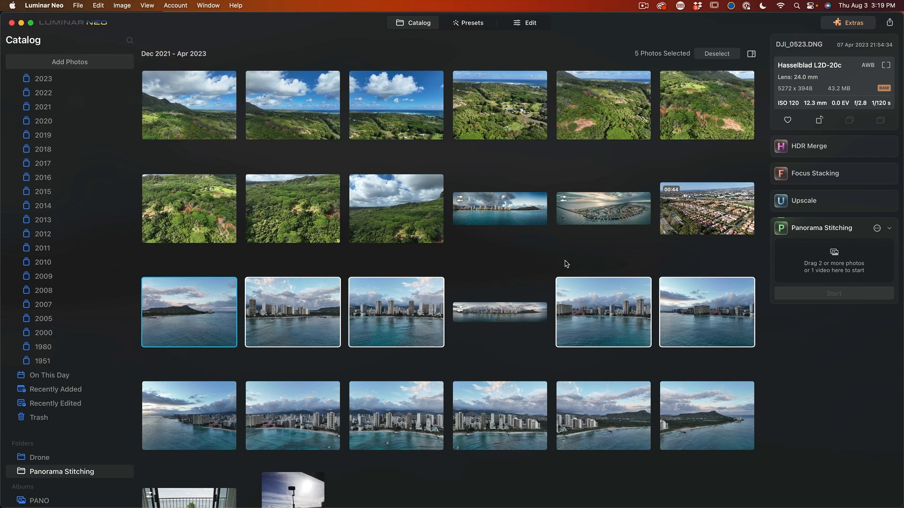
mouse_move(320, 270)
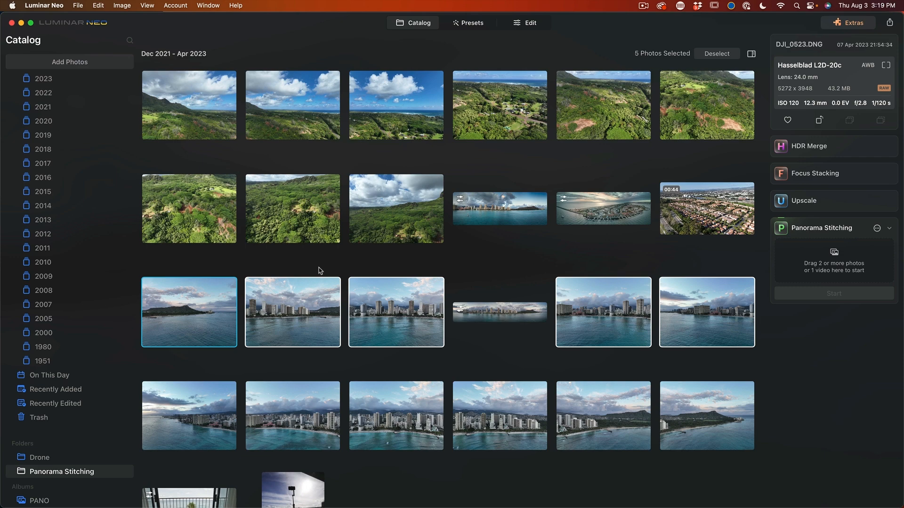
mouse_move(619, 327)
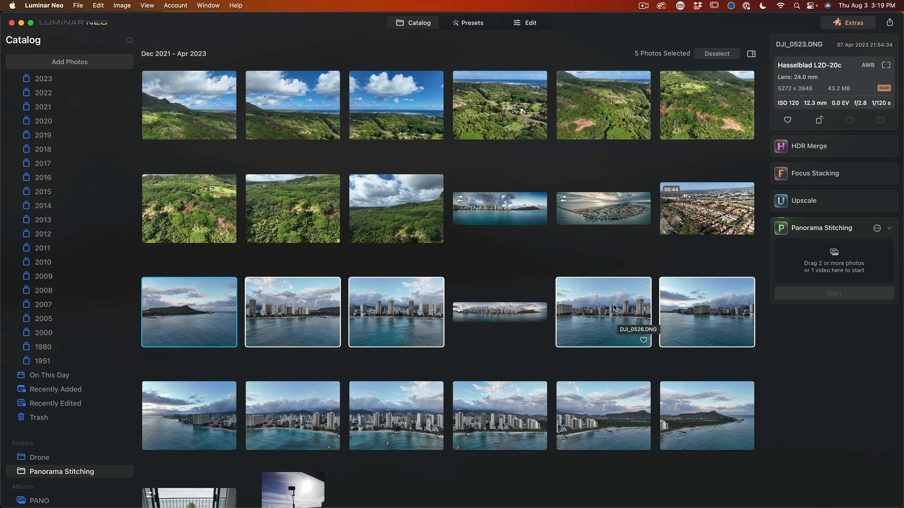
Drag the five selected Waikiki shoreline photos onto Panorama Stitching.
drag(603, 311, 706, 339)
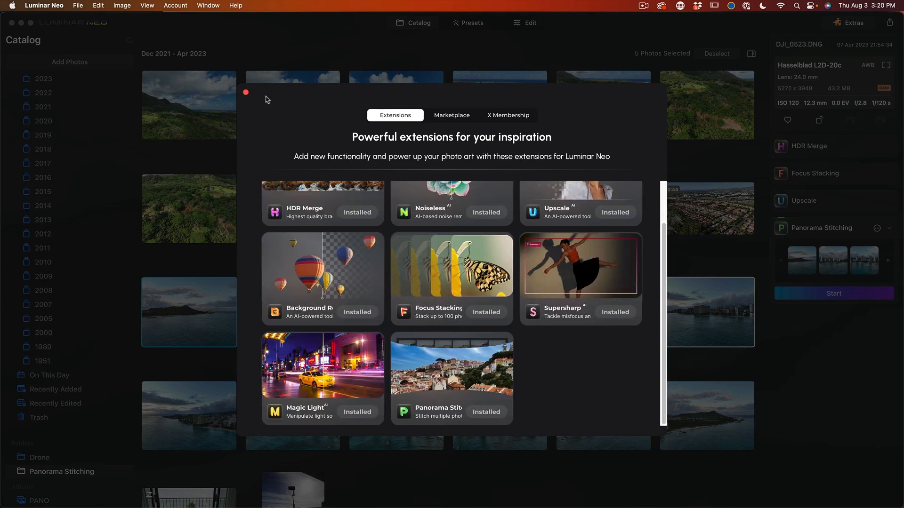
Close the Extensions overview and start stitching the five Waikiki photos.
click(246, 92)
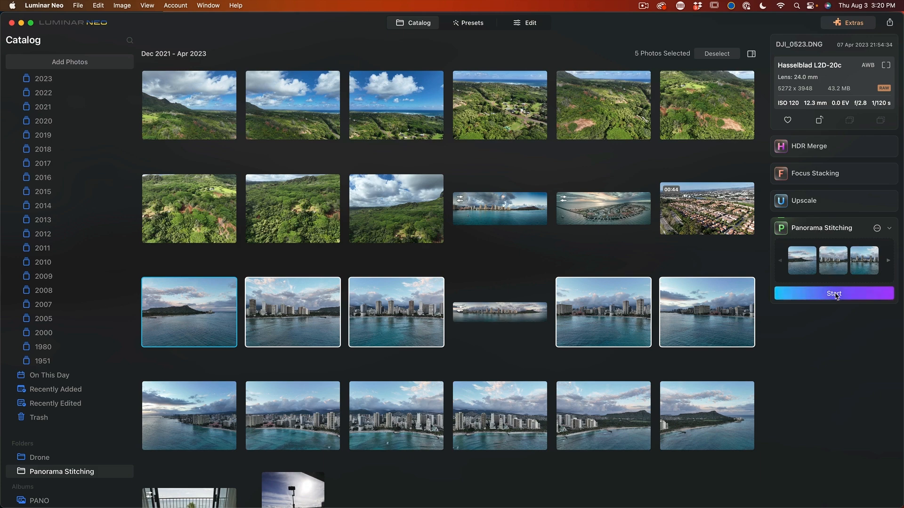
click(834, 293)
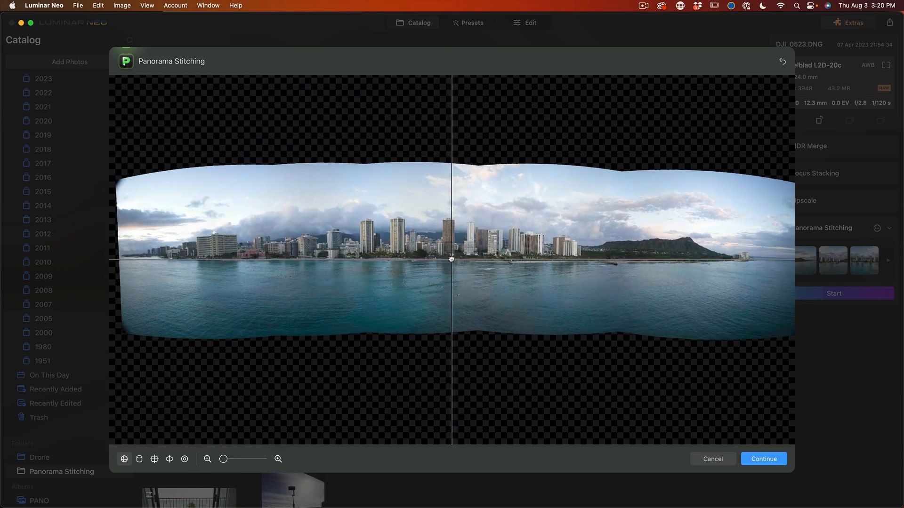
Tilt the stitched Waikiki panorama preview to straighten its horizon.
drag(452, 258, 441, 271)
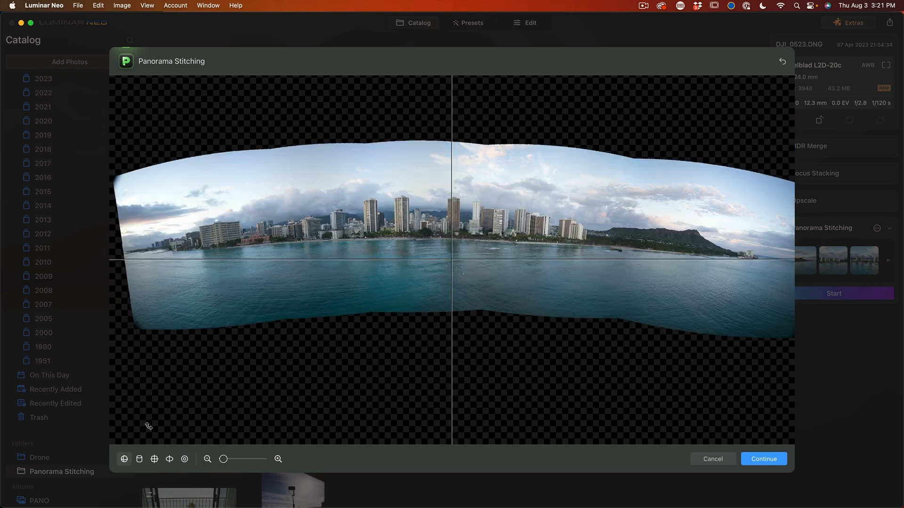
mouse_move(781, 62)
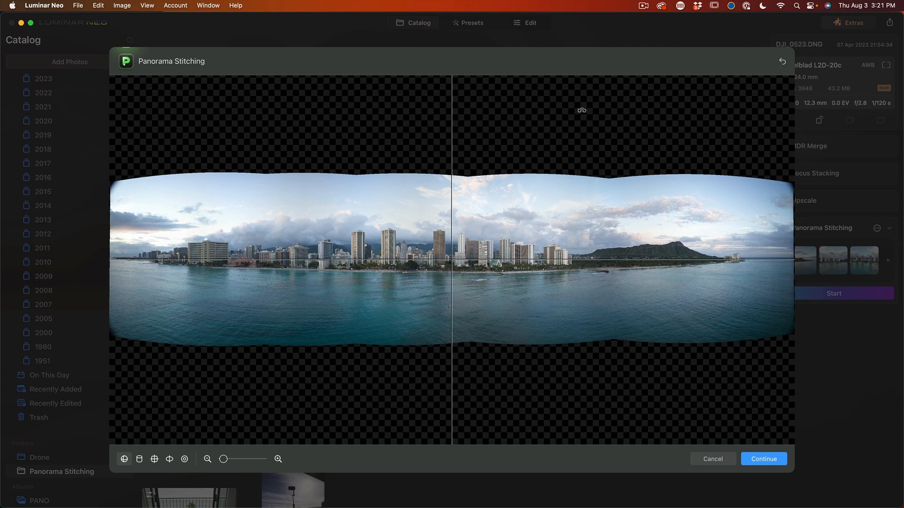
Continue to cropping and pull the crop frame in from both ragged side edges.
click(763, 458)
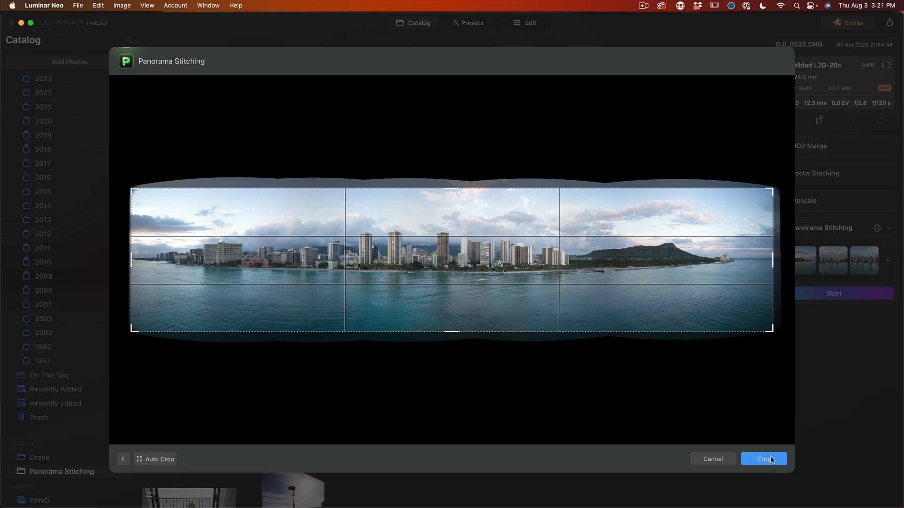
mouse_move(338, 298)
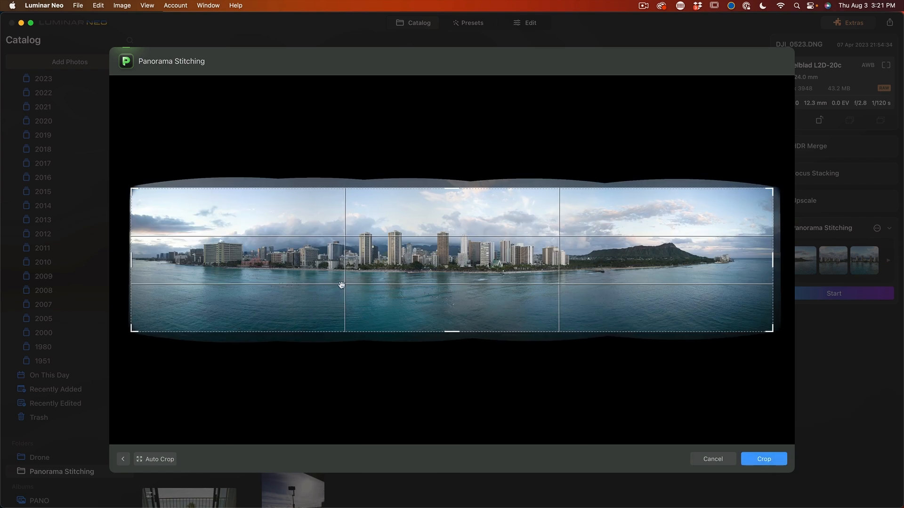
mouse_move(726, 279)
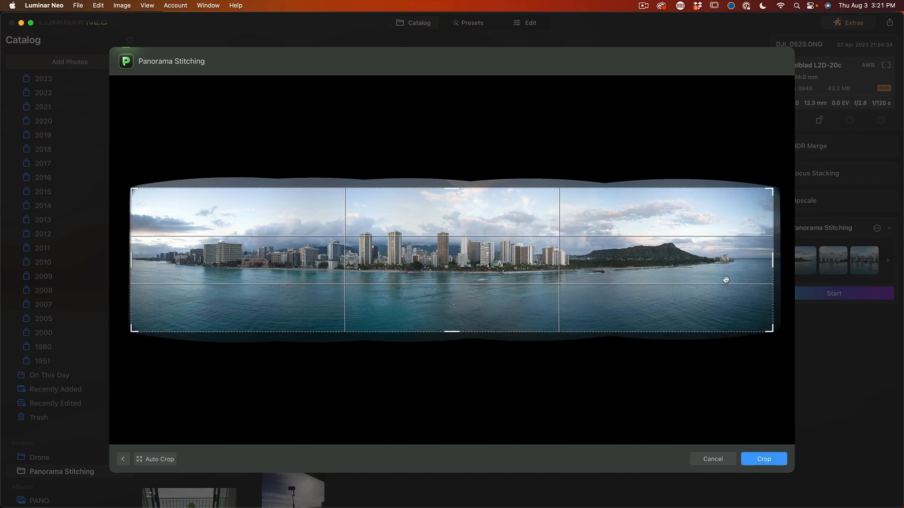
drag(774, 259, 760, 264)
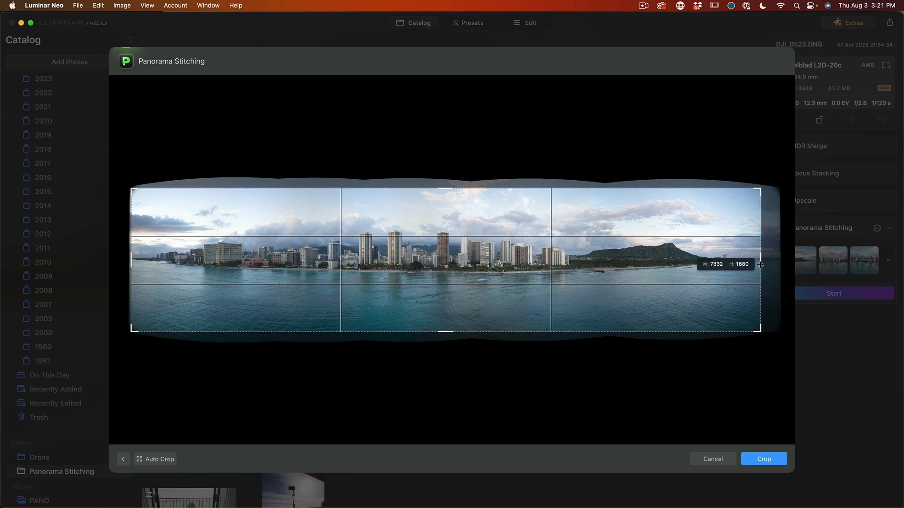
drag(760, 264, 769, 260)
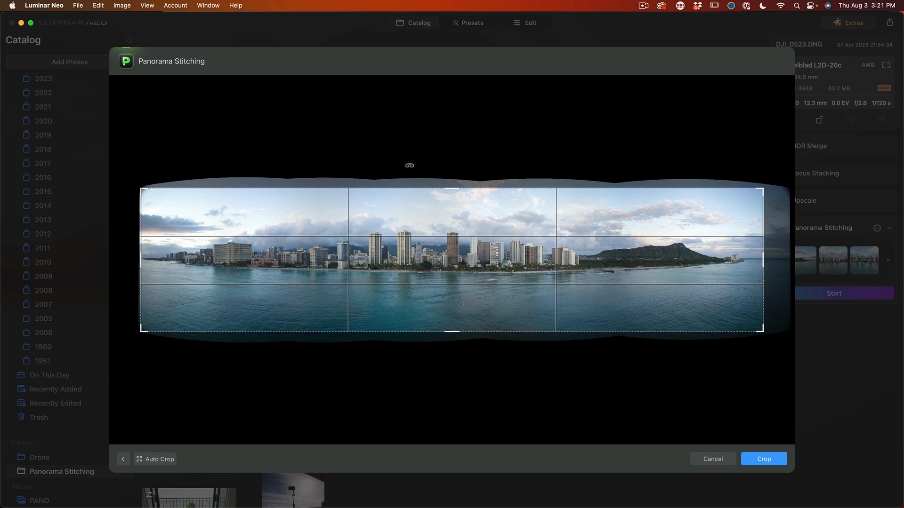
mouse_move(805, 292)
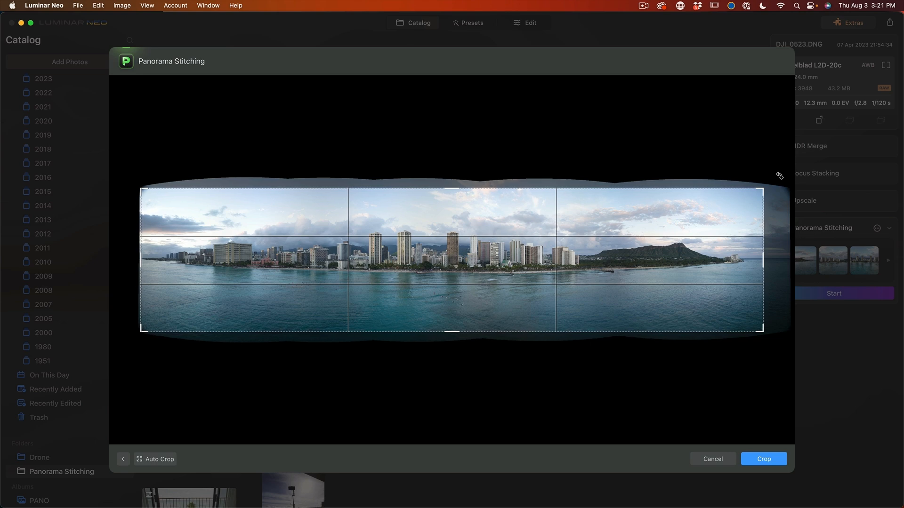
mouse_move(489, 231)
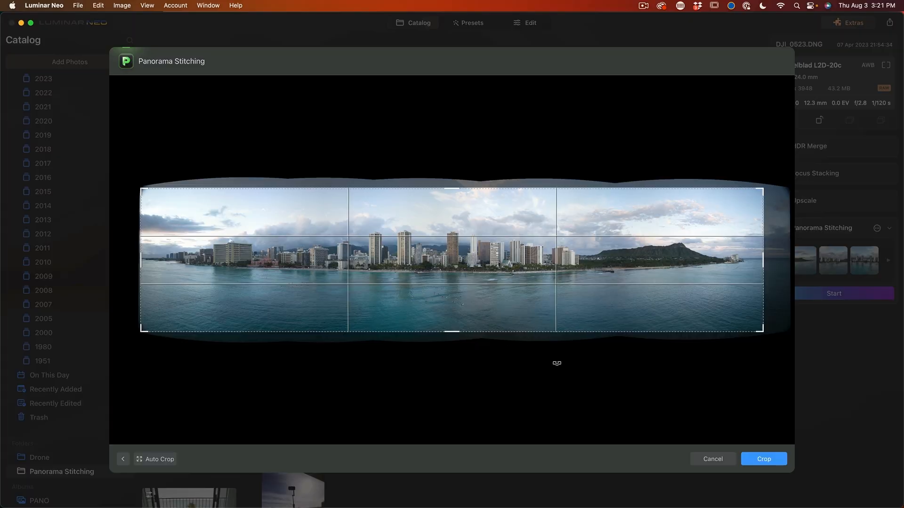
Apply the crop, save the Waikiki panorama as a TIFF, and return to the Catalog.
click(763, 459)
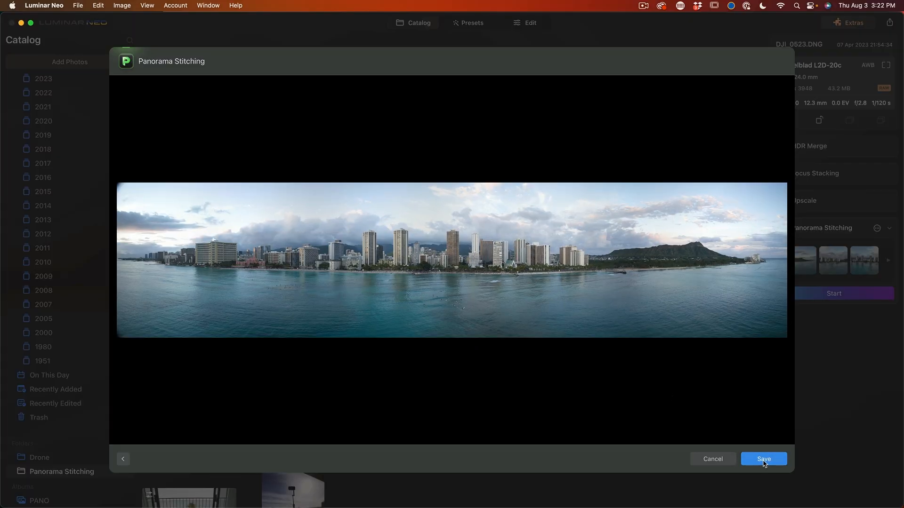
click(763, 459)
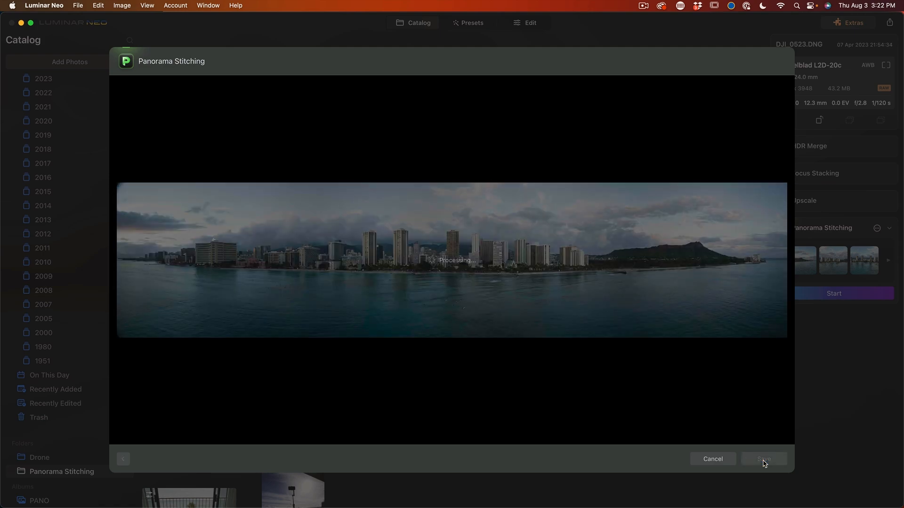
click(765, 459)
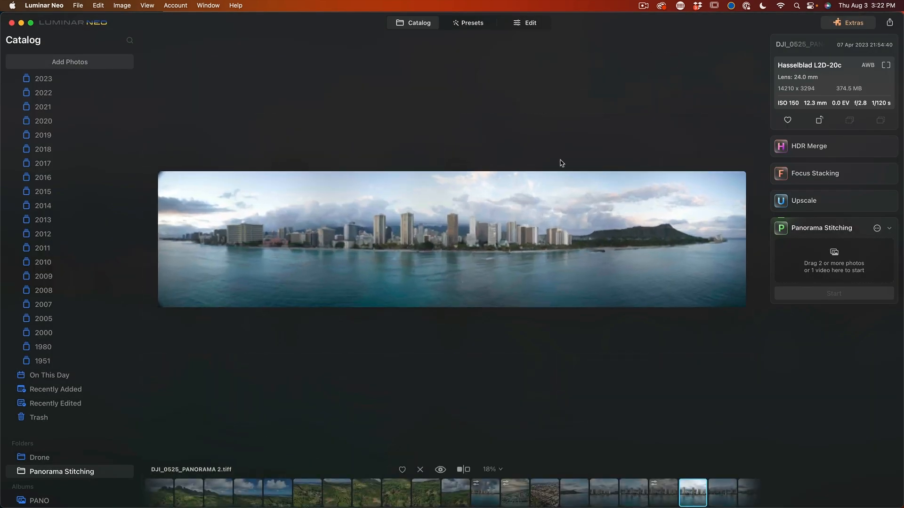
click(526, 23)
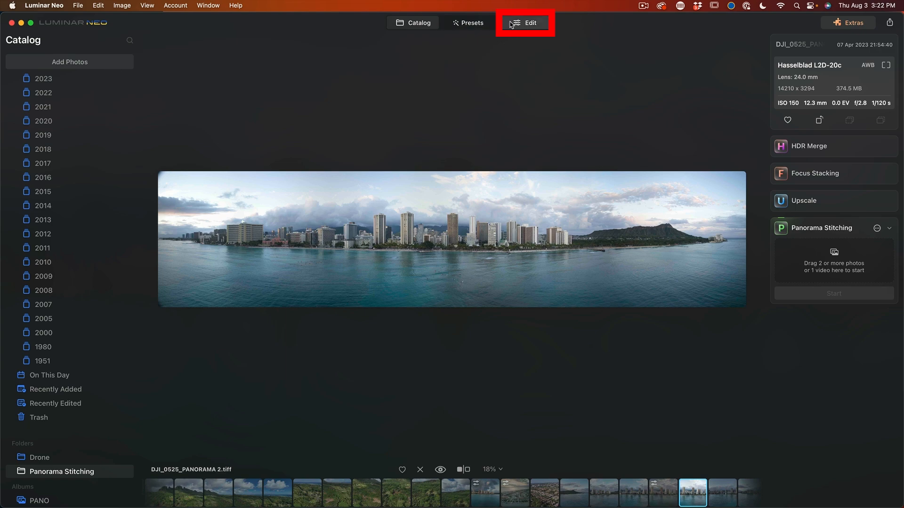
click(412, 22)
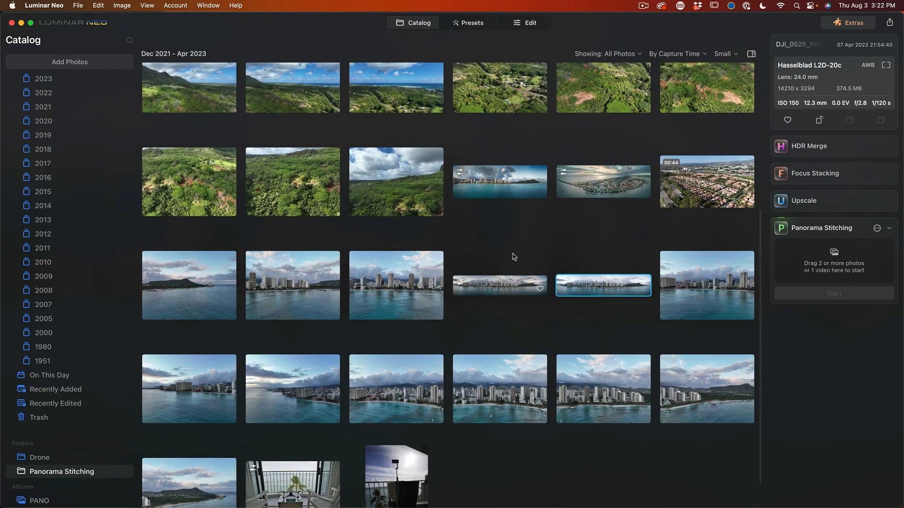
mouse_move(527, 263)
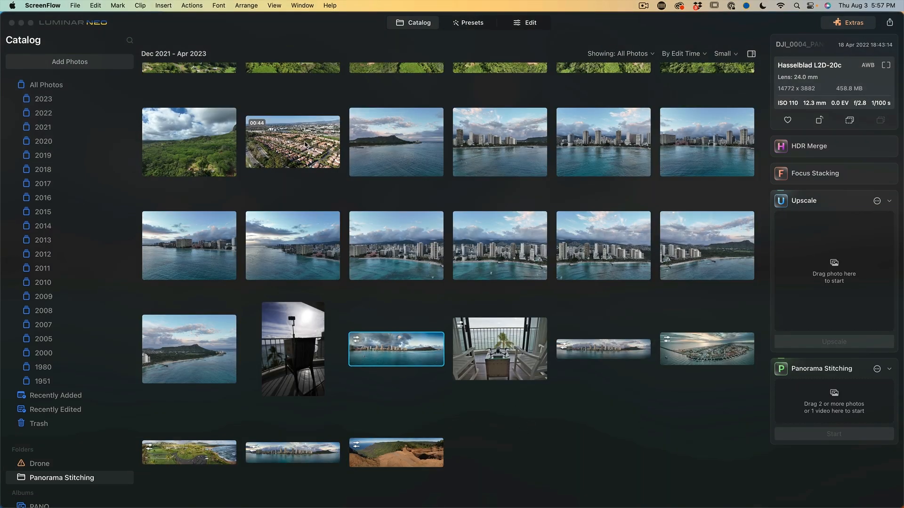
Add the aerial neighbourhood MP4 video to Panorama Stitching and start it.
click(293, 141)
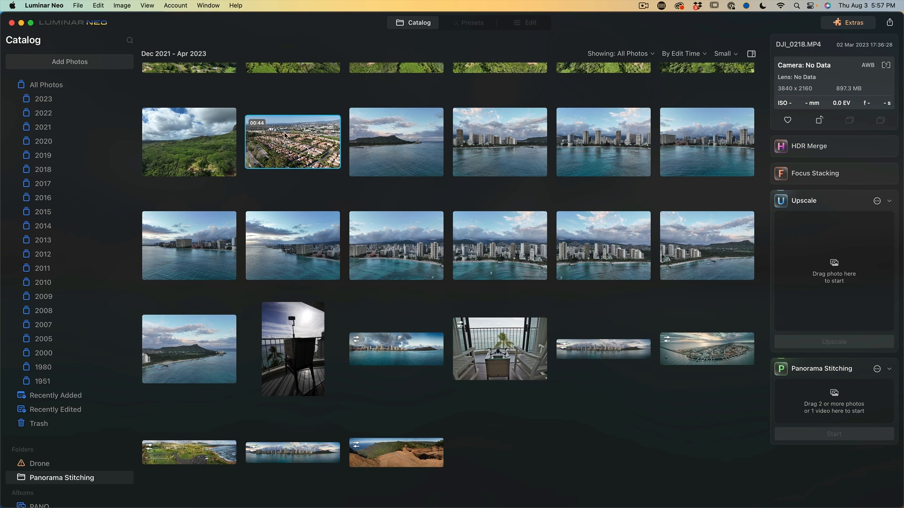
drag(293, 142, 833, 398)
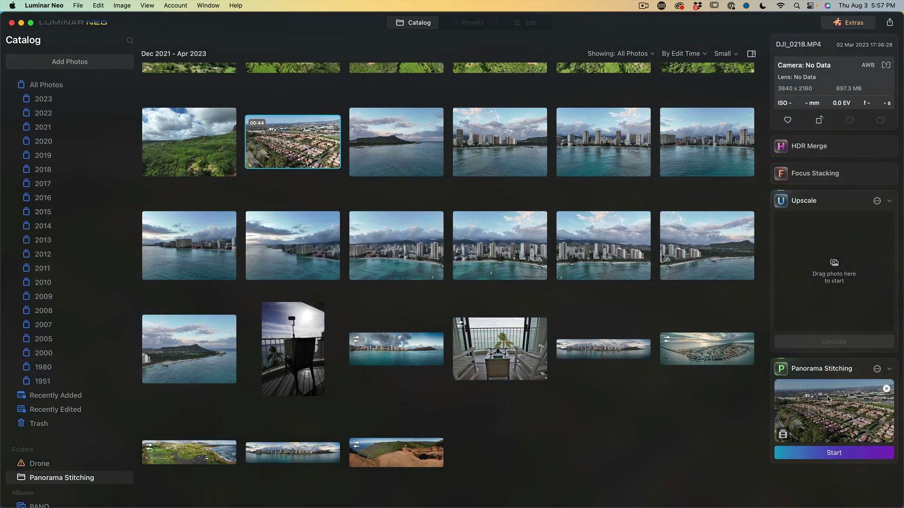
click(834, 453)
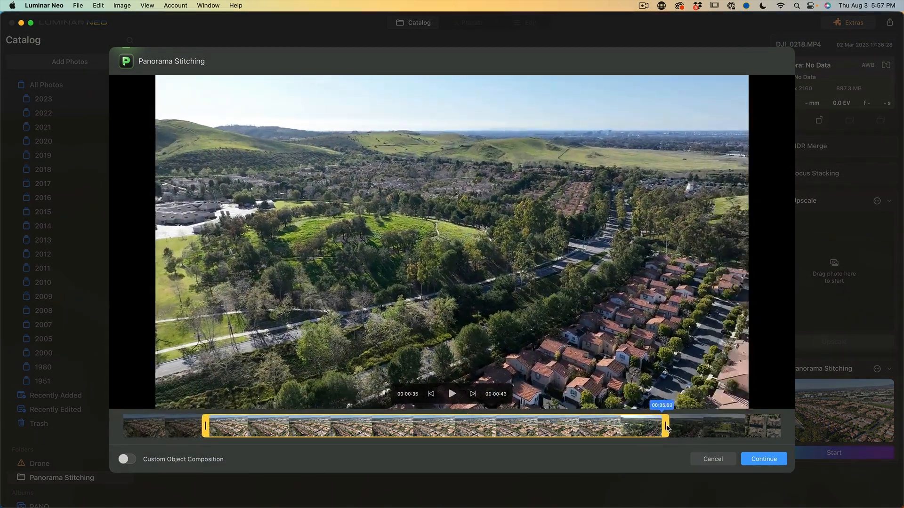
Narrow the timeline trim range to a short stretch of footage and preview it.
drag(666, 426, 659, 425)
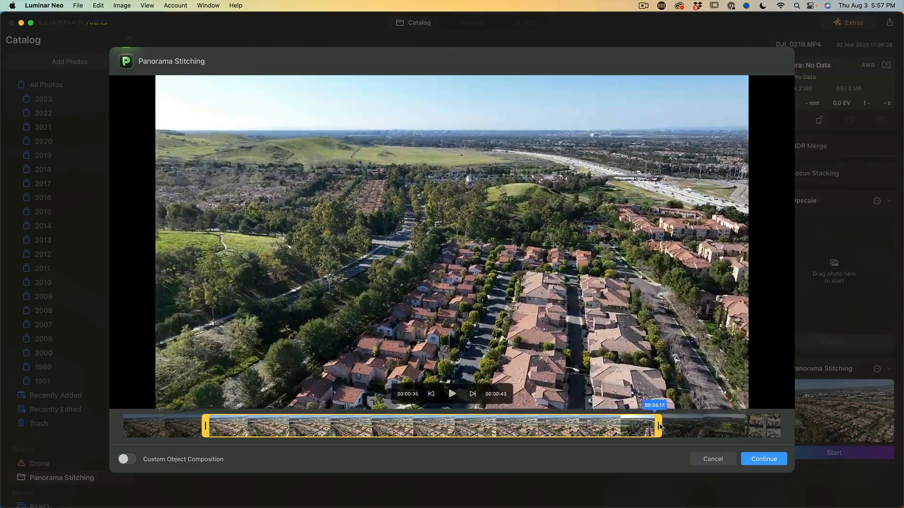
drag(660, 425, 665, 426)
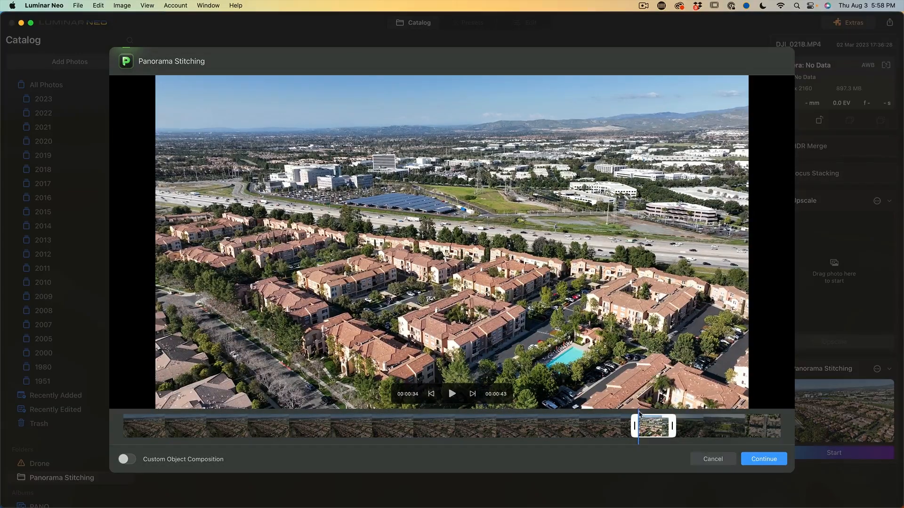
click(453, 393)
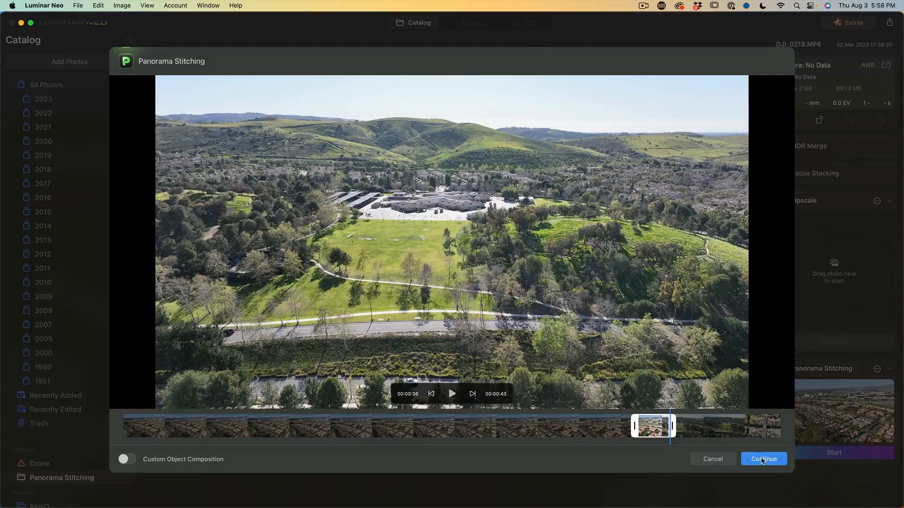
Generate the panorama from the chosen drone footage and continue past the preview.
click(763, 459)
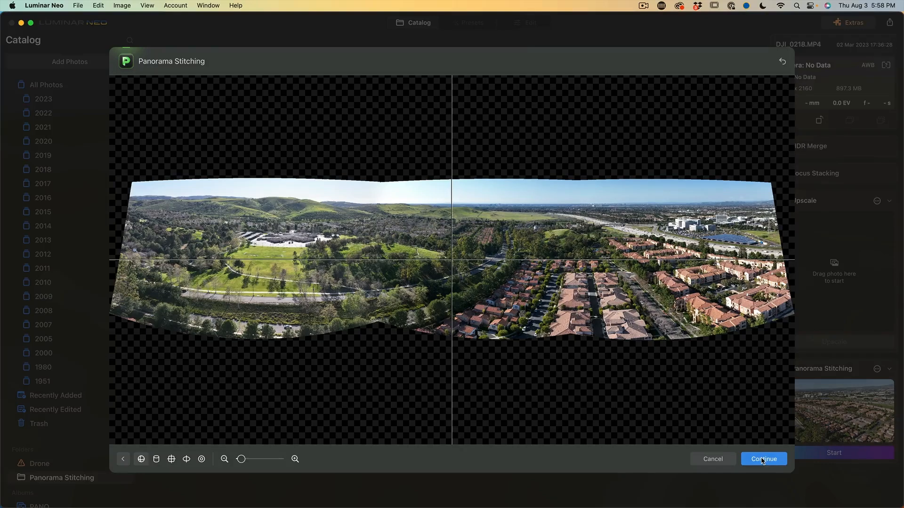
click(764, 459)
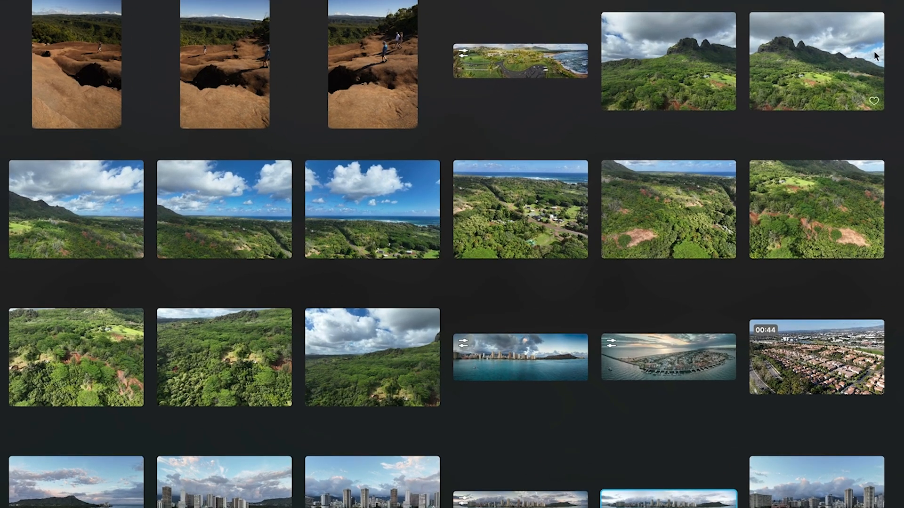
mouse_move(864, 231)
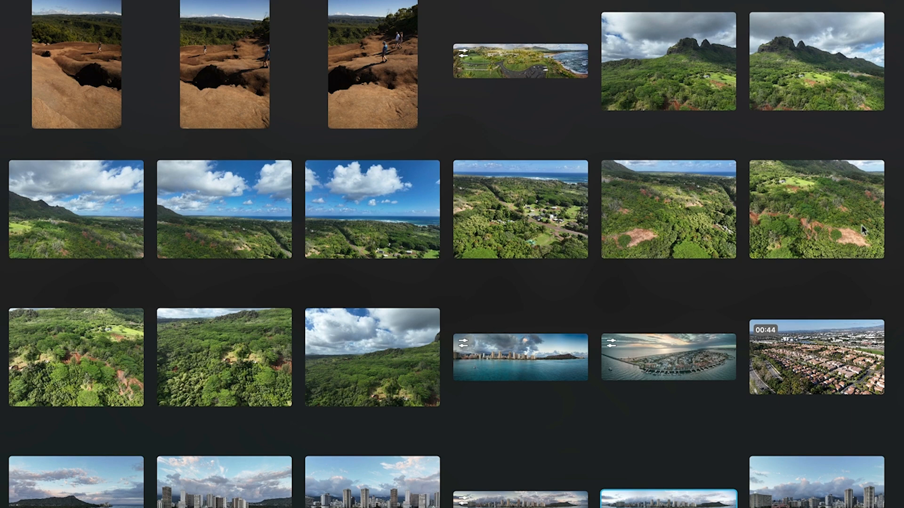
mouse_move(839, 342)
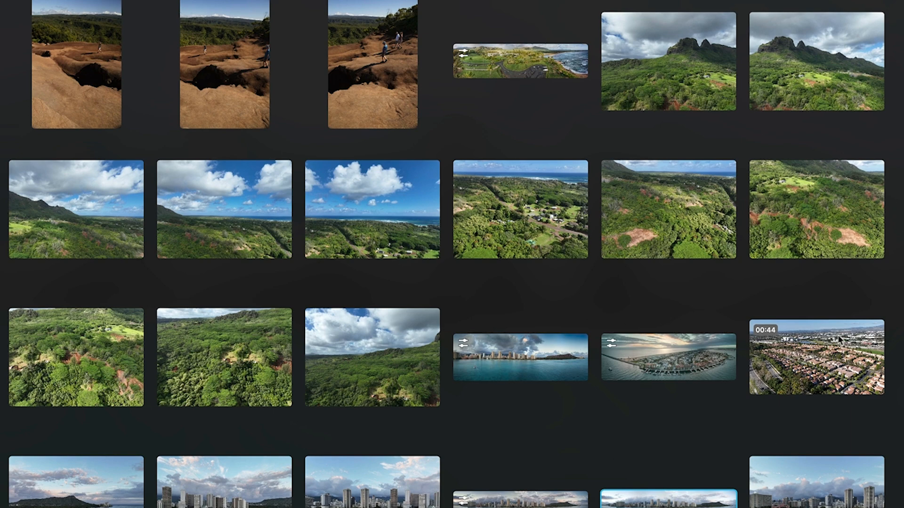
Add the three green mountain-peak photos to the Panorama Stitching tray.
click(668, 64)
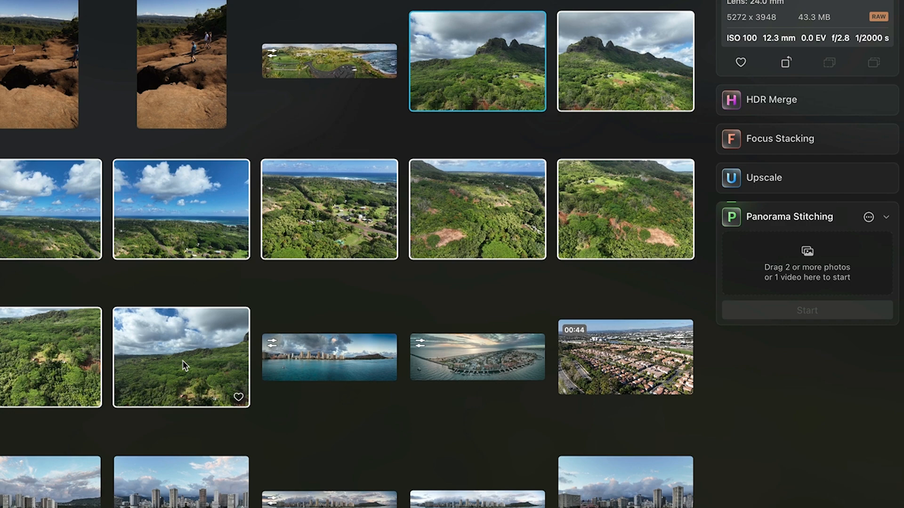
mouse_move(772, 291)
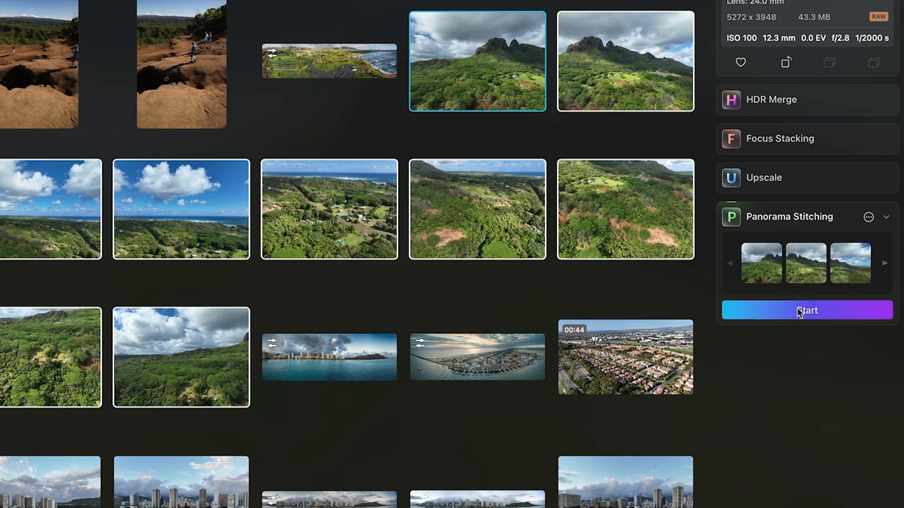
click(807, 311)
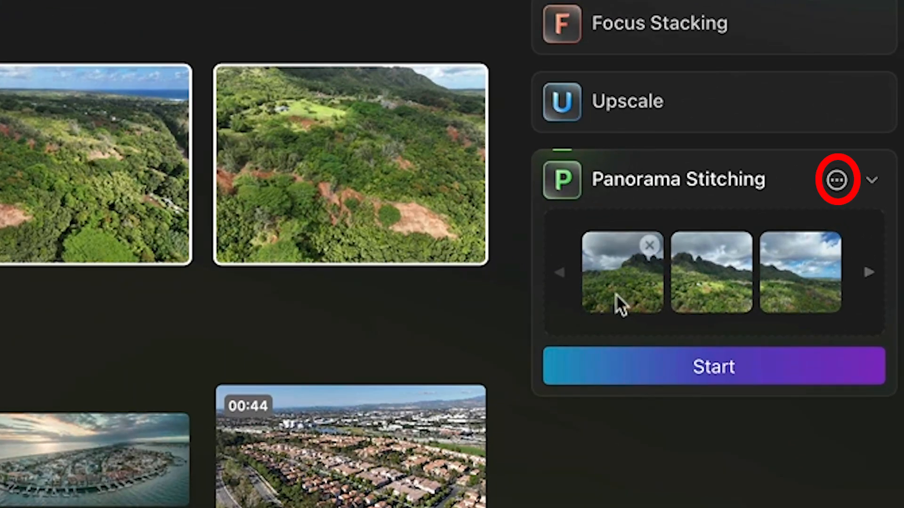
click(836, 192)
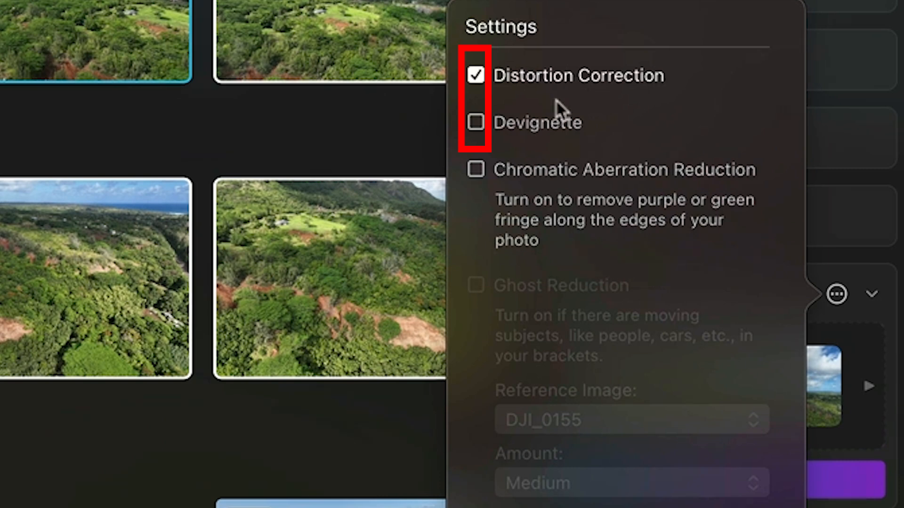
click(476, 123)
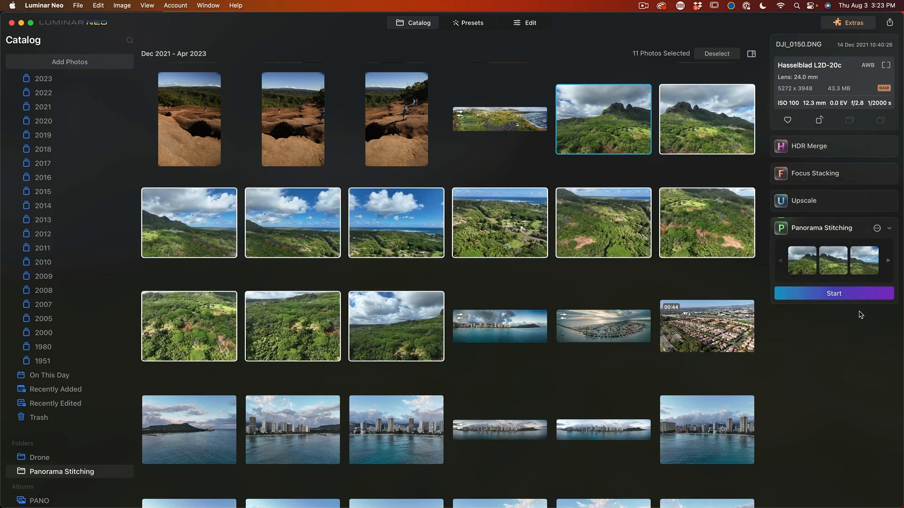
Stitch the three ridge photos into a mountain-to-coast panorama and select the cliff-top photos.
click(834, 293)
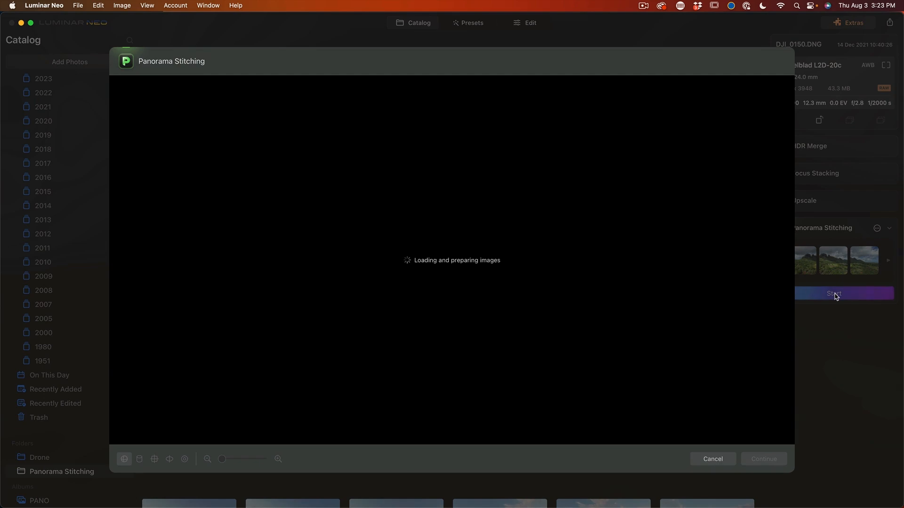
click(834, 293)
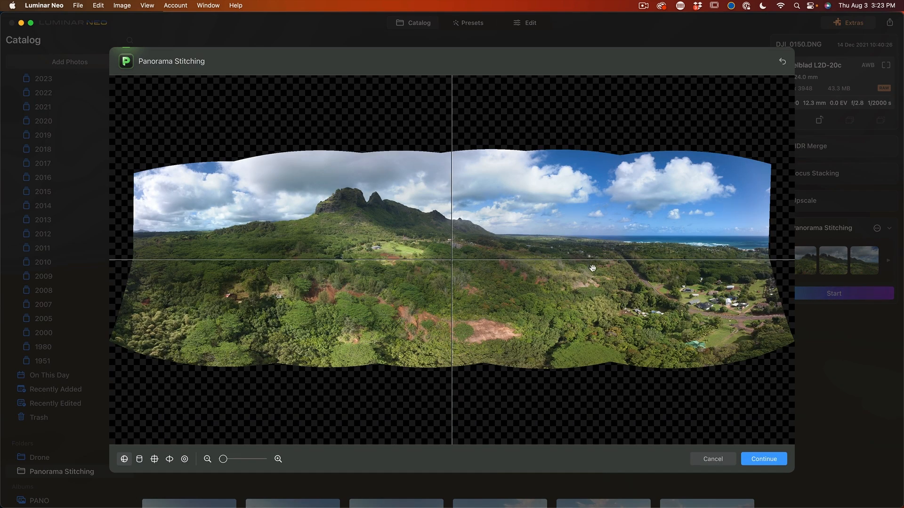
drag(592, 267, 456, 280)
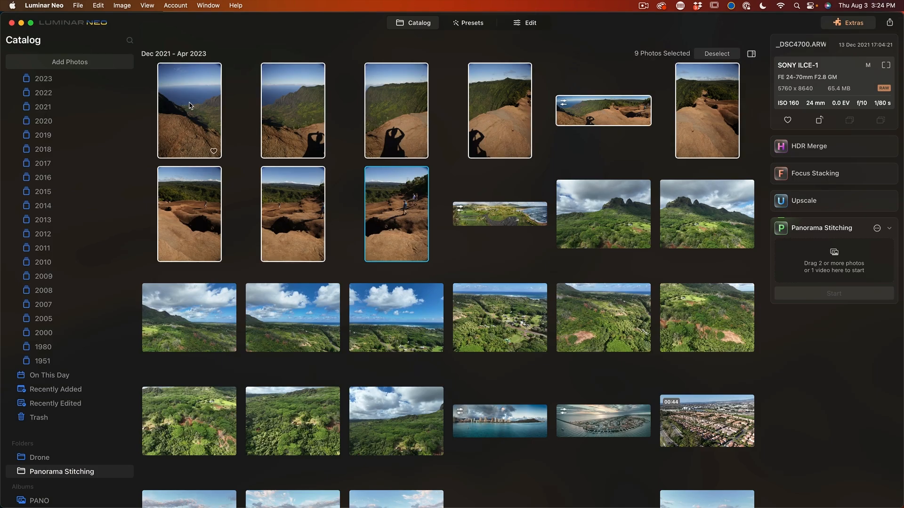
Queue the cliff-top shadow-and-hikers photos and start stitching them.
click(403, 225)
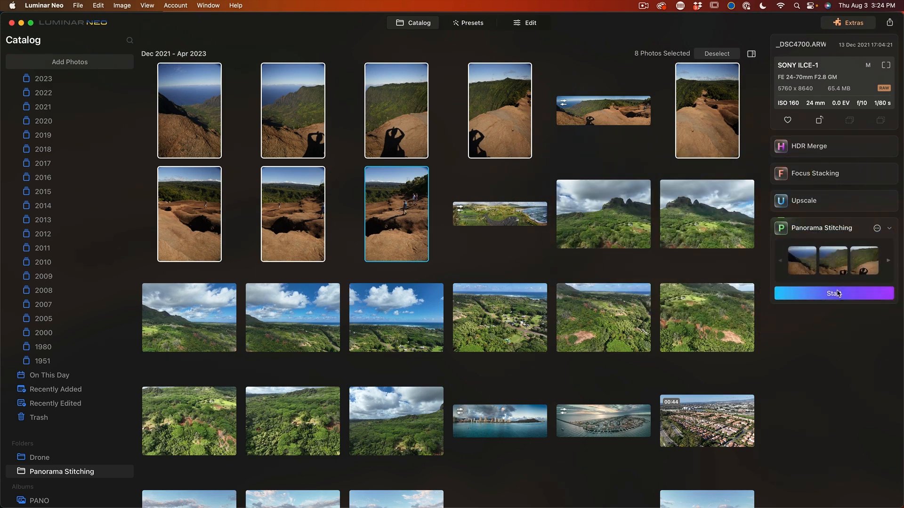
click(834, 293)
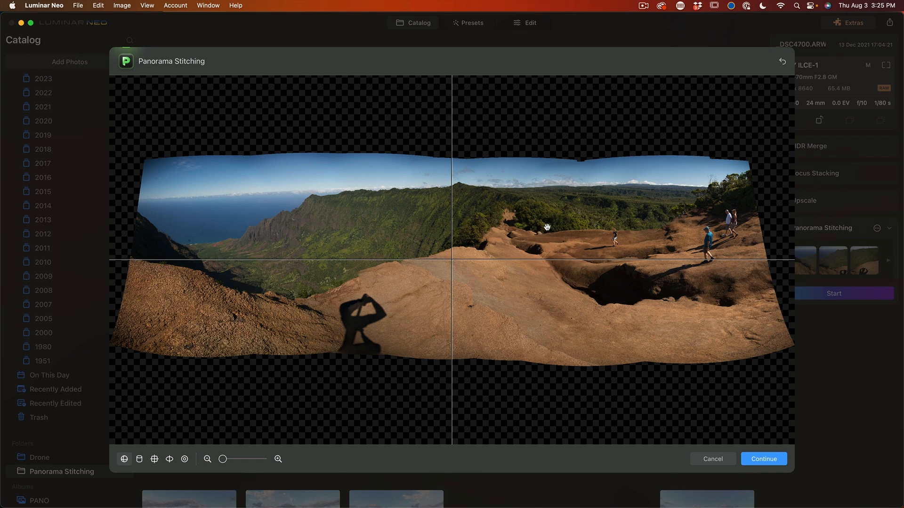
mouse_move(432, 209)
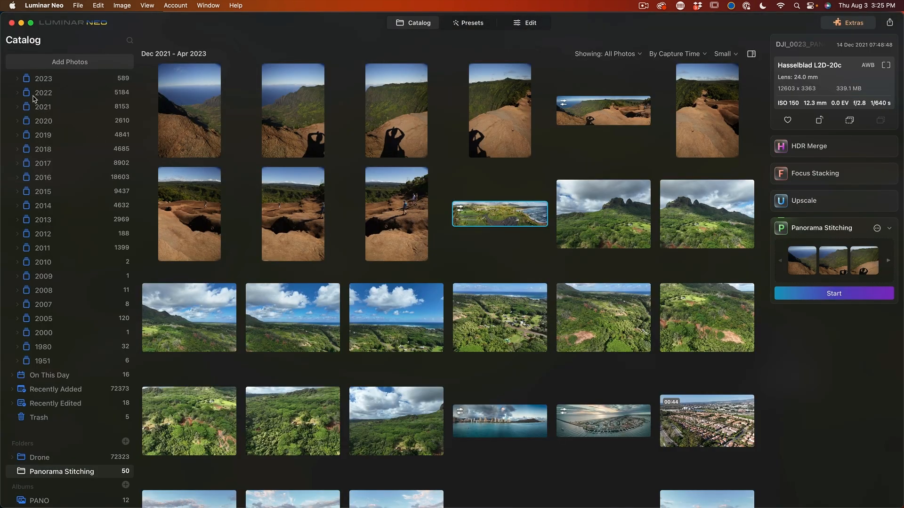
mouse_move(56, 335)
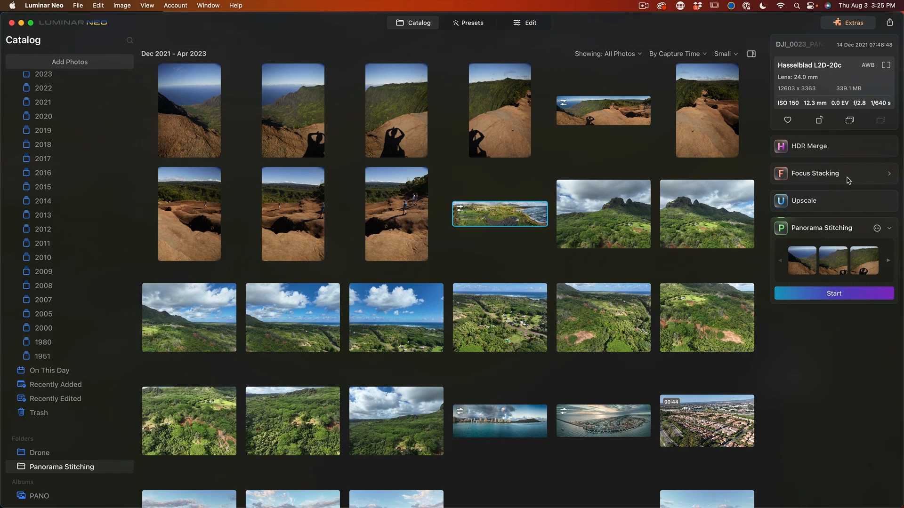
Expand the Upscale drop area in the Catalog view's right panel.
click(804, 201)
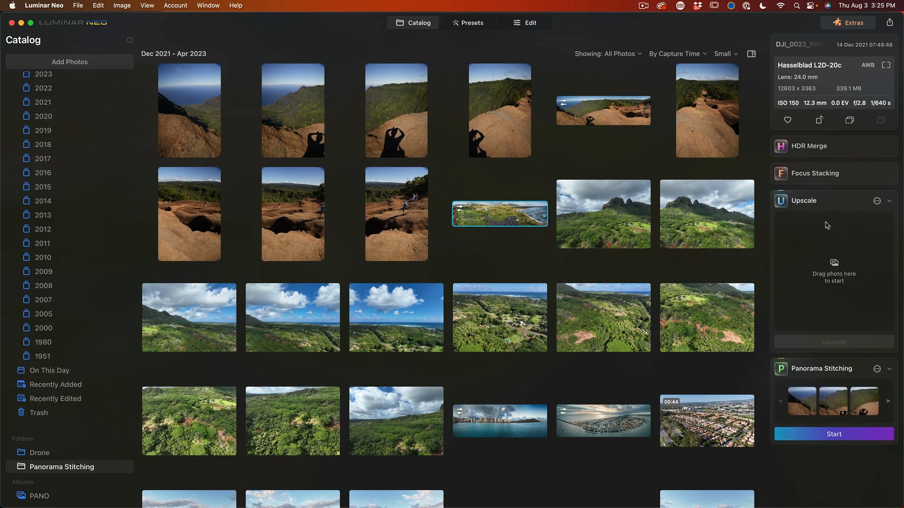
mouse_move(838, 321)
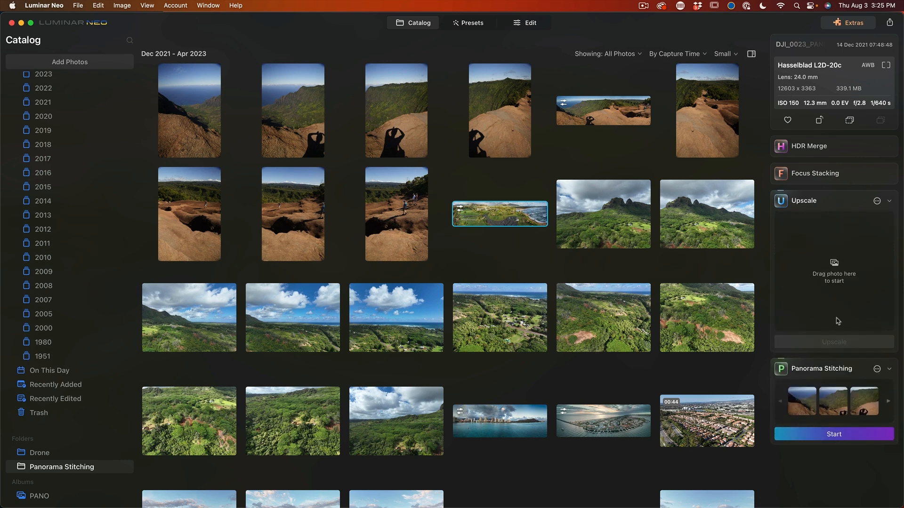
mouse_move(535, 12)
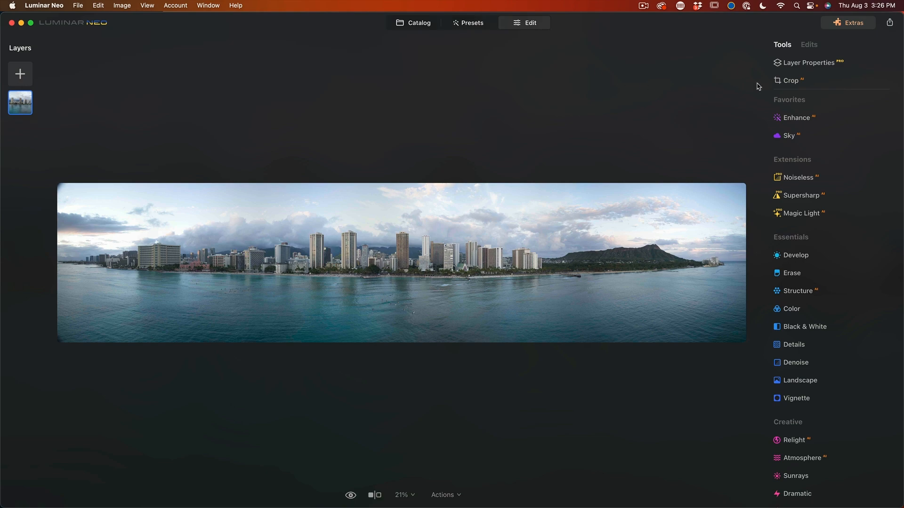
mouse_move(772, 78)
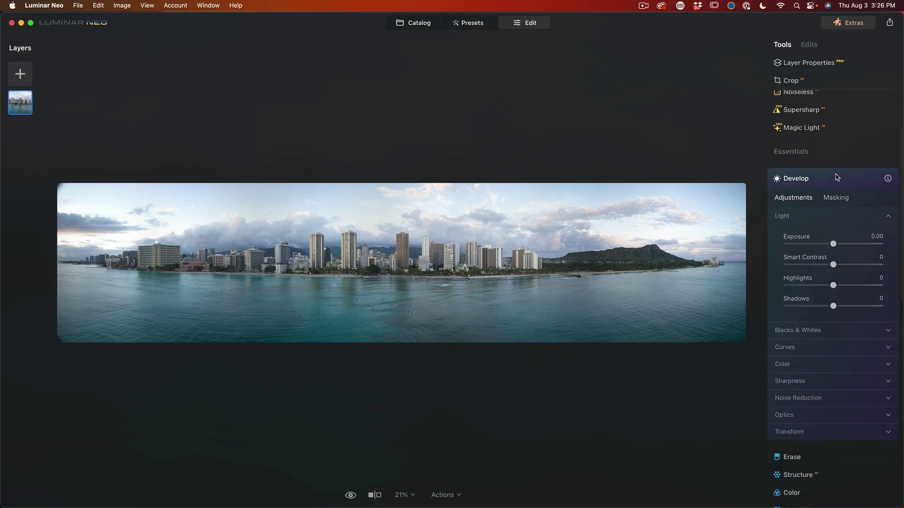
mouse_move(861, 256)
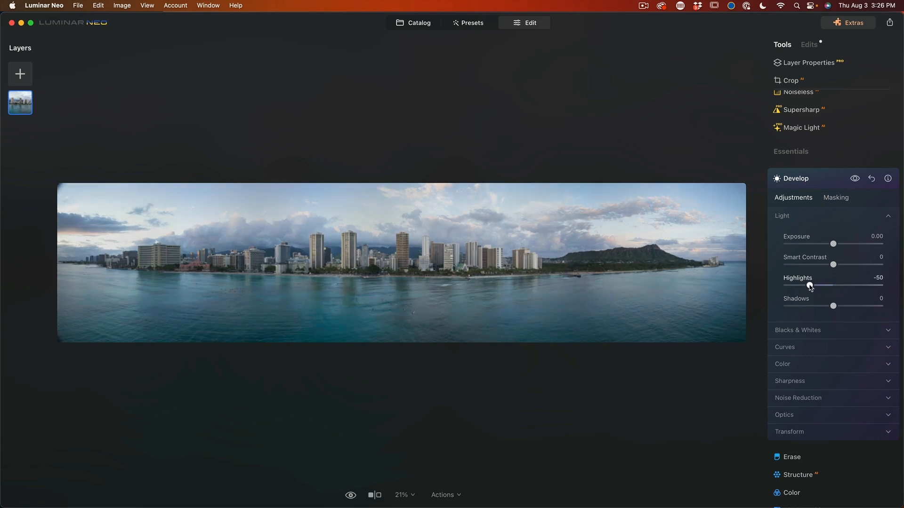
In Develop, set Highlights to about -44 and Shadows to about 3.
drag(833, 306, 836, 306)
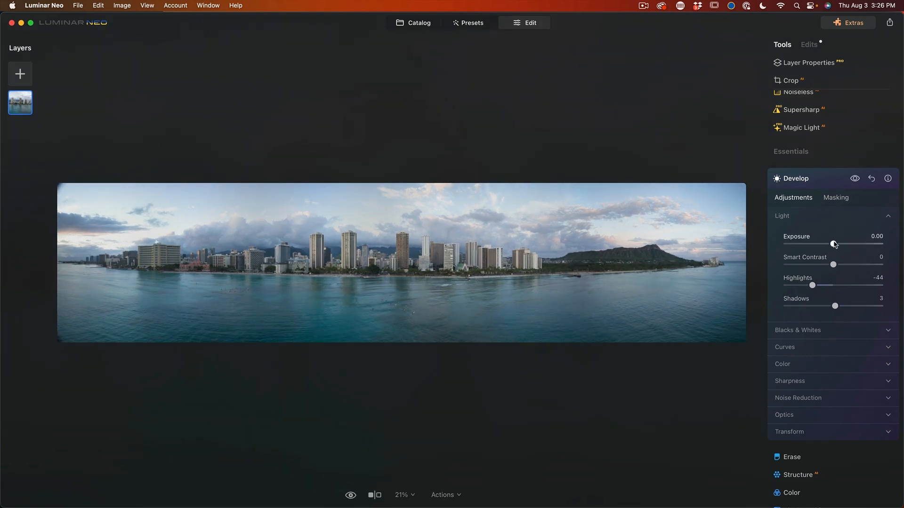
drag(834, 244, 832, 244)
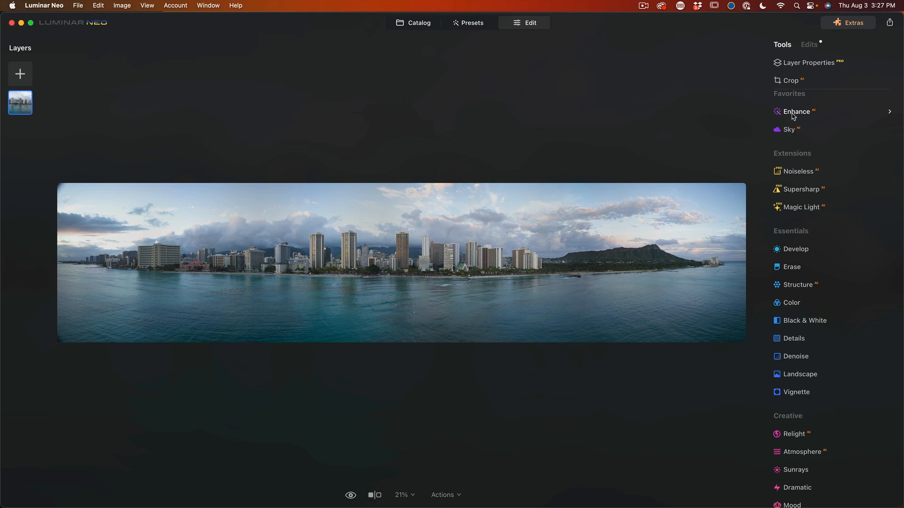
In the Enhance tool, set Sky Enhancer to 47 and Accent to 11.
click(796, 112)
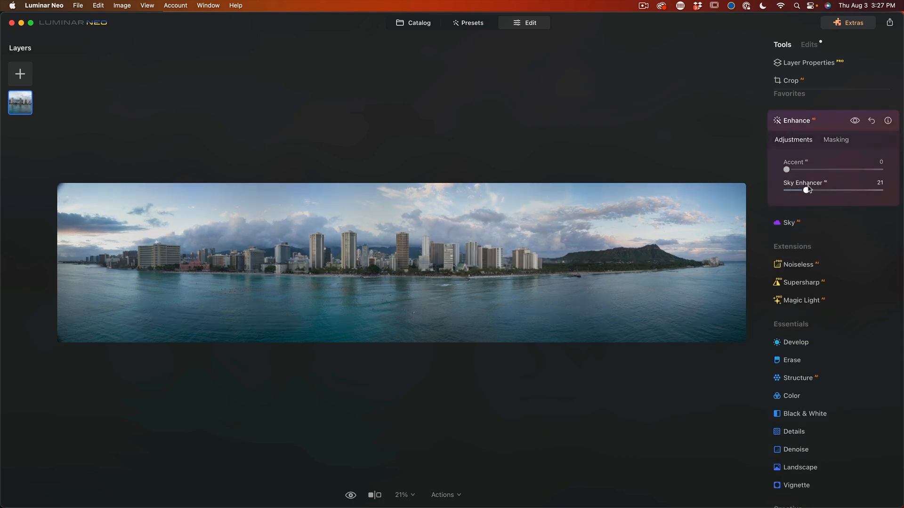
drag(807, 190, 822, 190)
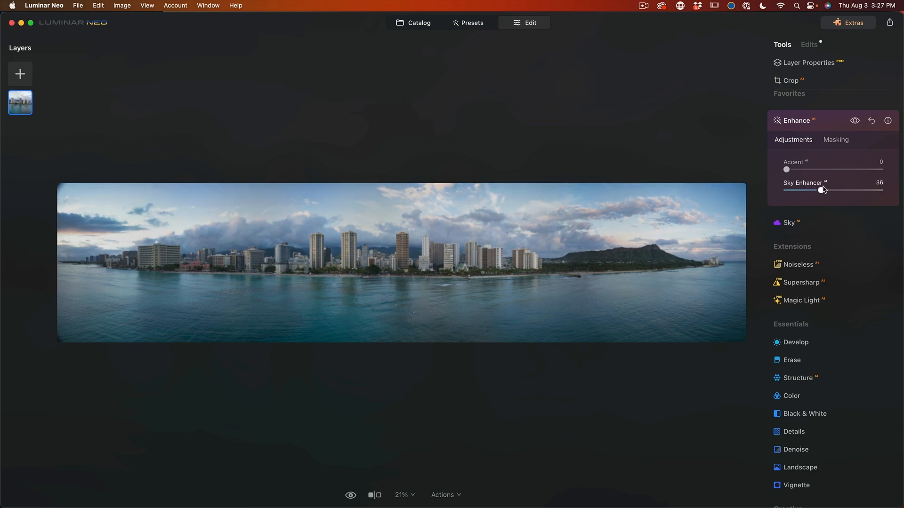
drag(822, 190, 818, 190)
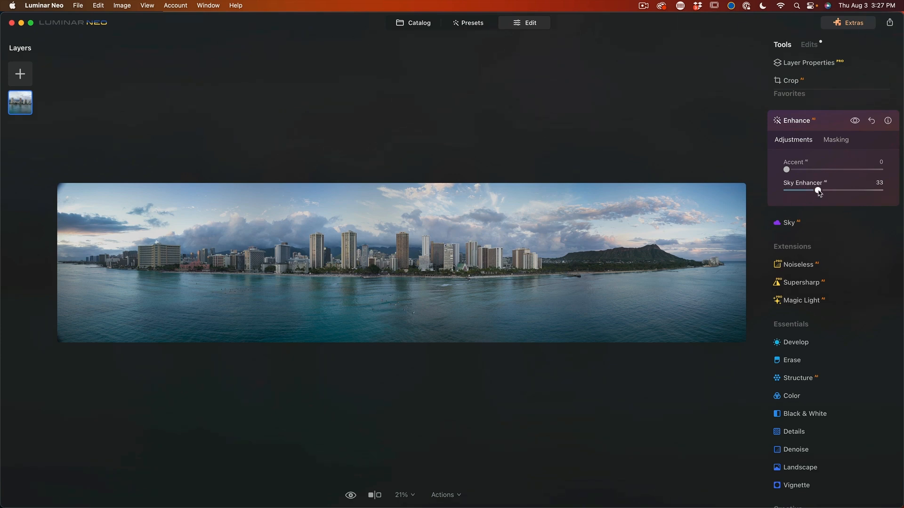
drag(817, 190, 831, 190)
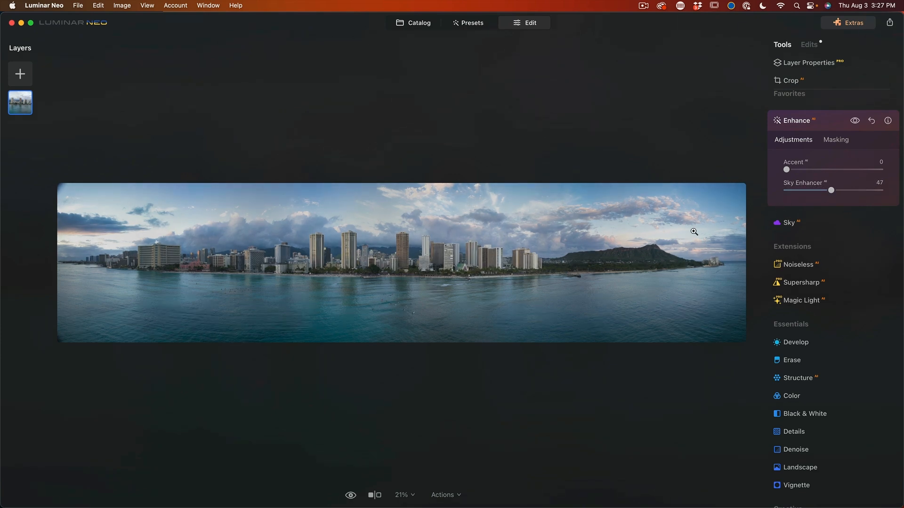
drag(786, 170, 792, 169)
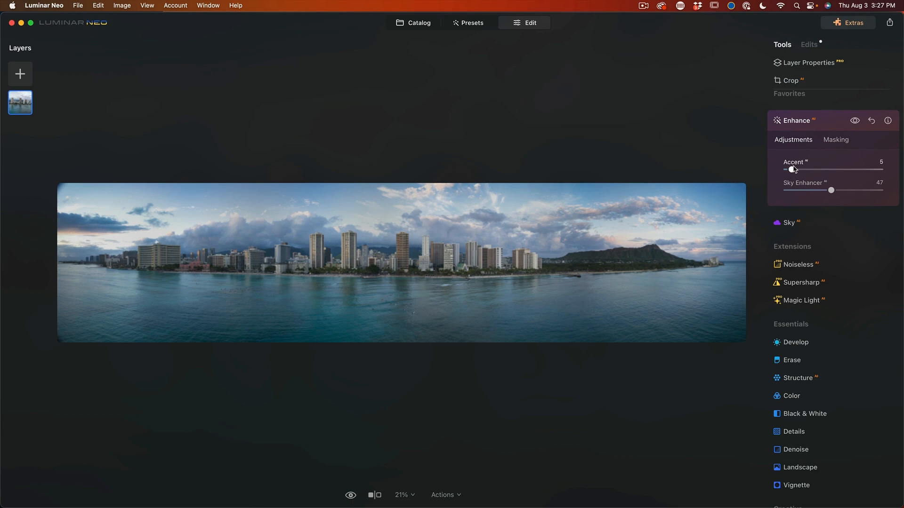
drag(791, 169, 798, 170)
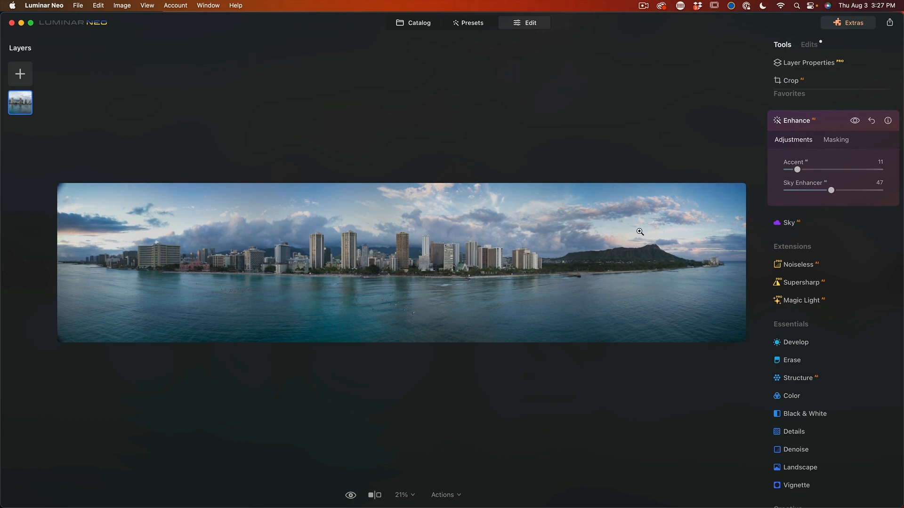
mouse_move(561, 297)
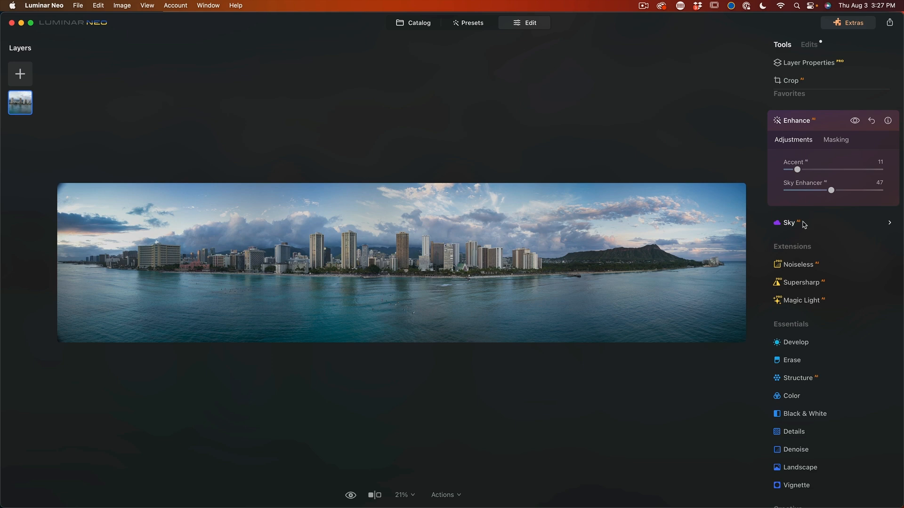
click(789, 223)
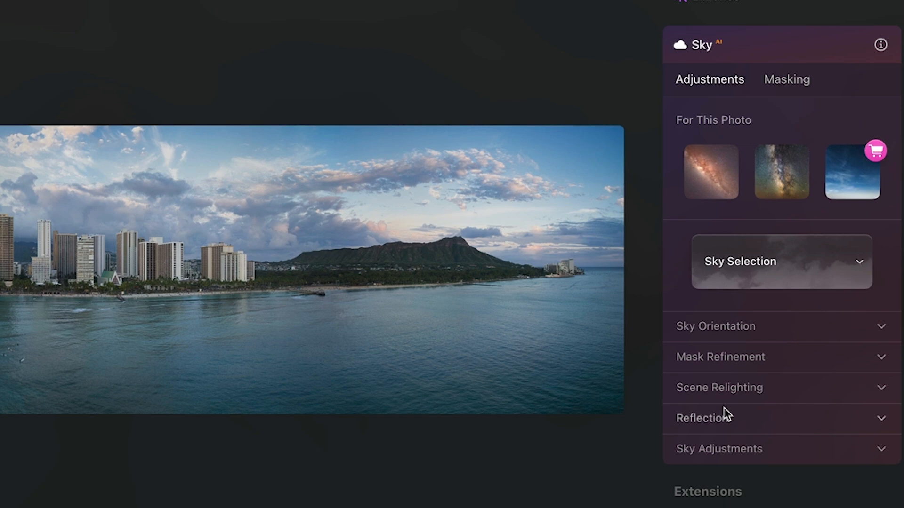
click(702, 418)
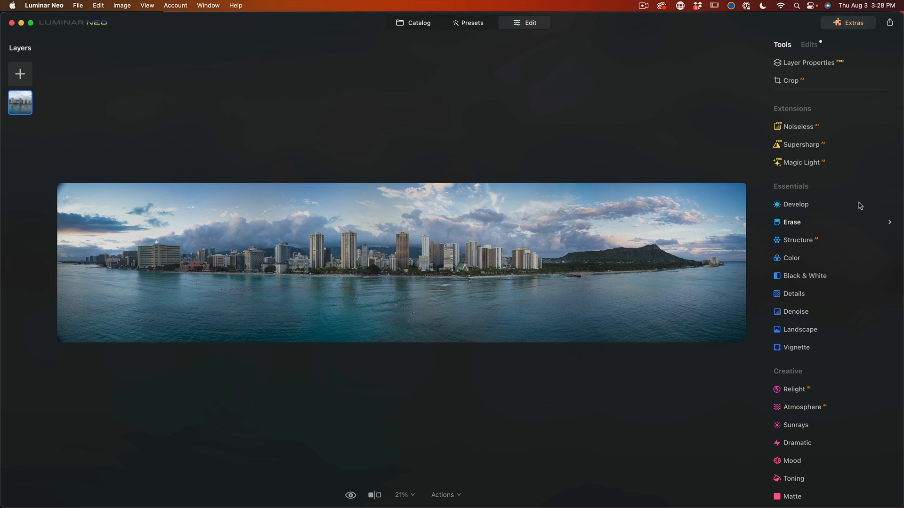
click(793, 293)
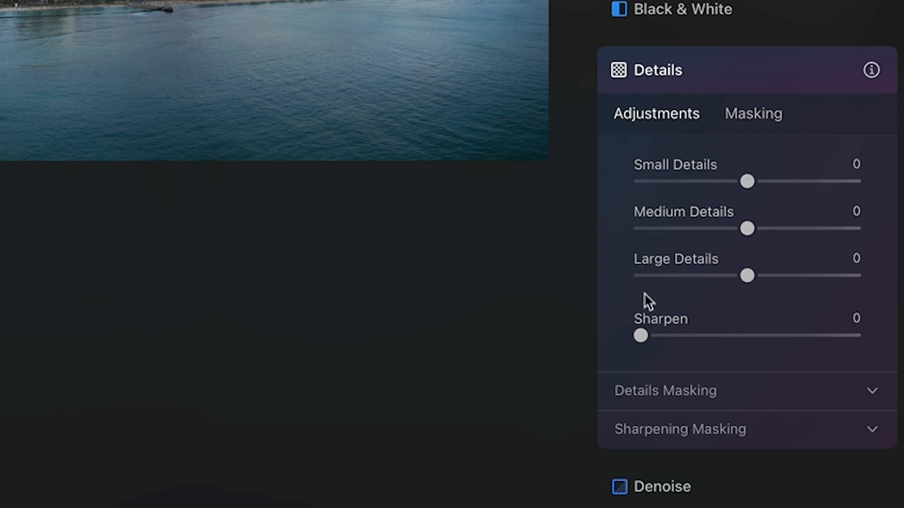
mouse_move(672, 97)
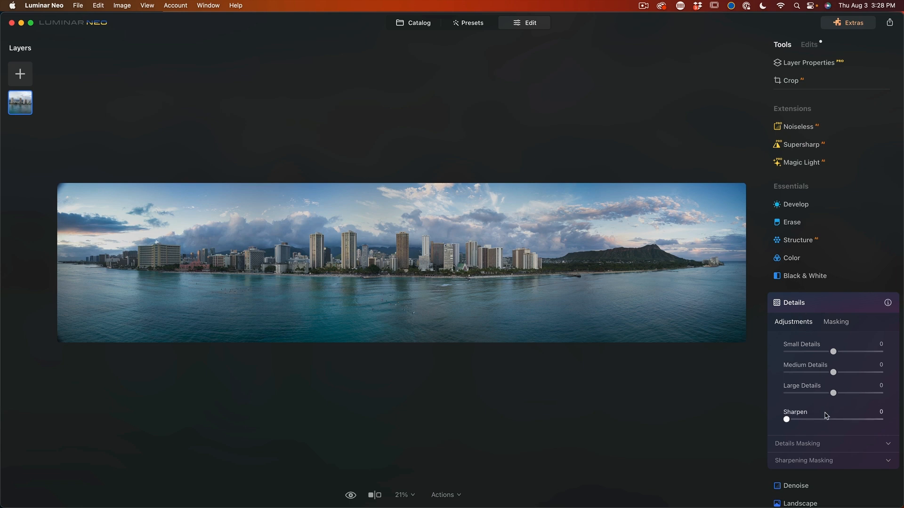
scroll(down, 3)
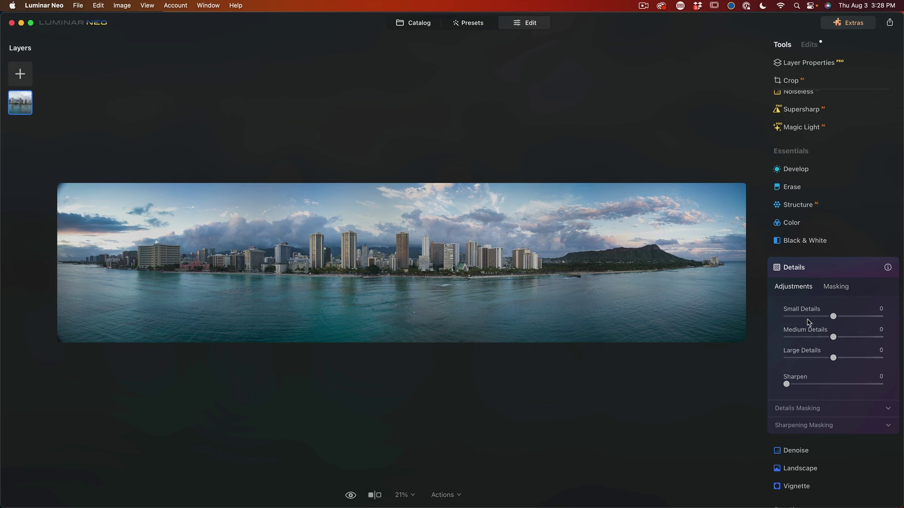
drag(833, 316, 847, 316)
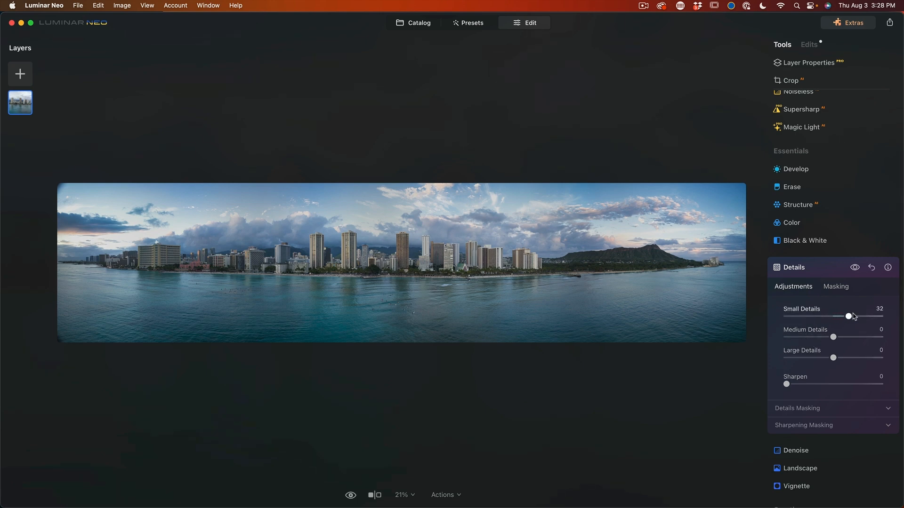
drag(848, 316, 835, 316)
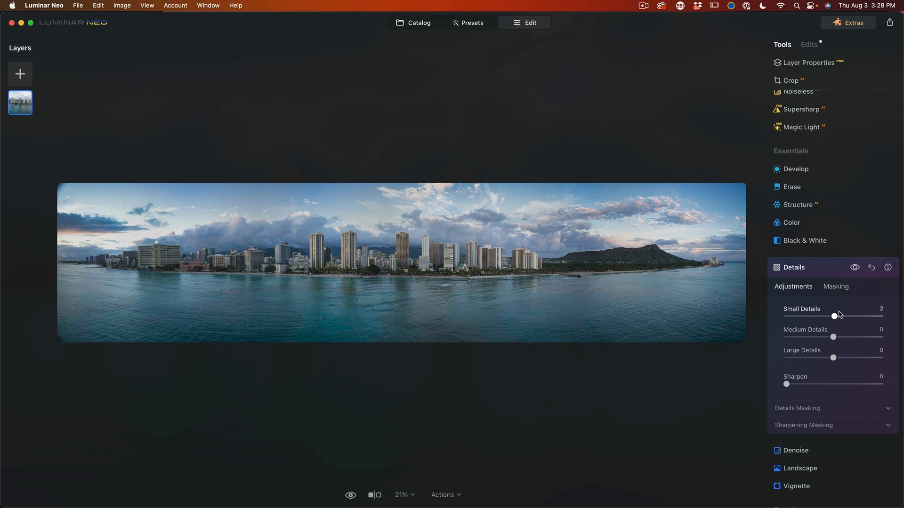
drag(834, 316, 867, 316)
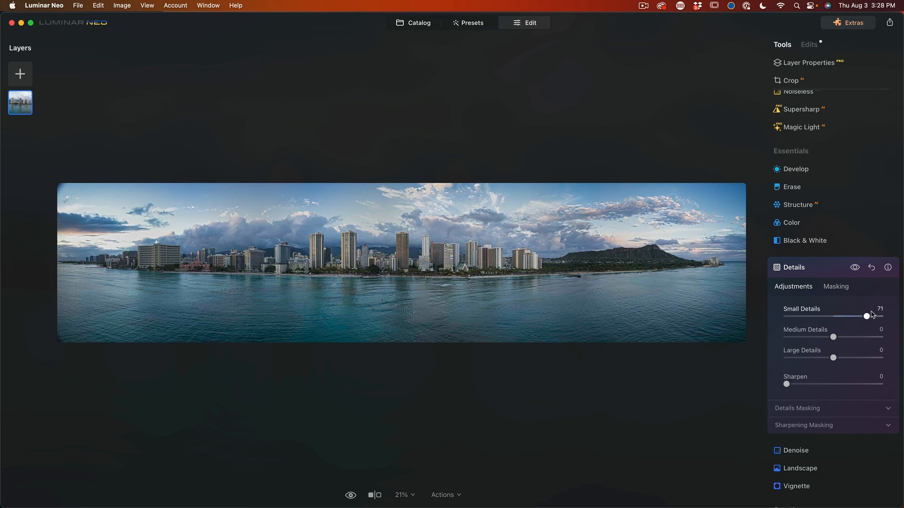
drag(866, 316, 833, 316)
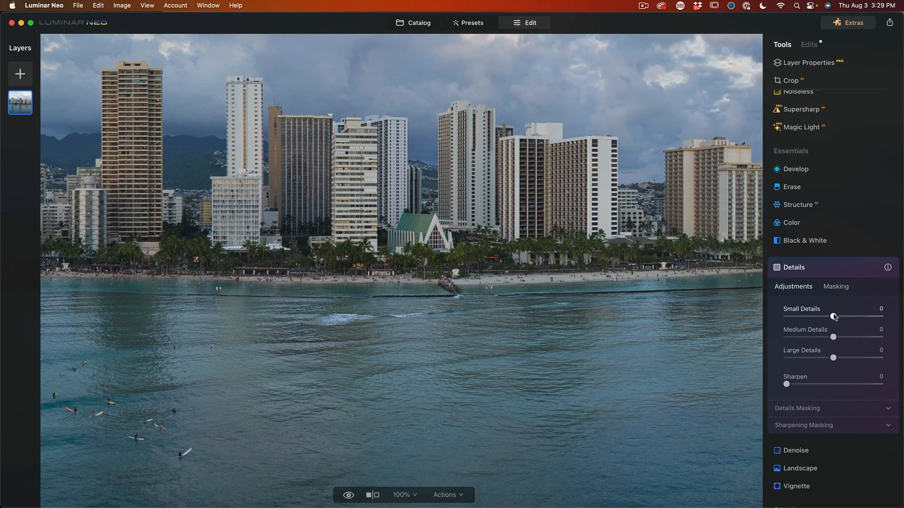
Set Small Details to 16 and Medium Details to 5.
drag(825, 317, 837, 317)
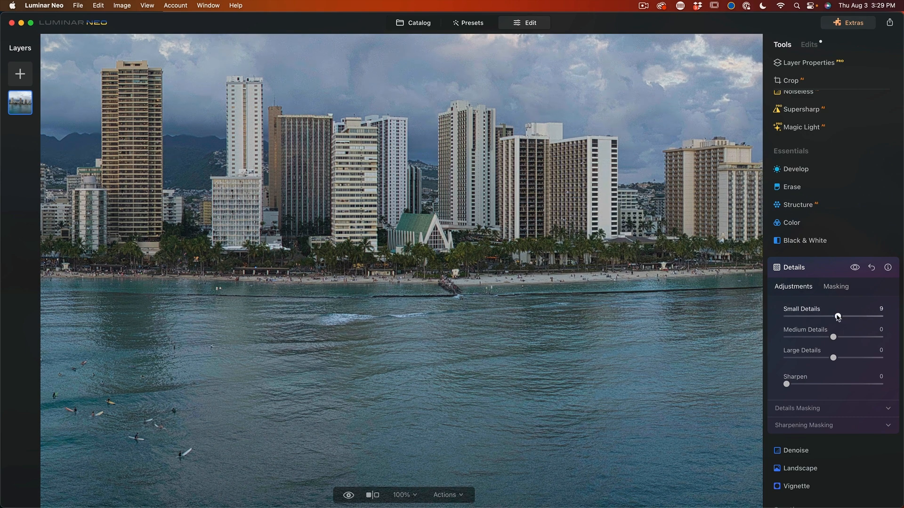
drag(837, 316, 831, 316)
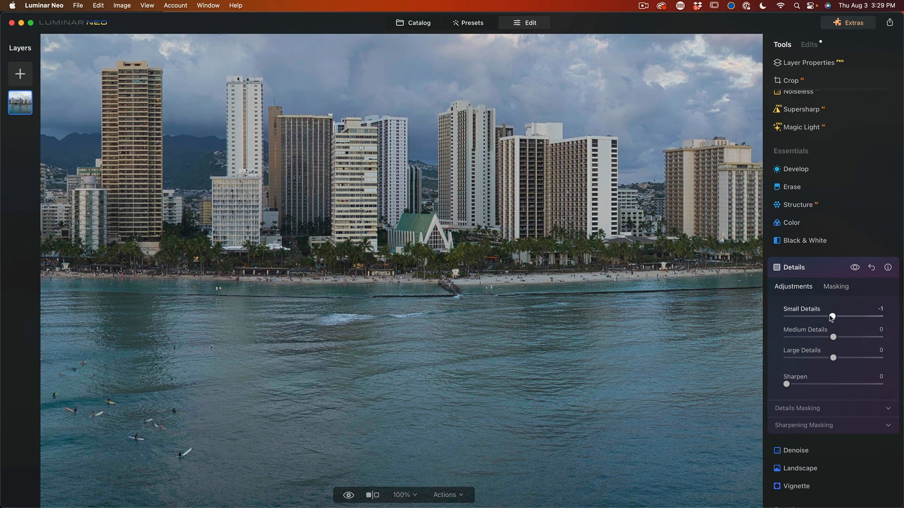
drag(832, 316, 841, 317)
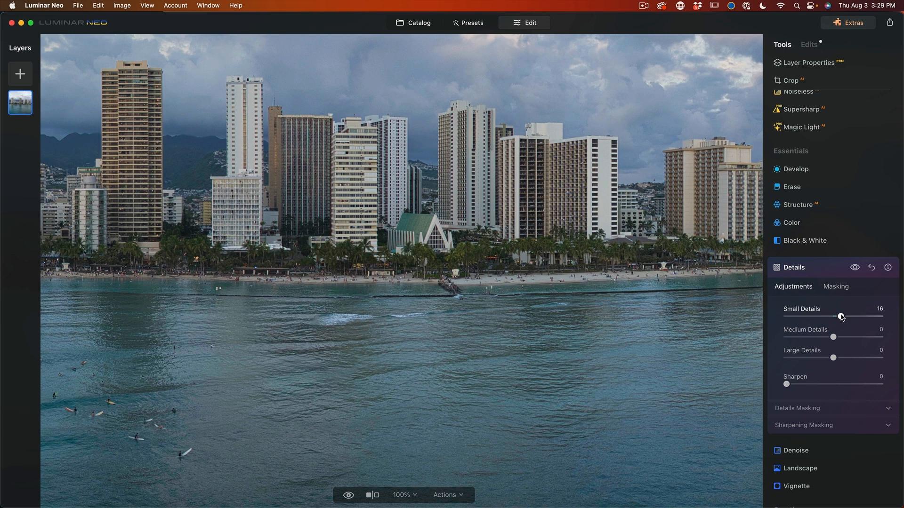
drag(833, 337, 872, 337)
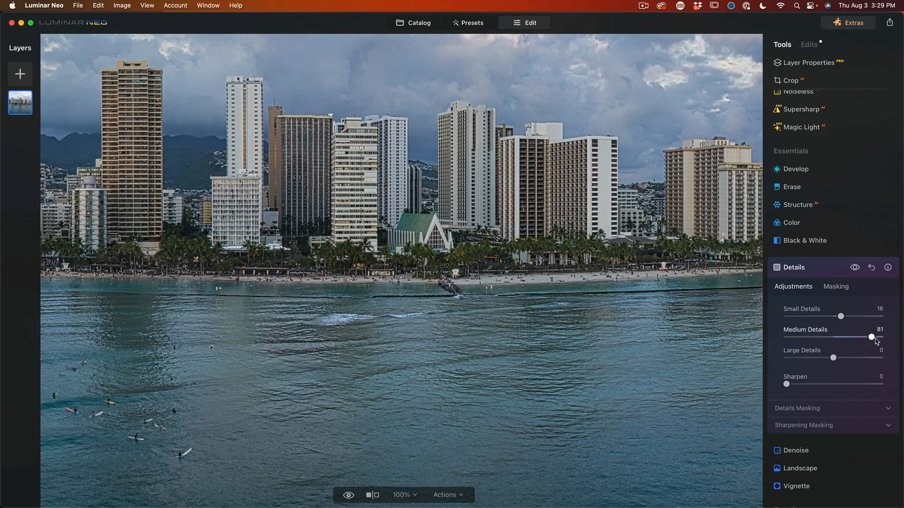
drag(872, 337, 879, 337)
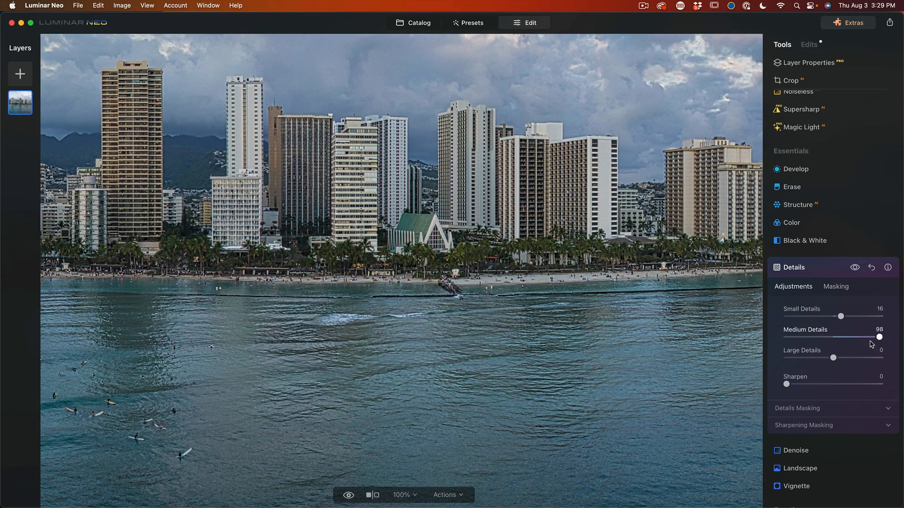
drag(879, 337, 830, 337)
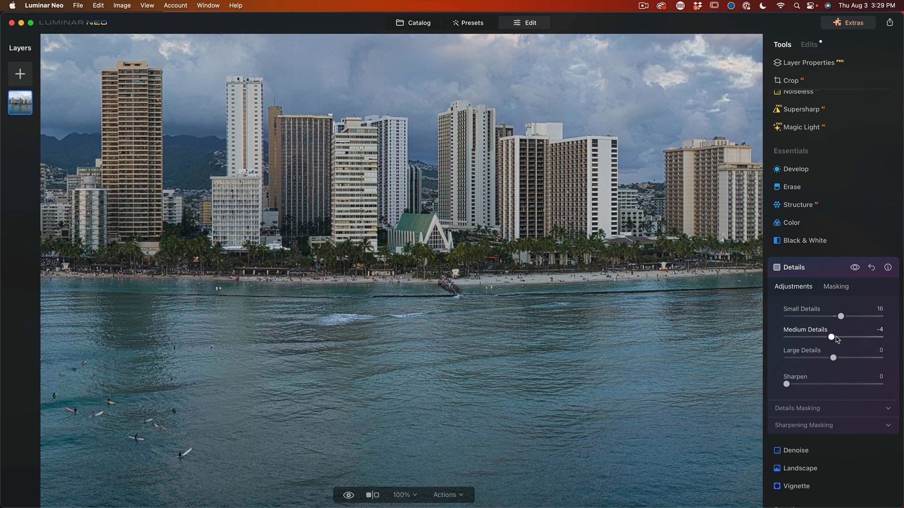
drag(830, 337, 829, 337)
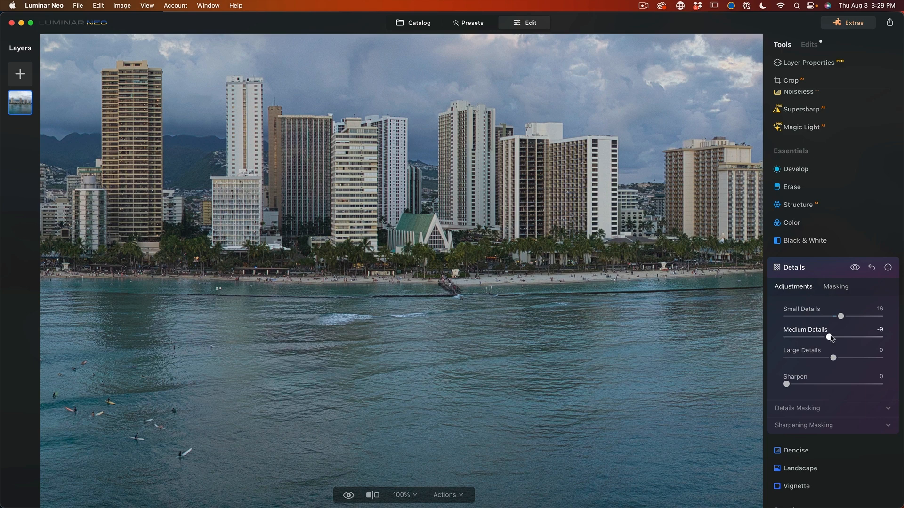
drag(829, 337, 841, 337)
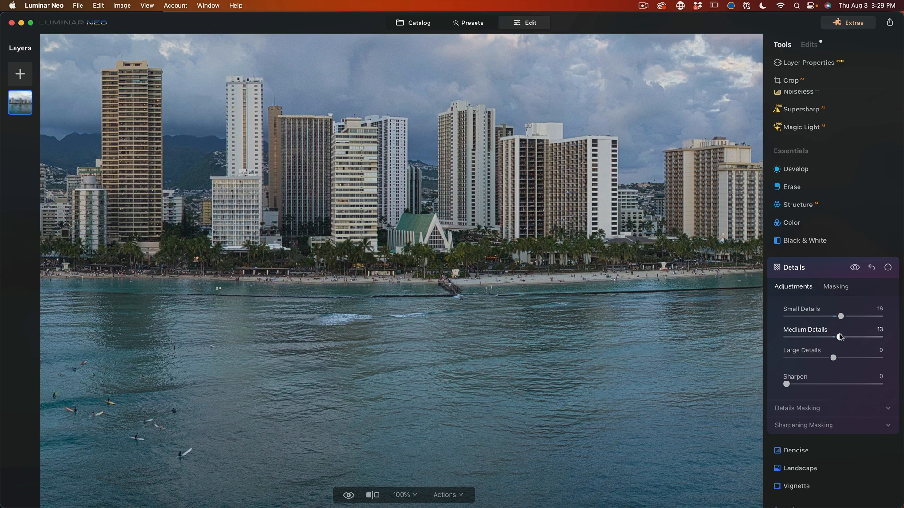
drag(840, 337, 835, 337)
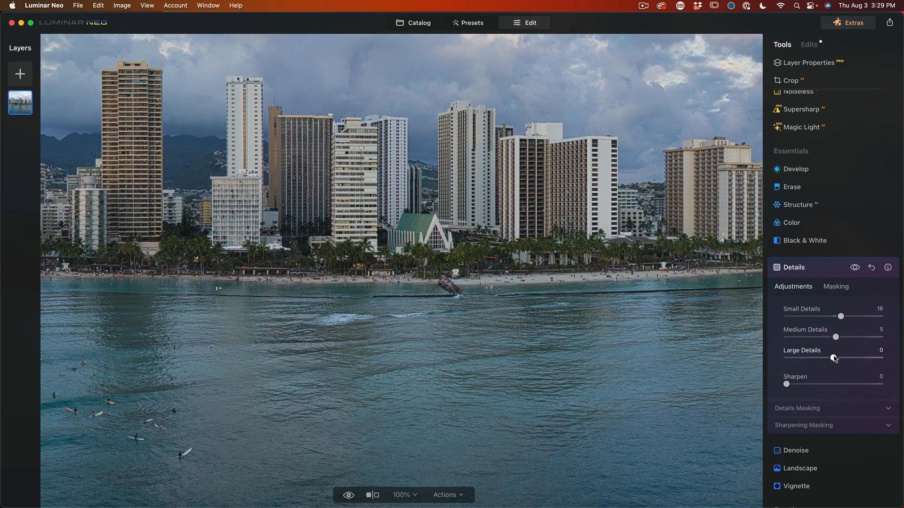
Leave Large Details at 0 and set Sharpen to 10.
drag(834, 358, 879, 358)
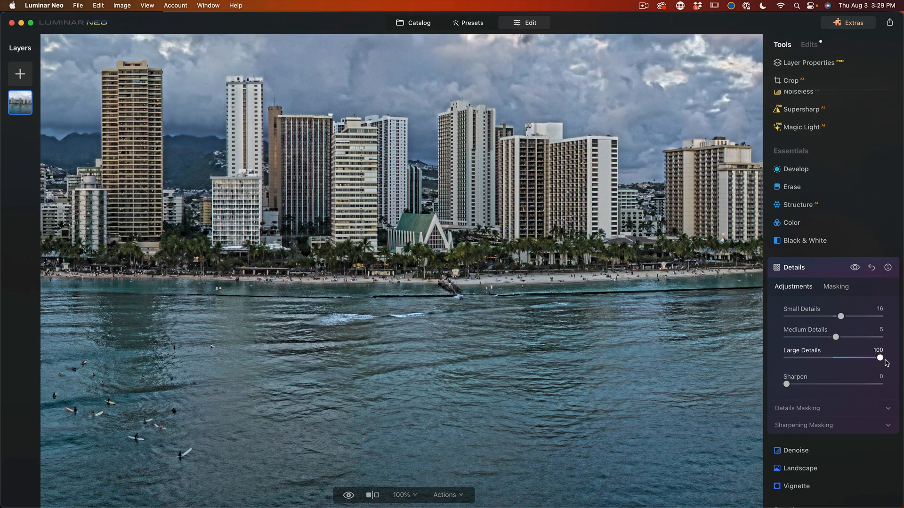
drag(879, 357, 862, 357)
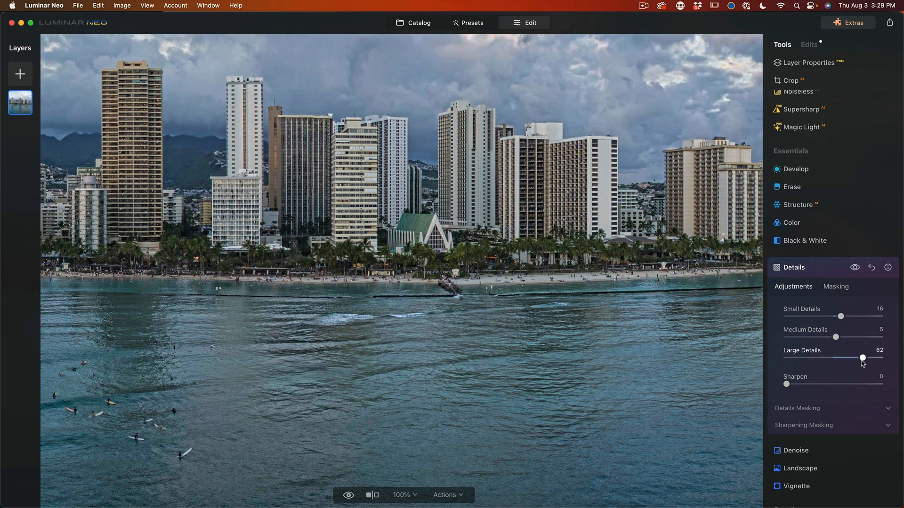
drag(862, 357, 833, 357)
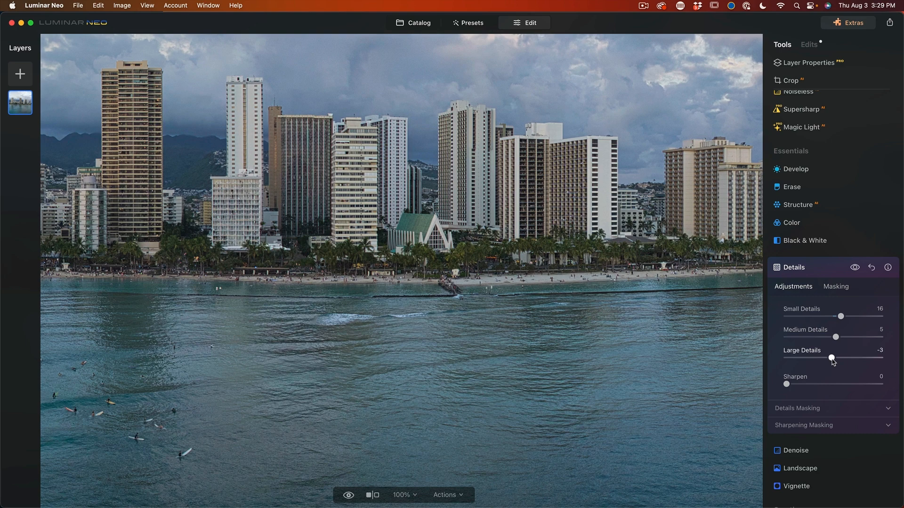
drag(832, 358, 834, 357)
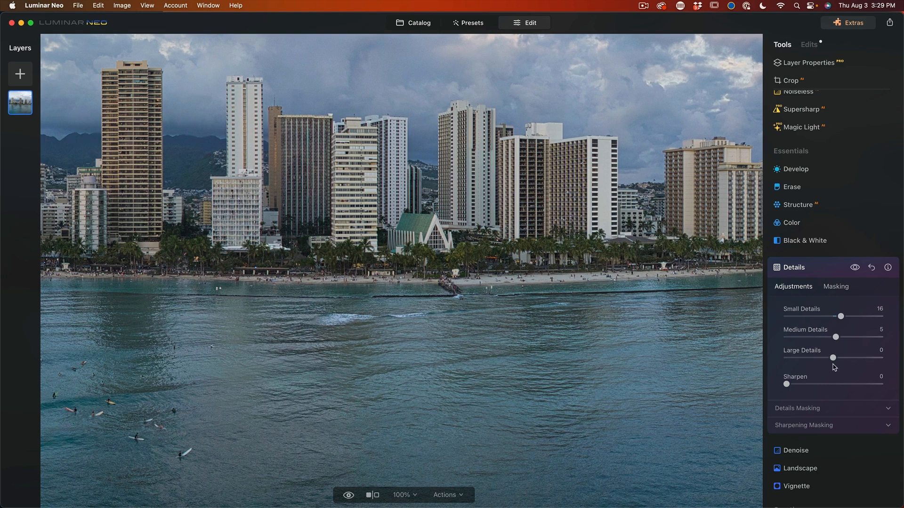
drag(786, 384, 797, 385)
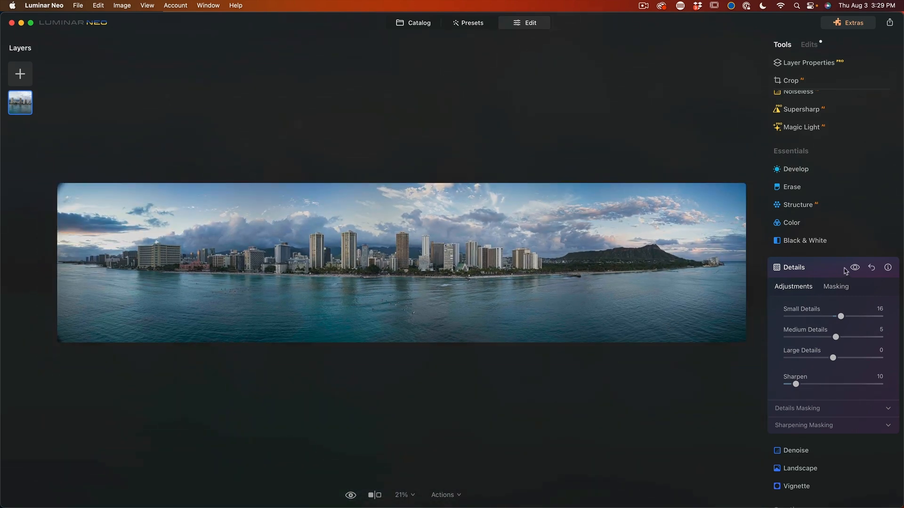
click(855, 267)
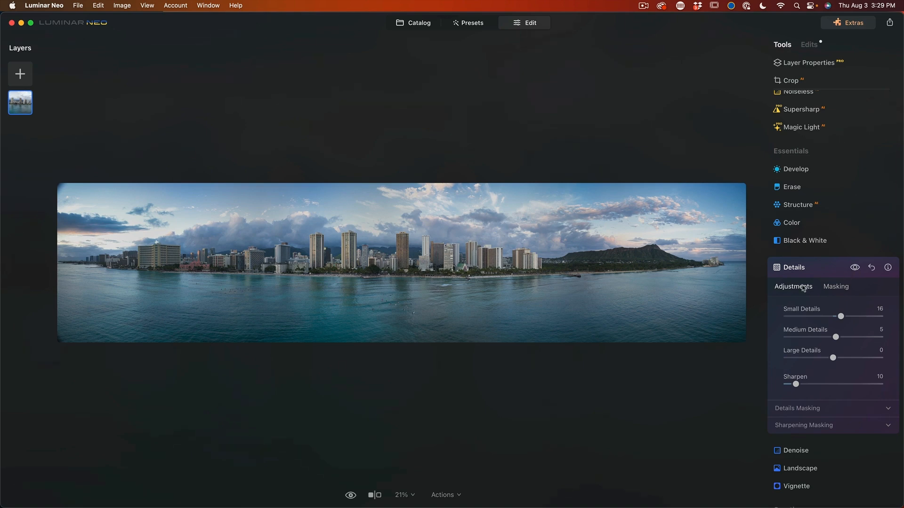
mouse_move(290, 241)
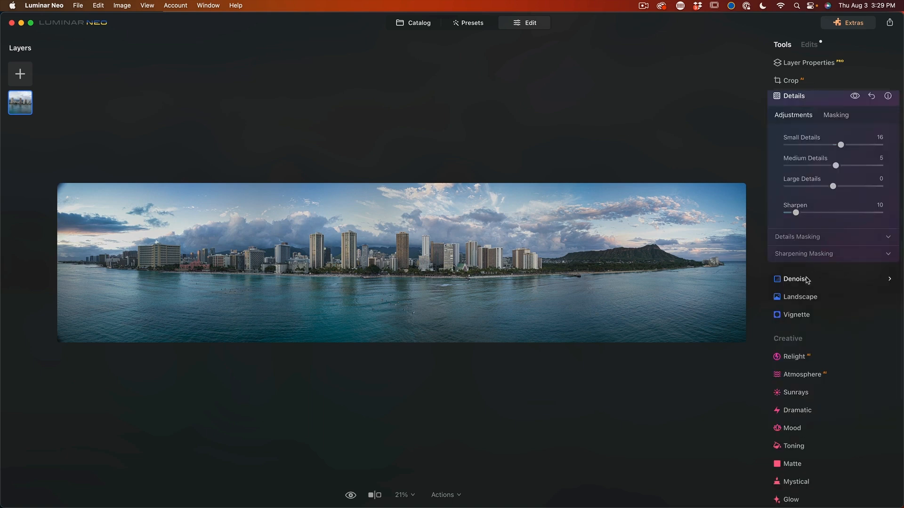
Warm the panorama with a gentle Golden Hour setting in the Landscape tool.
click(800, 298)
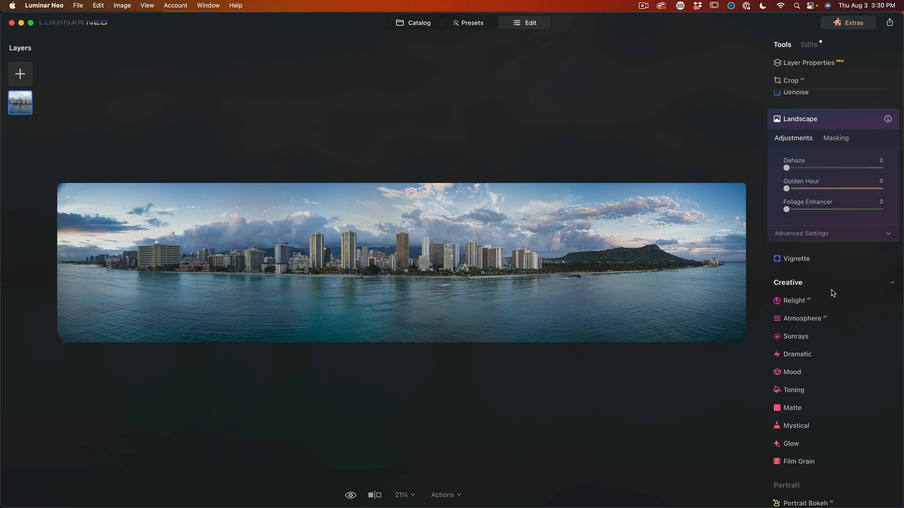
mouse_move(834, 144)
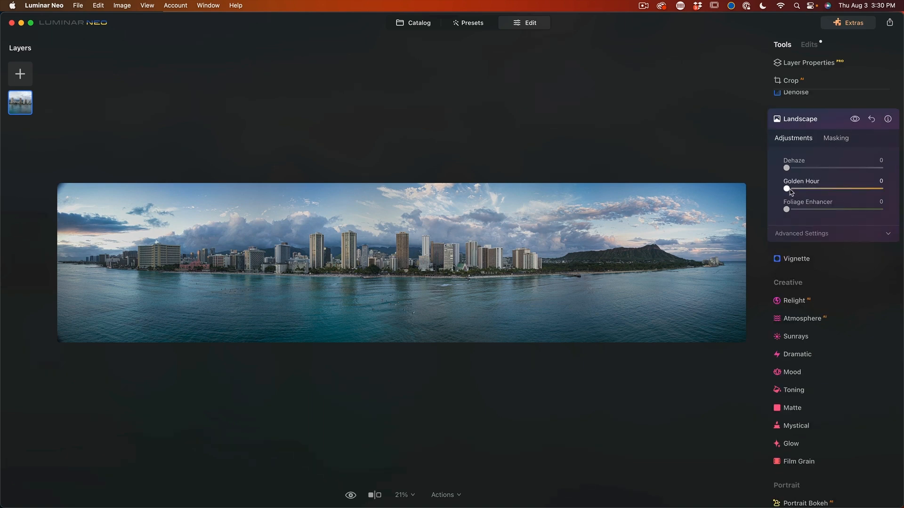
drag(785, 189, 829, 188)
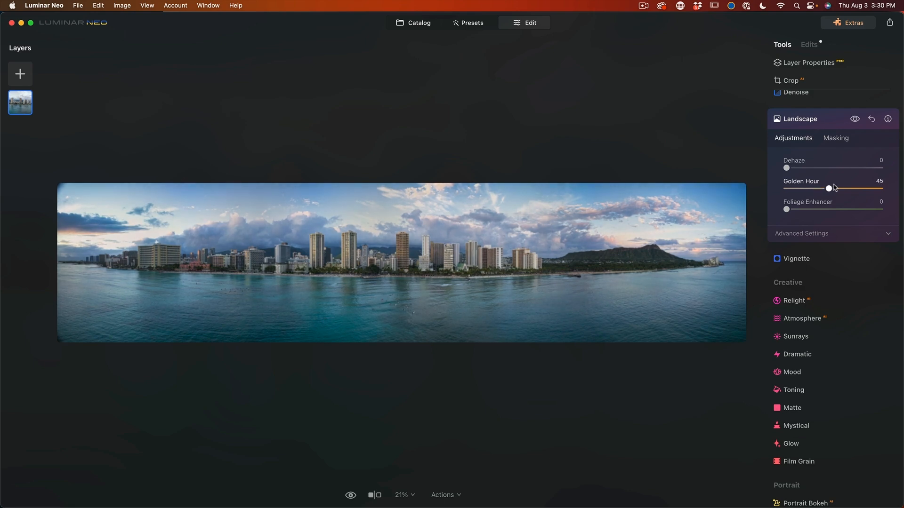
drag(829, 188, 821, 188)
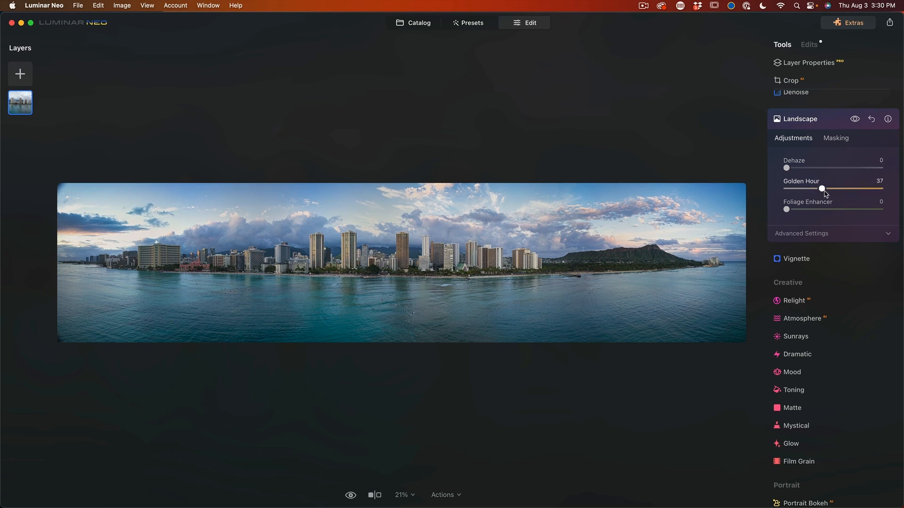
drag(822, 189, 880, 189)
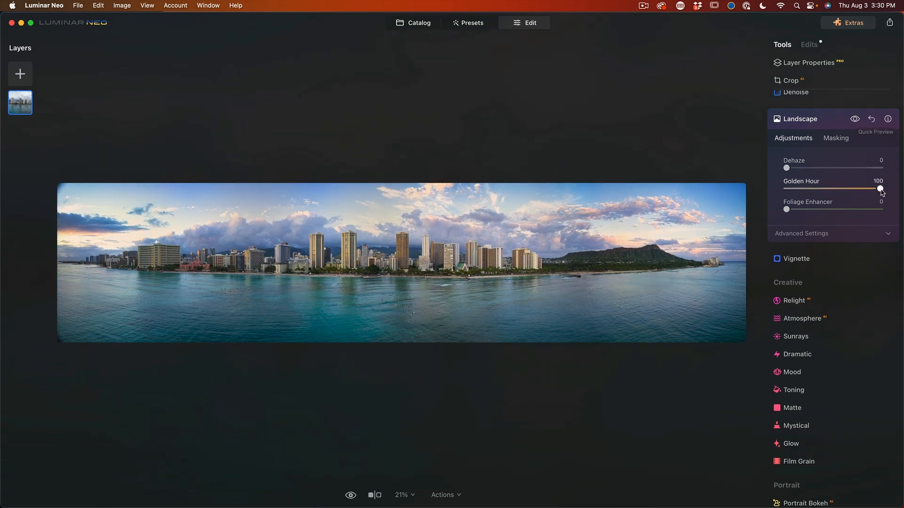
drag(880, 190, 818, 190)
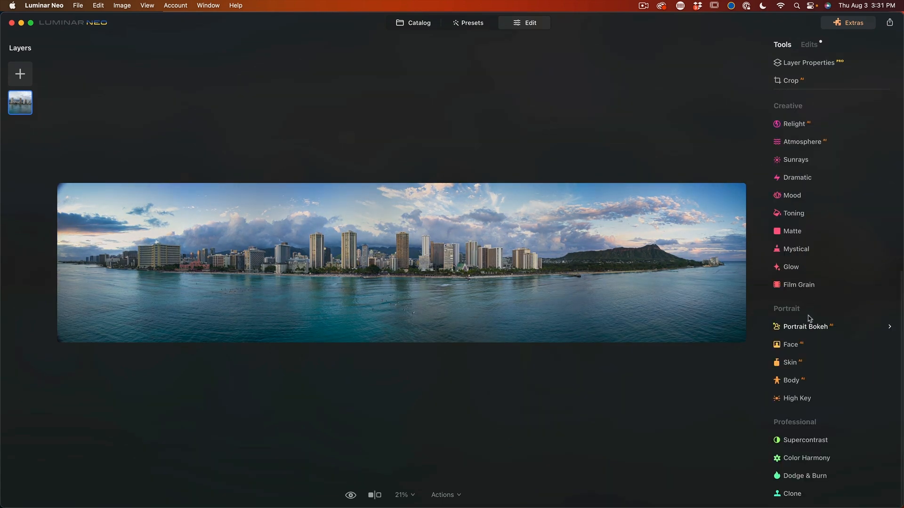
mouse_move(800, 458)
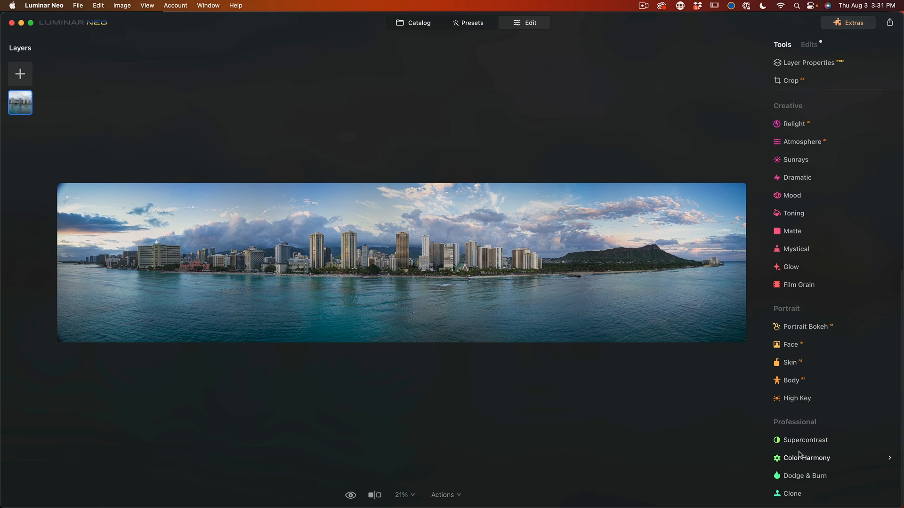
In Color Harmony, set Warmth to 35 and Brilliance to -7.
click(808, 458)
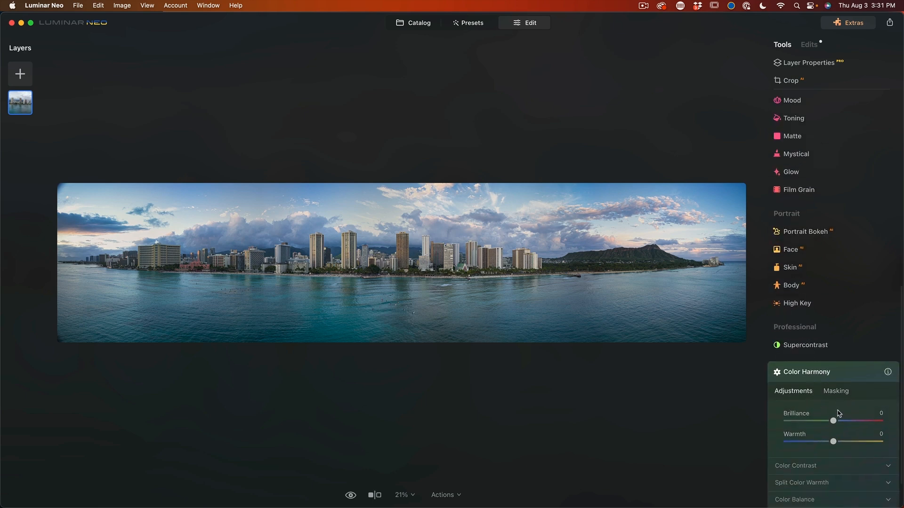
drag(832, 442, 838, 441)
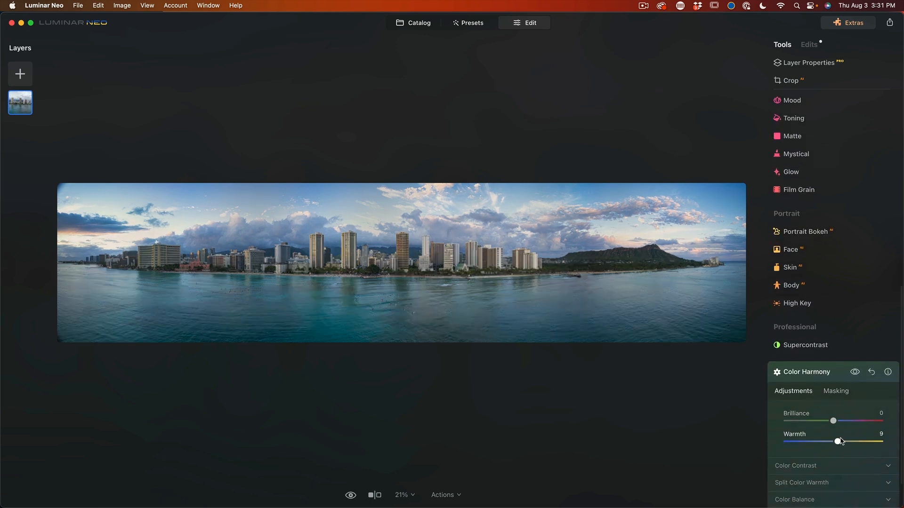
drag(838, 442, 850, 441)
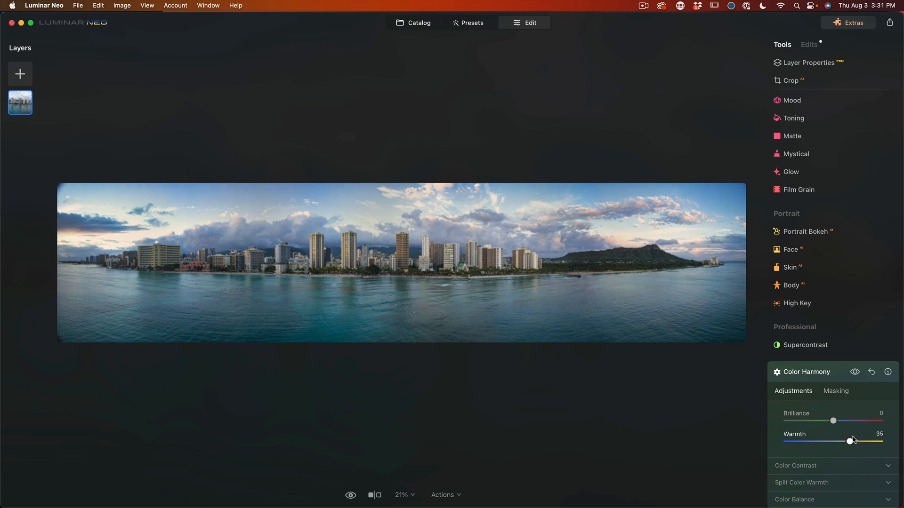
drag(833, 421, 825, 421)
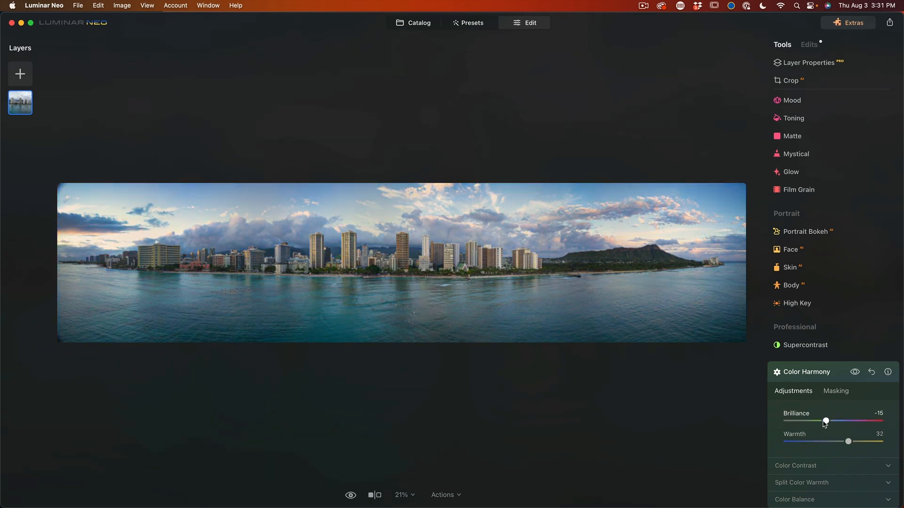
drag(824, 421, 830, 421)
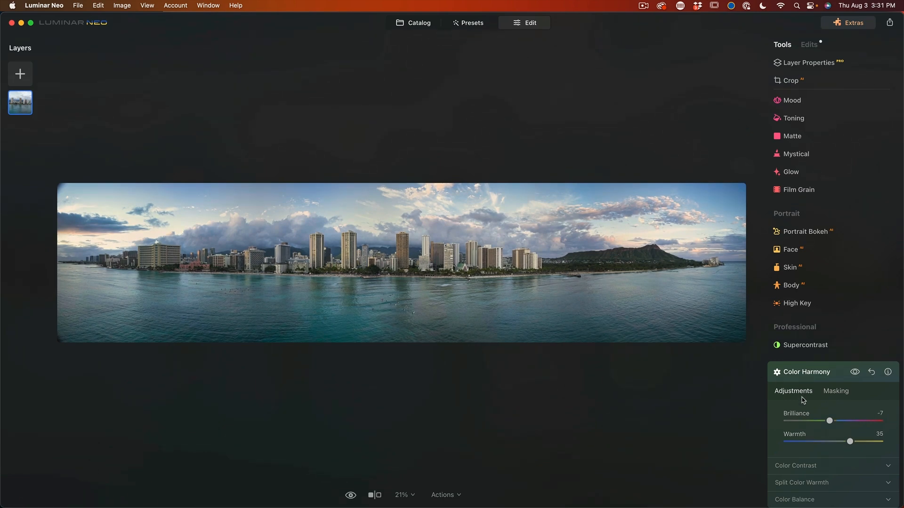
drag(829, 421, 833, 421)
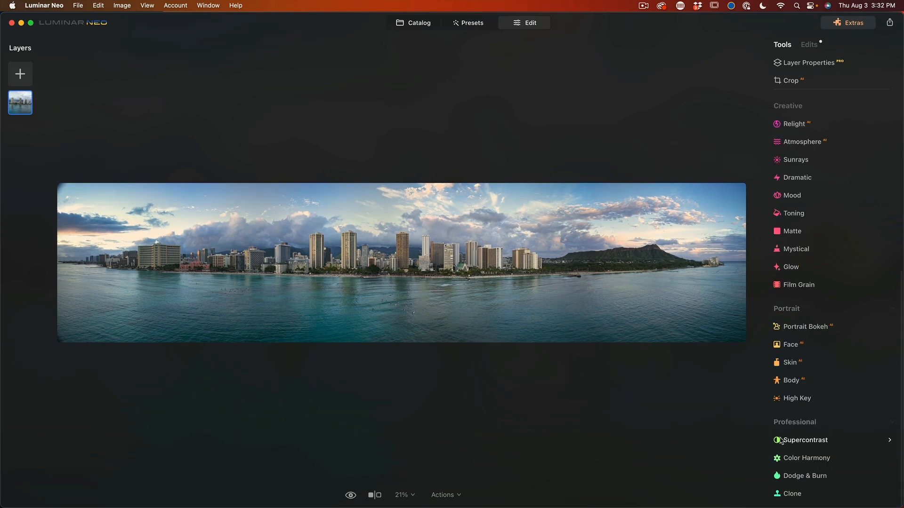
Set the Dodge & Burn brush to Darken with strength 4 and size 225.
click(806, 476)
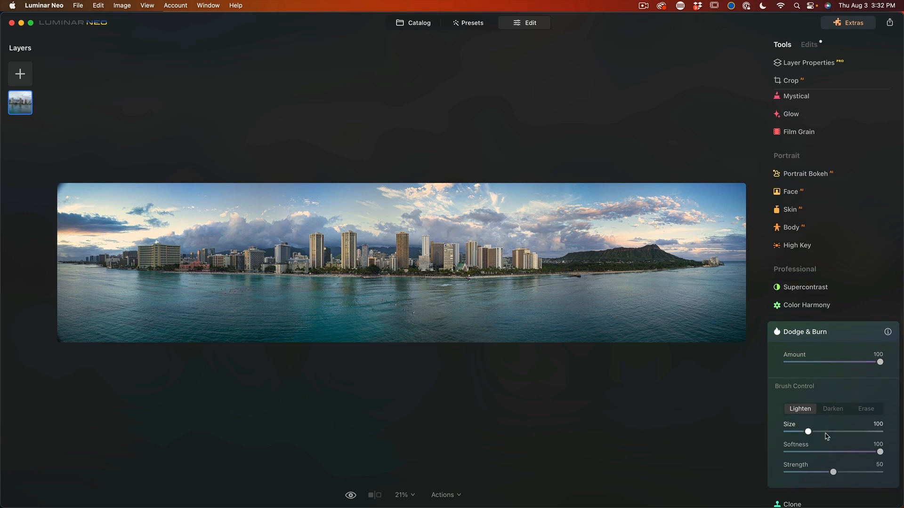
mouse_move(818, 467)
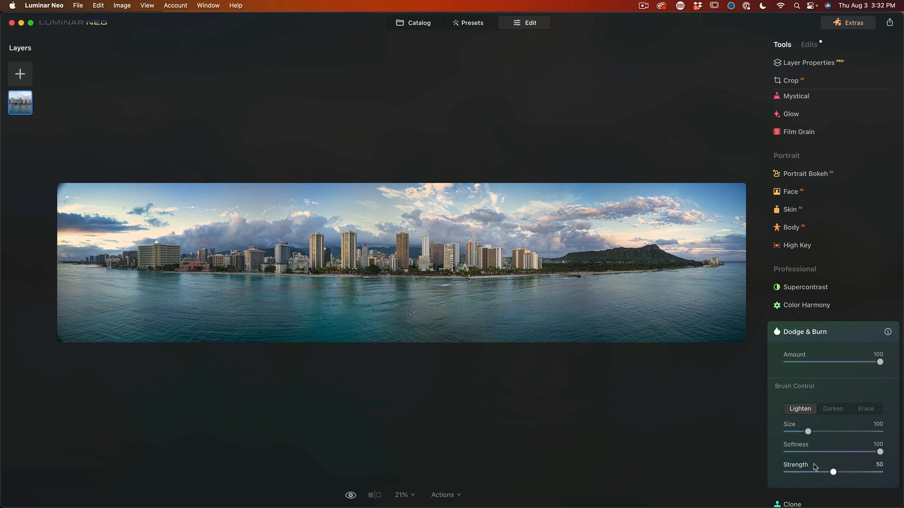
drag(848, 472, 794, 472)
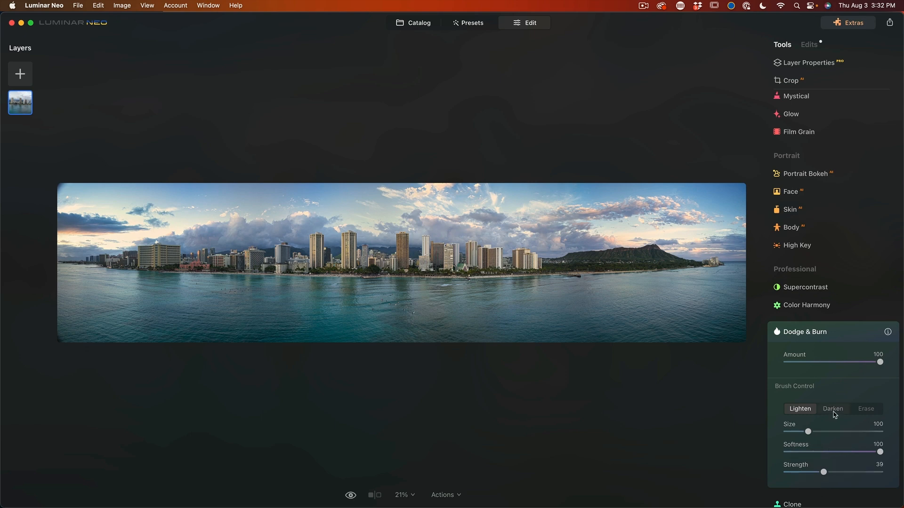
click(833, 409)
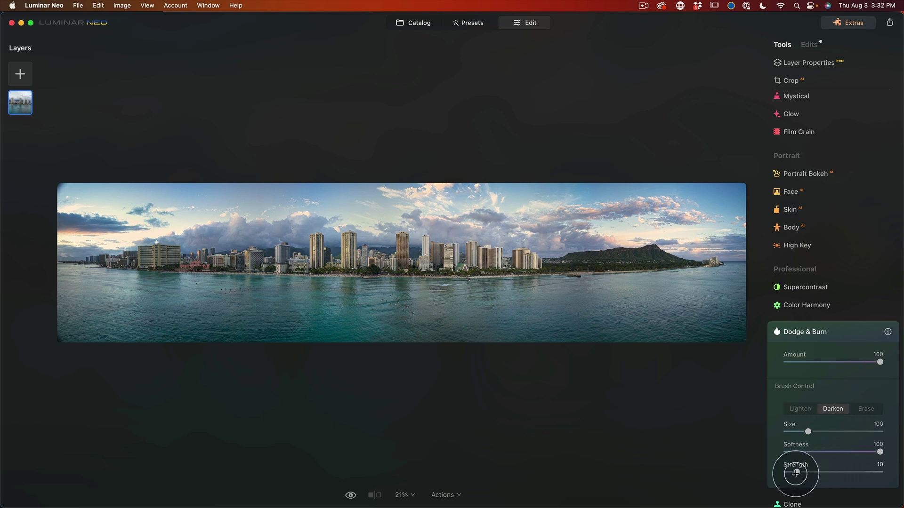
drag(793, 472, 791, 472)
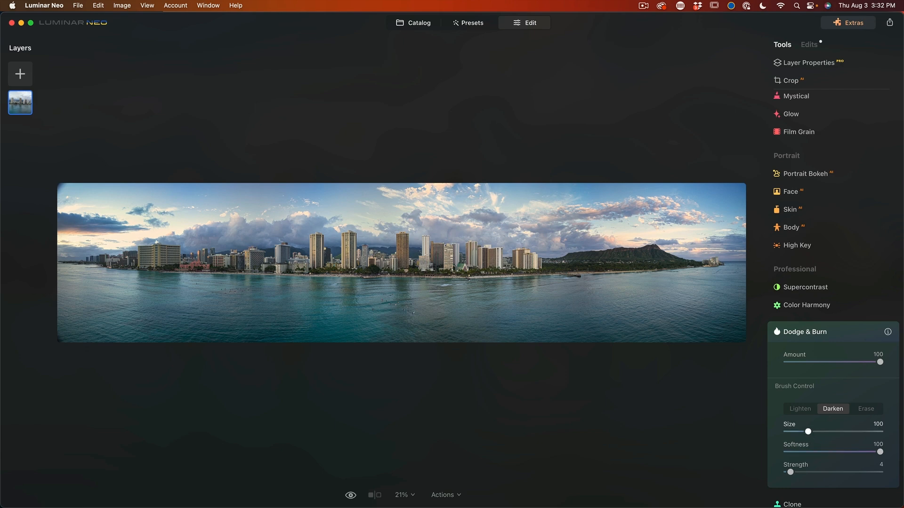
drag(808, 432, 846, 432)
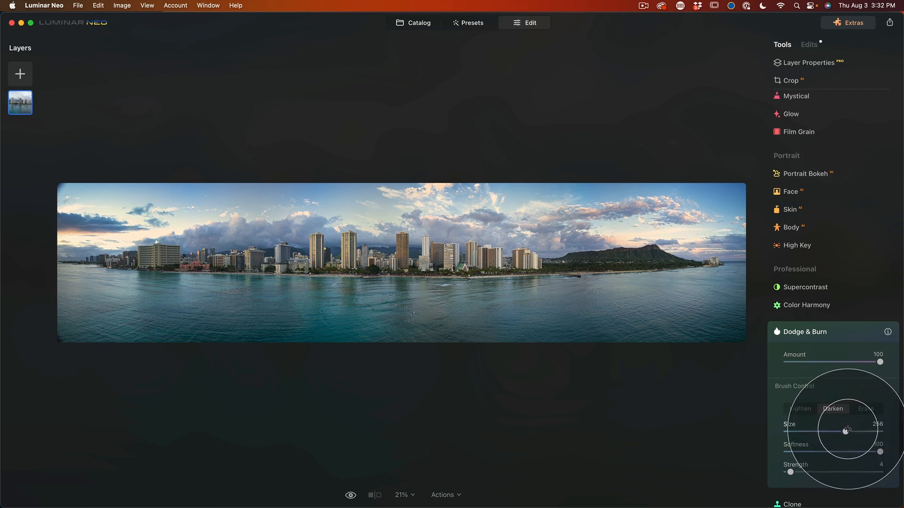
drag(847, 431, 829, 431)
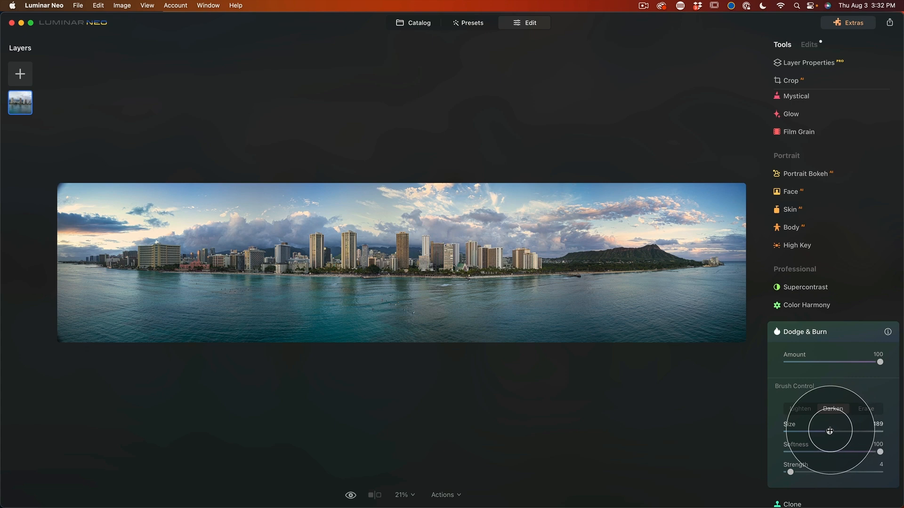
drag(829, 431, 839, 431)
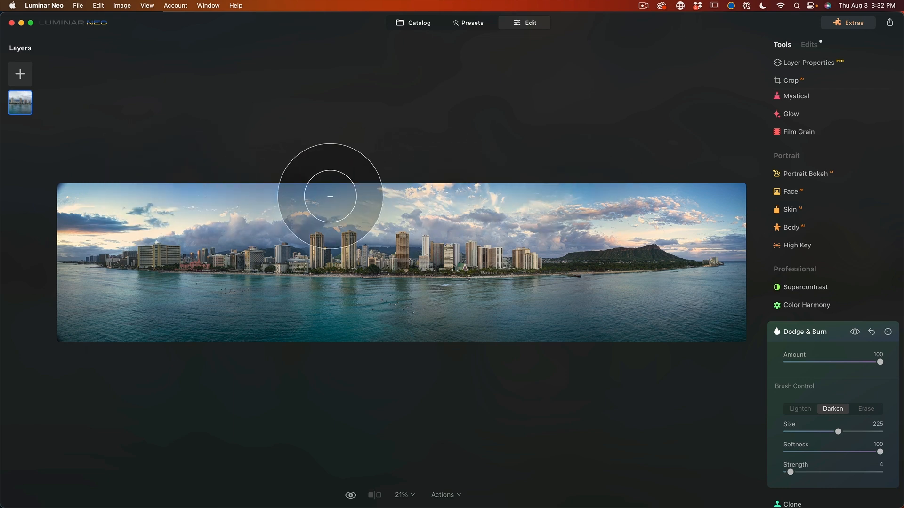
mouse_move(553, 196)
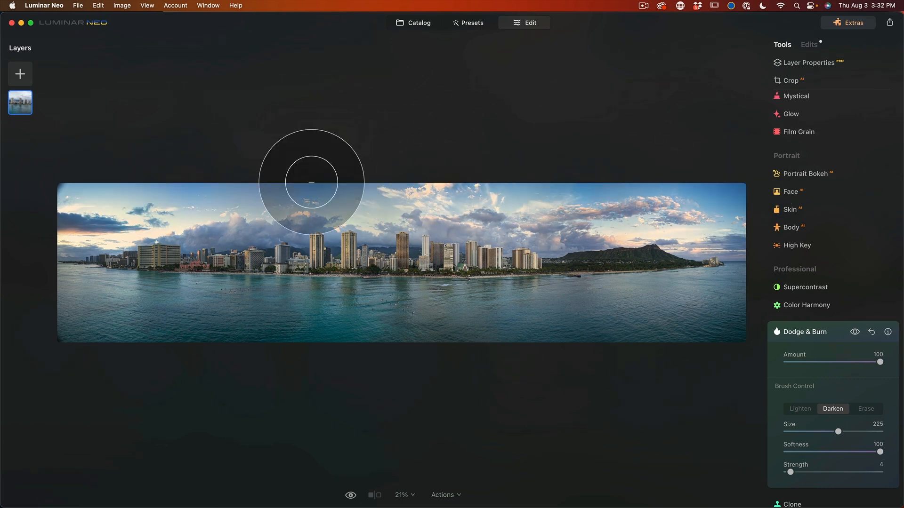
mouse_move(451, 181)
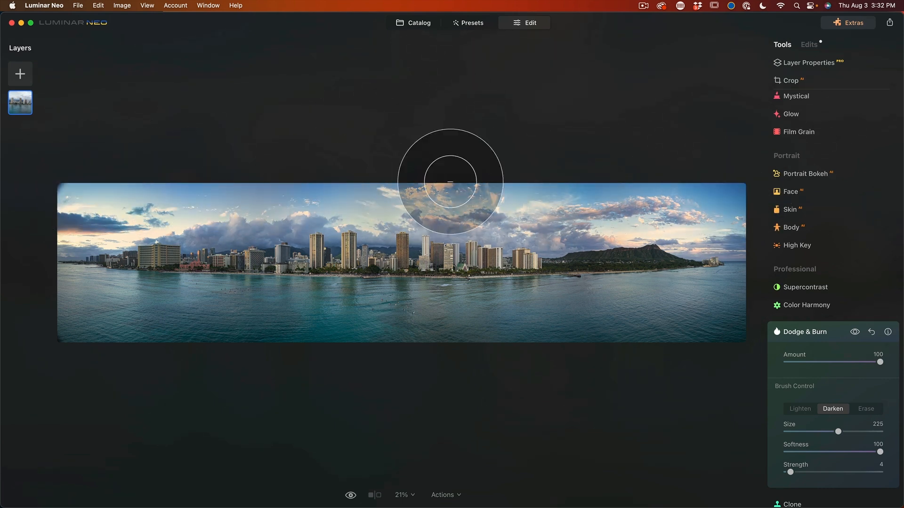
mouse_move(117, 312)
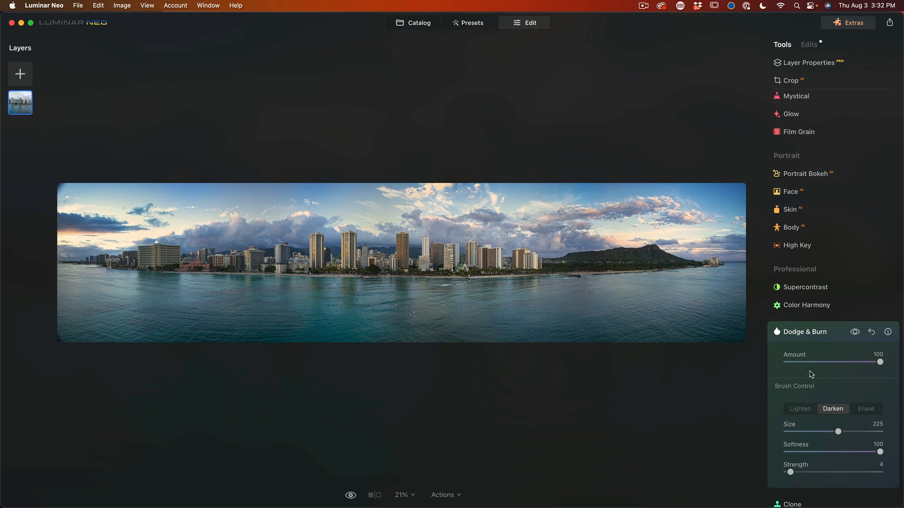
Lighten the Diamond Head area with a strength-3, size-148 Lighten brush.
click(800, 409)
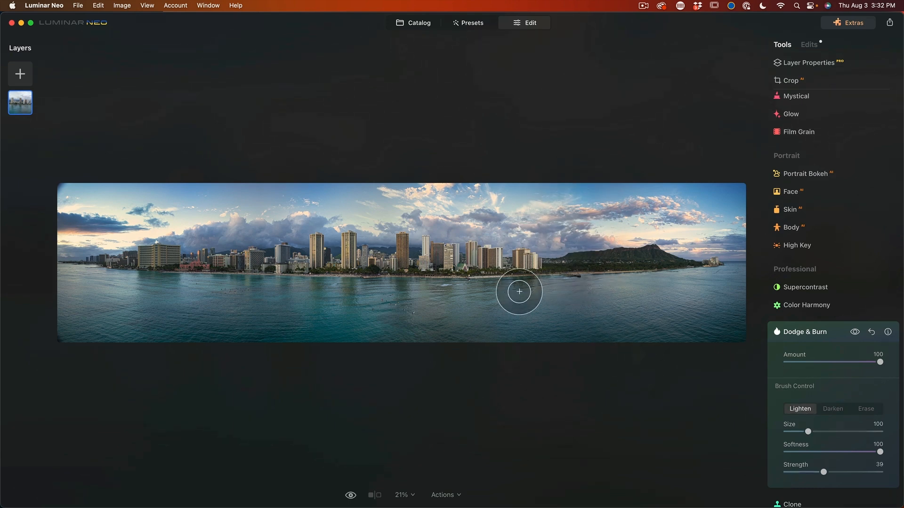
drag(824, 472, 806, 473)
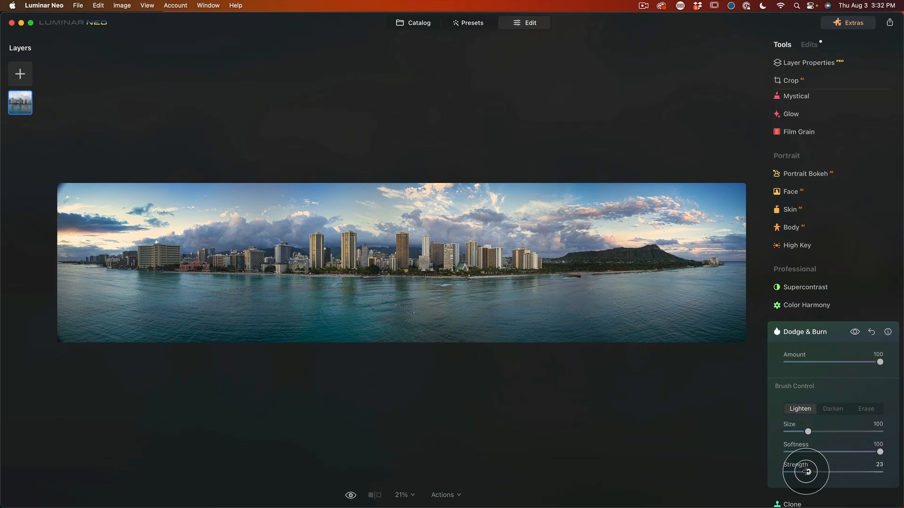
drag(805, 471, 790, 472)
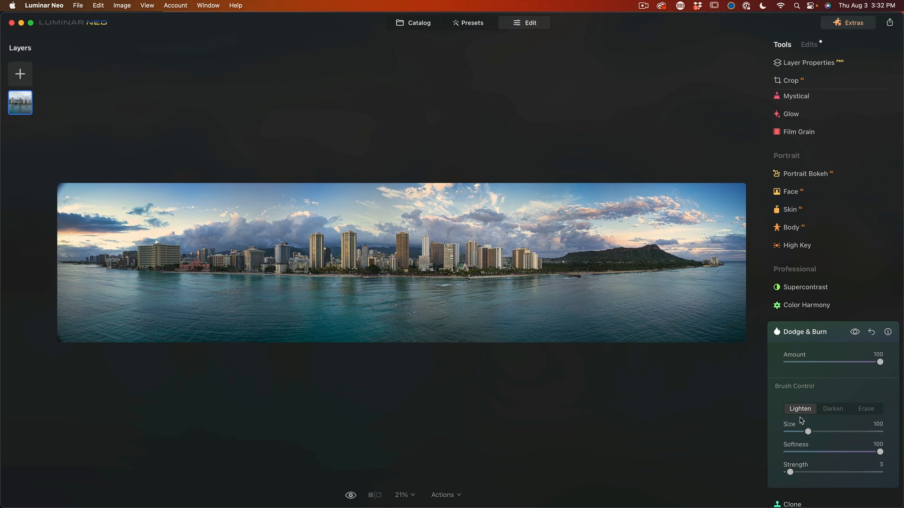
drag(808, 432, 825, 432)
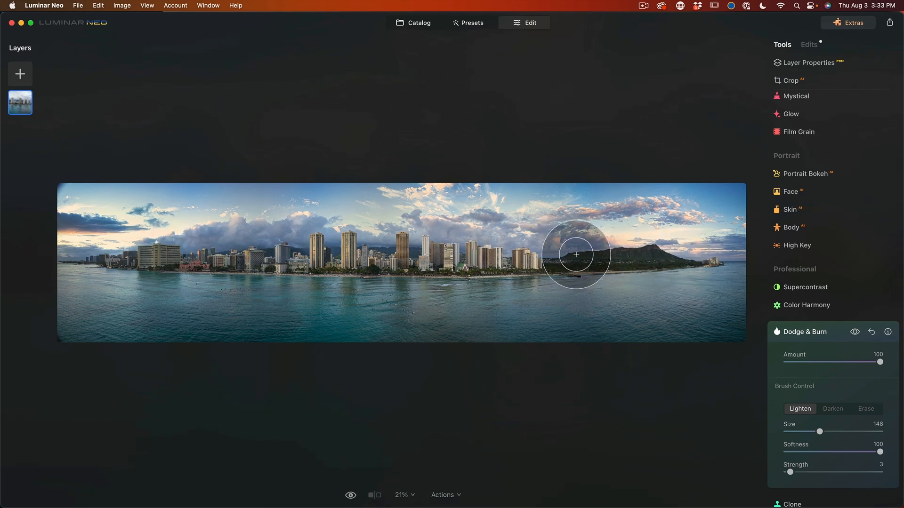
click(350, 495)
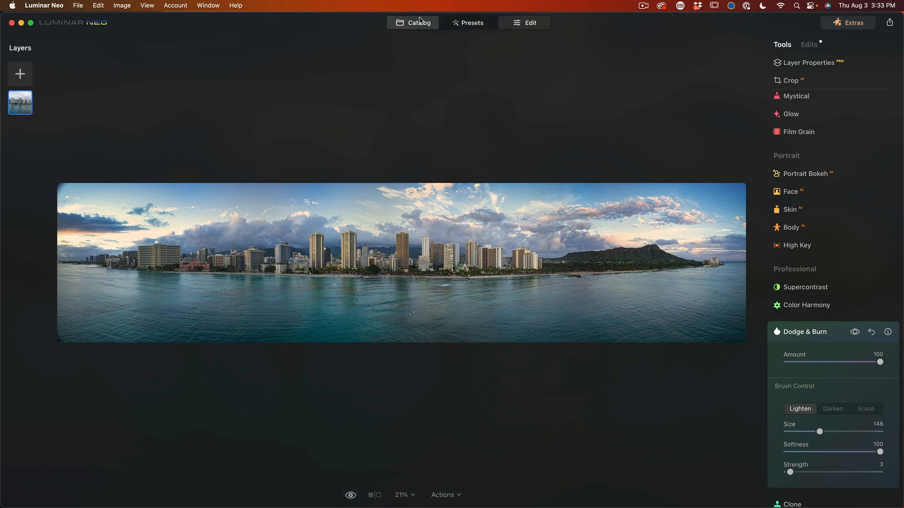
Return to the Catalog and sort the photos by edit time.
click(412, 22)
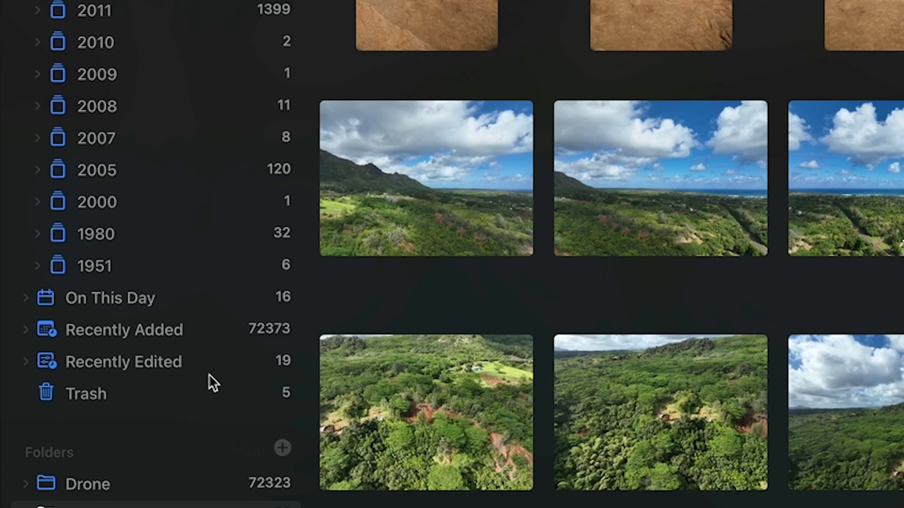
mouse_move(149, 337)
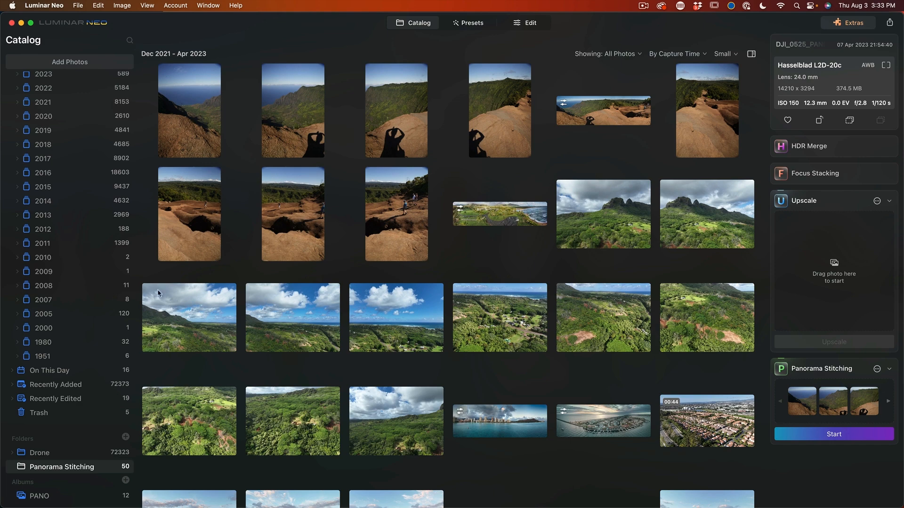
click(677, 54)
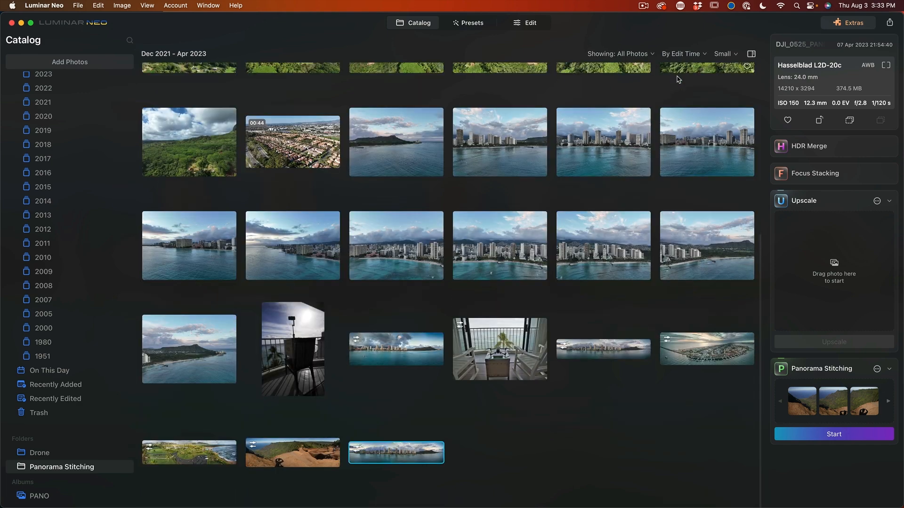
mouse_move(436, 437)
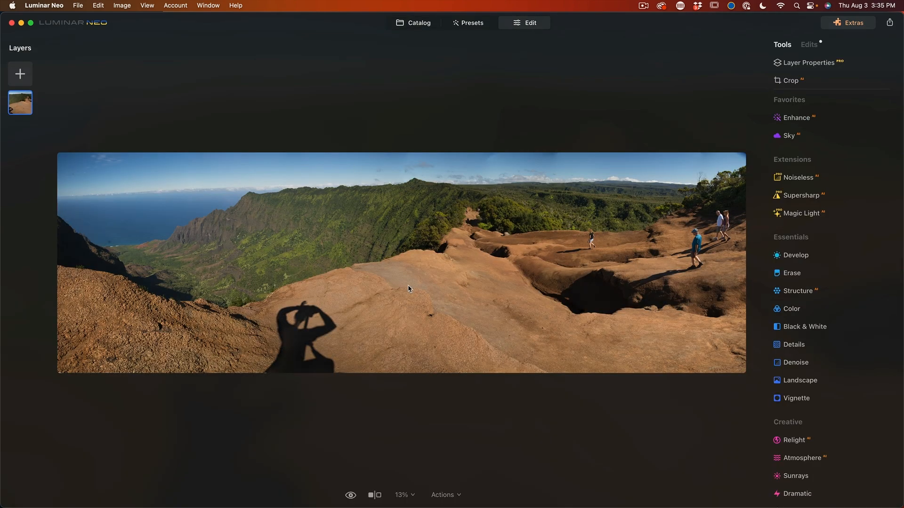
Check the Kalalau layer's Masking options, then view its opacity and blend settings.
click(811, 63)
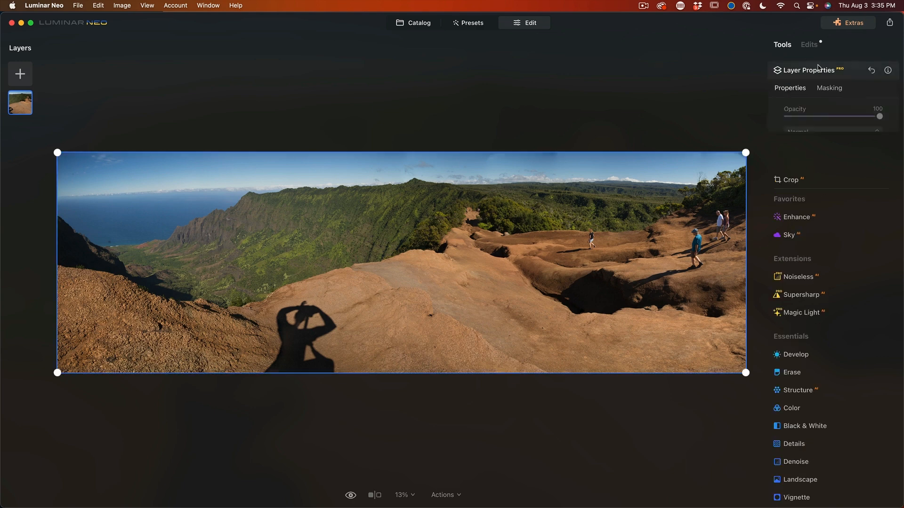
click(829, 88)
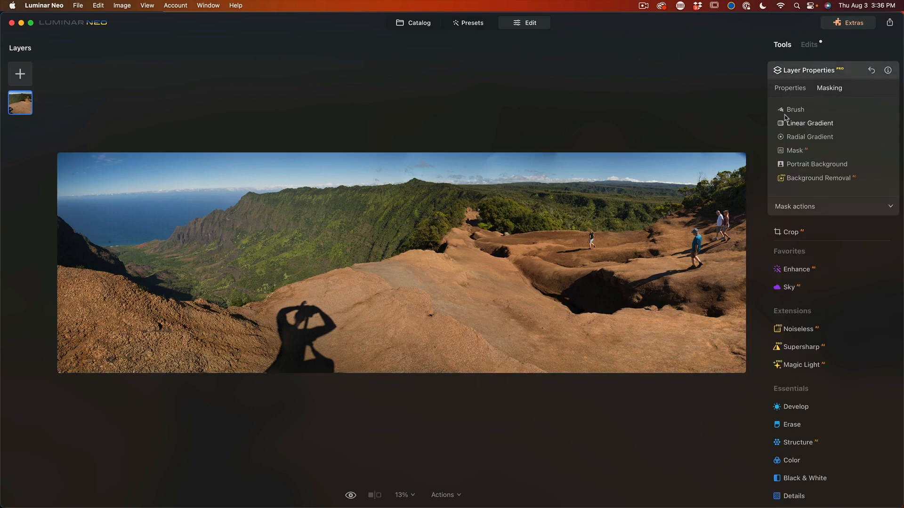
click(790, 88)
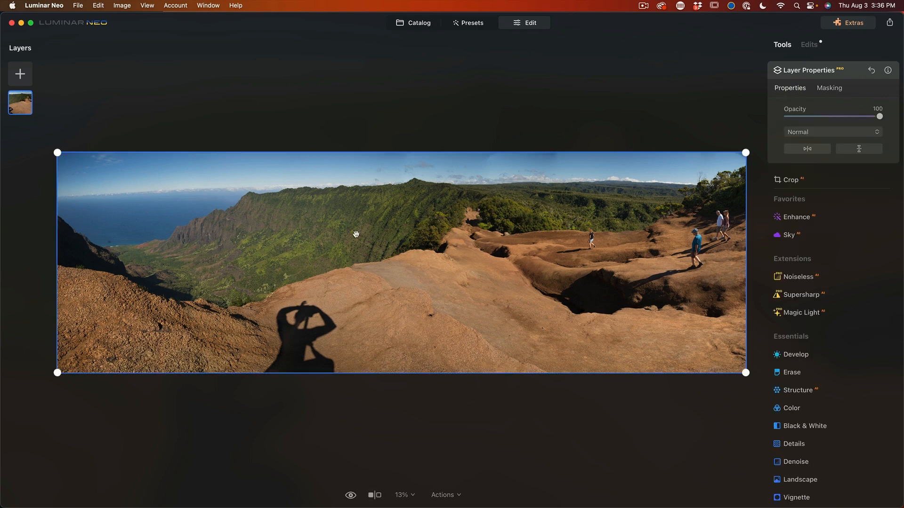
mouse_move(284, 341)
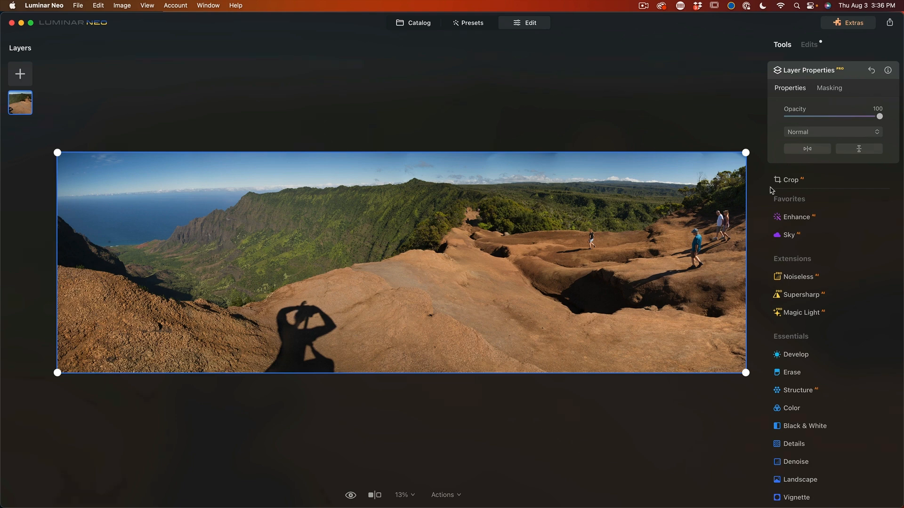
mouse_move(808, 373)
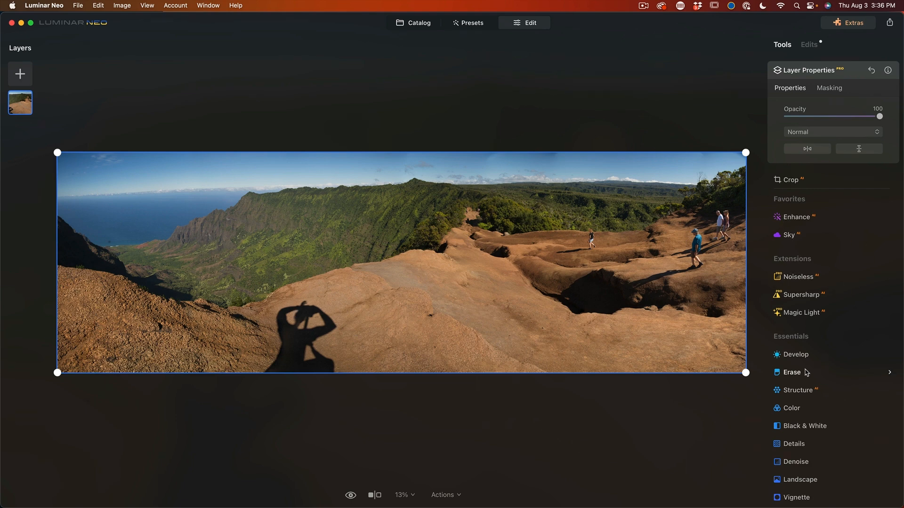
Erase the photographer's shadow with the Erase tool at brush size 27.
click(791, 372)
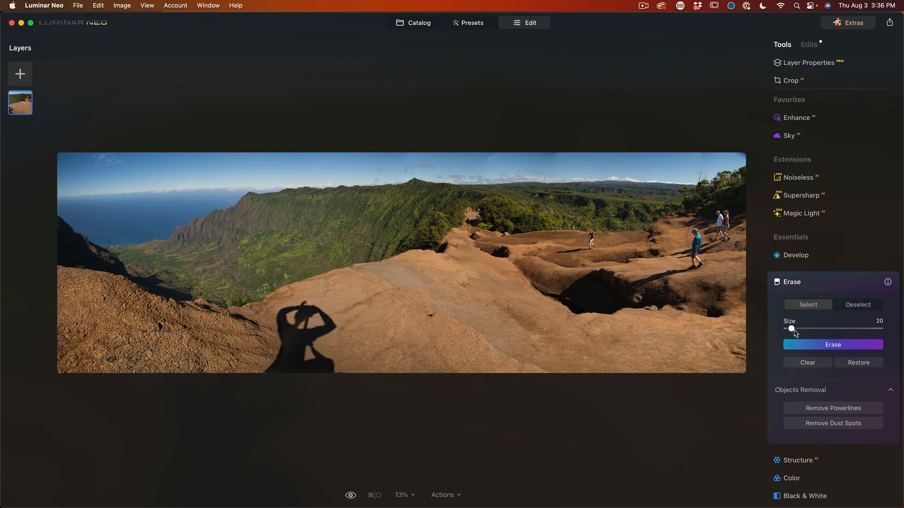
drag(791, 329, 797, 329)
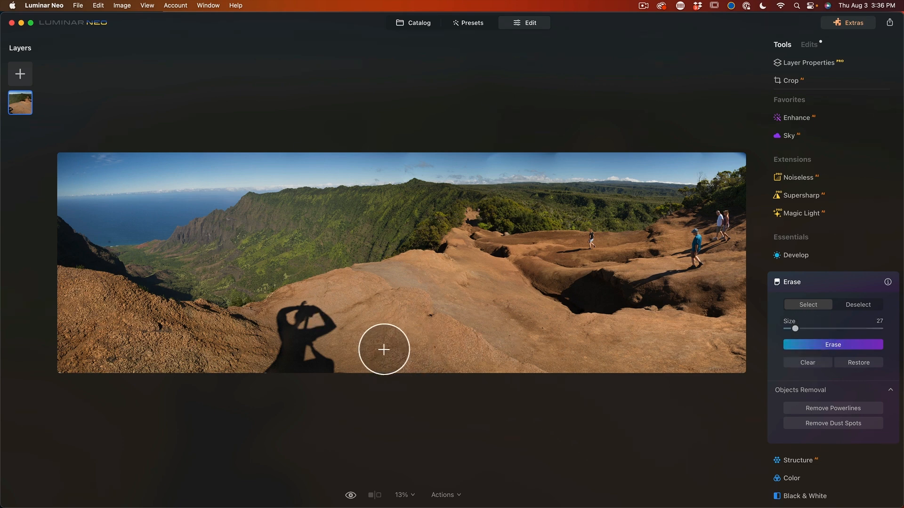
mouse_move(340, 381)
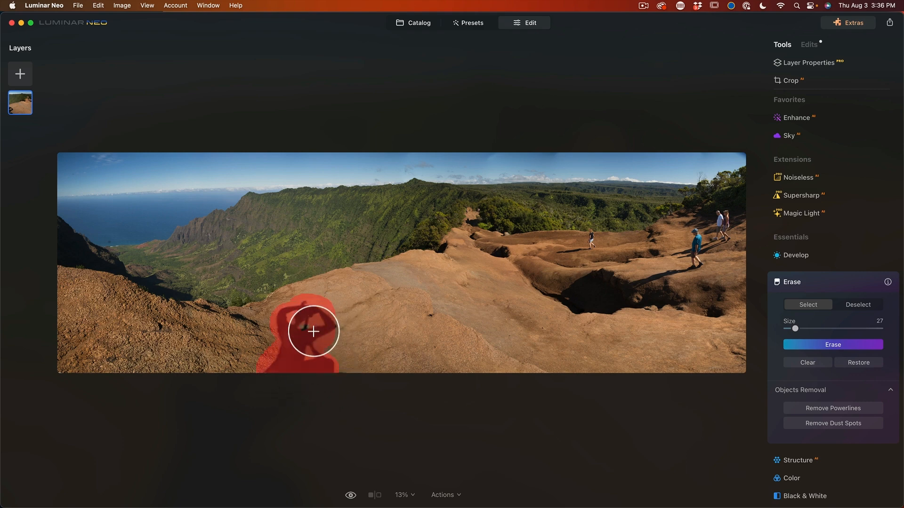
drag(313, 331, 343, 339)
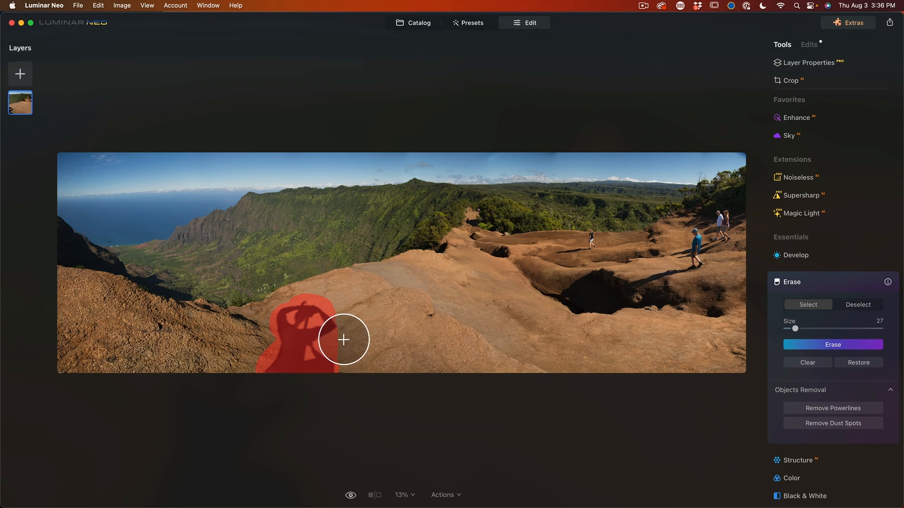
click(833, 344)
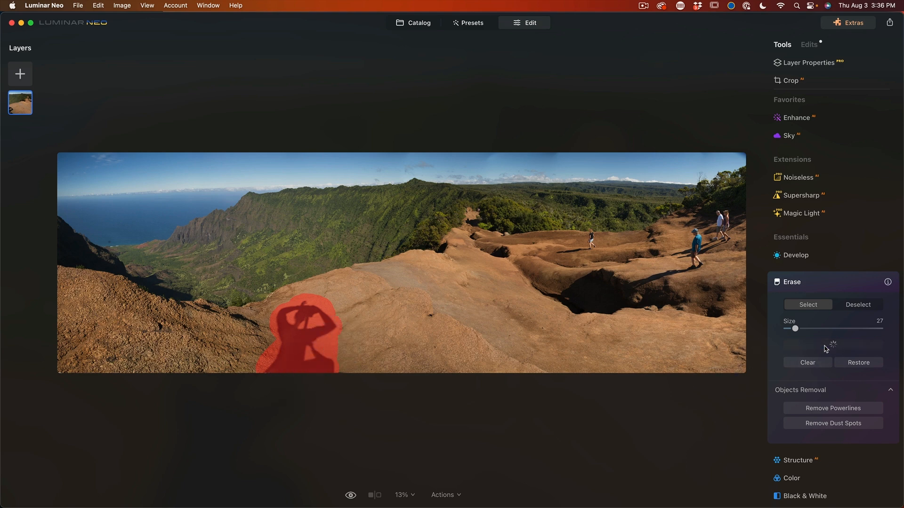
click(833, 345)
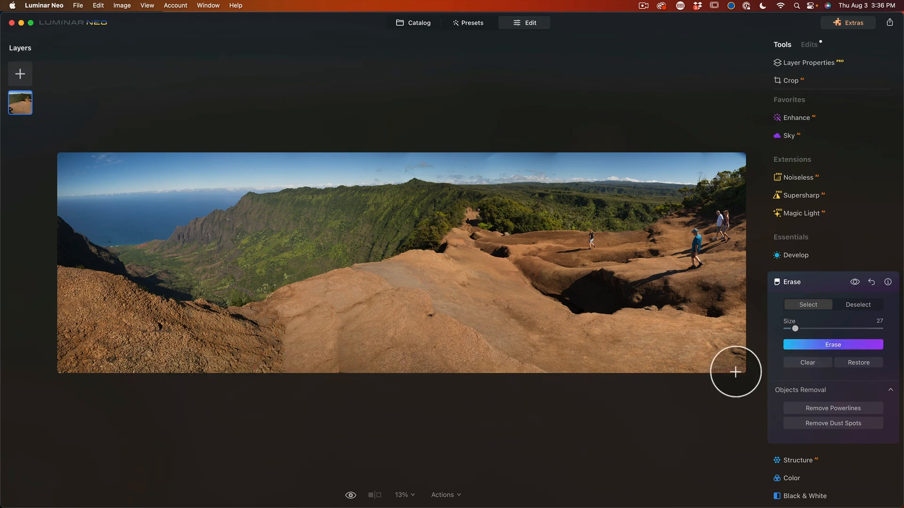
mouse_move(680, 296)
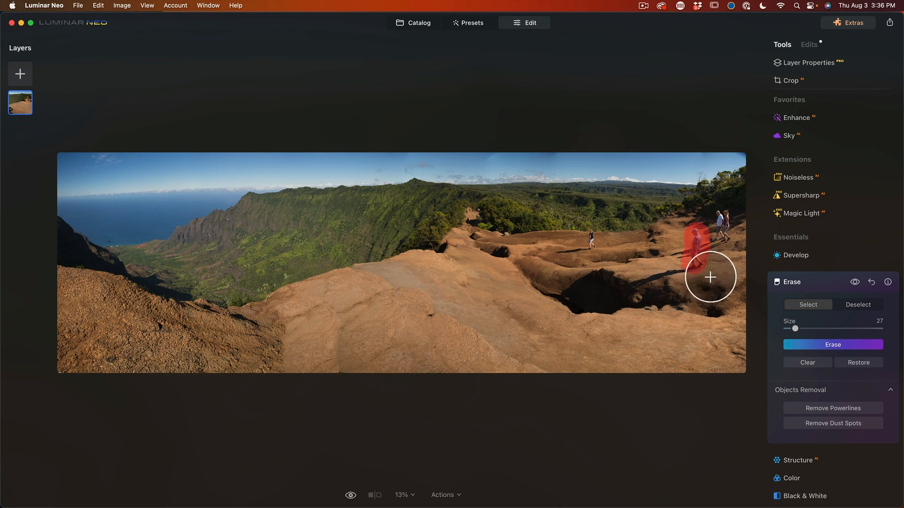
Erase the two hikers on the right side of the Kalalau panorama.
drag(710, 277, 736, 251)
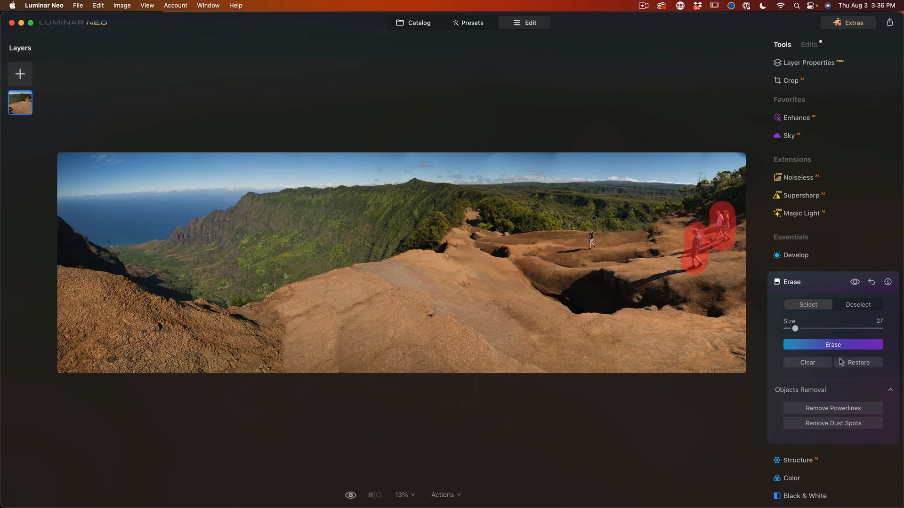
click(833, 344)
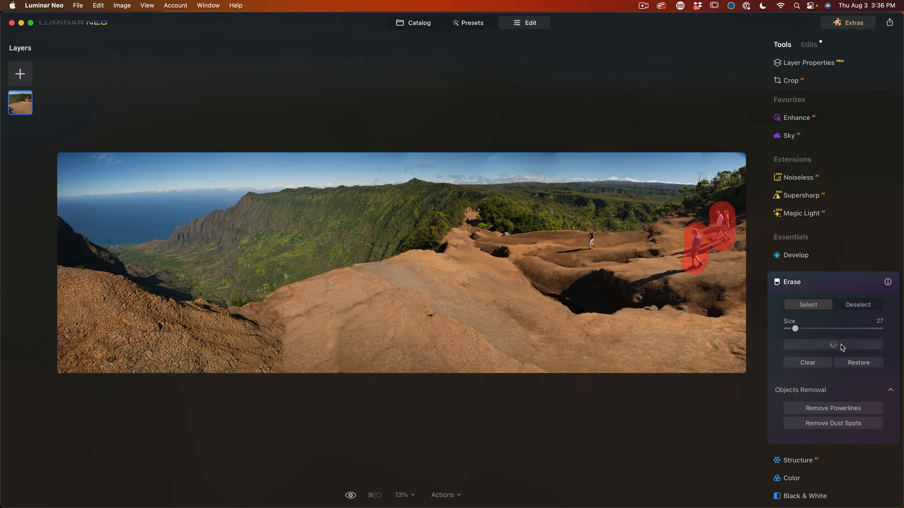
click(833, 345)
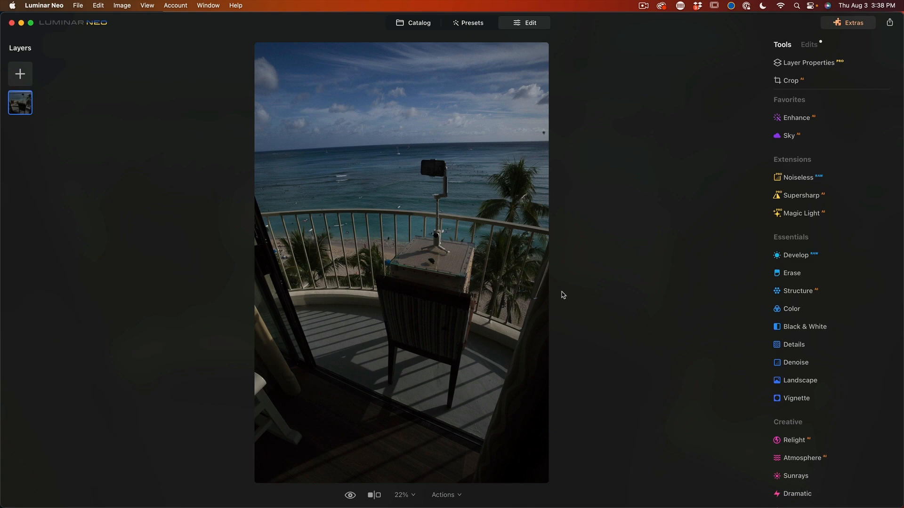
mouse_move(790, 110)
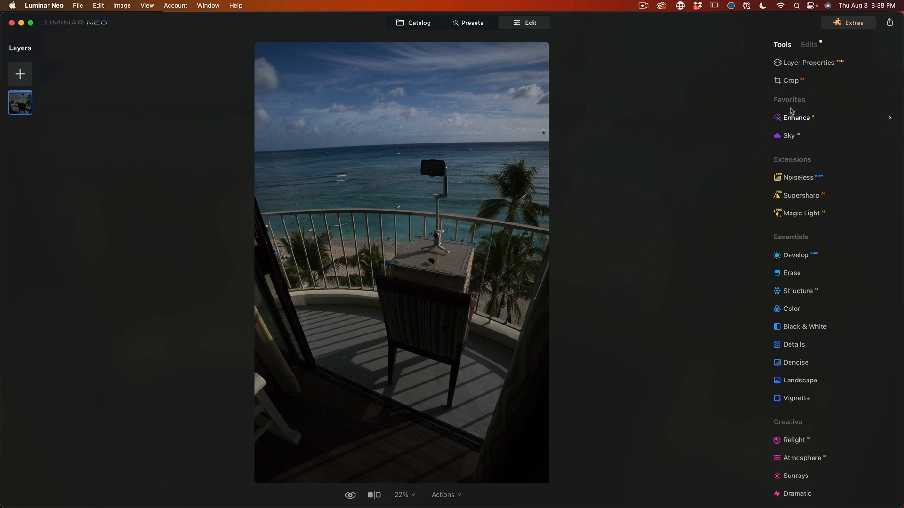
In Develop, set Exposure to 1.28, Shadows to 27 and Highlights to 12.
click(796, 255)
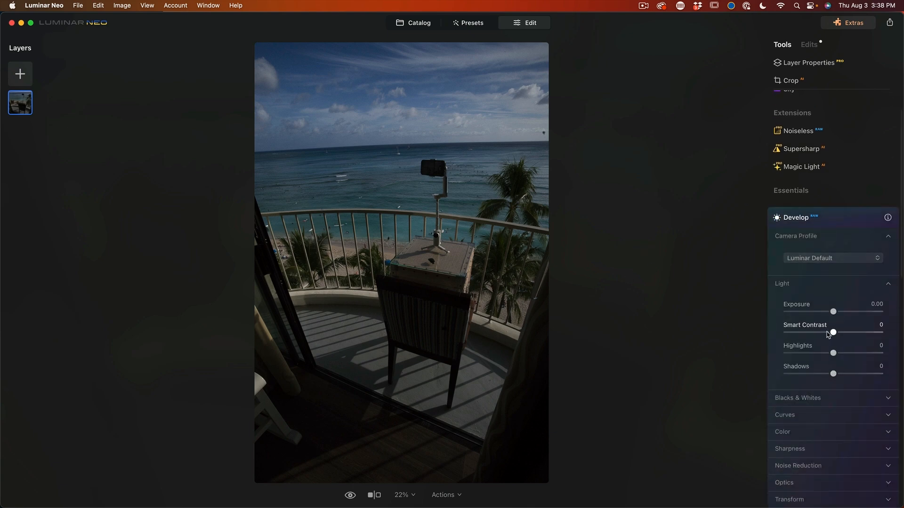
drag(833, 311, 846, 311)
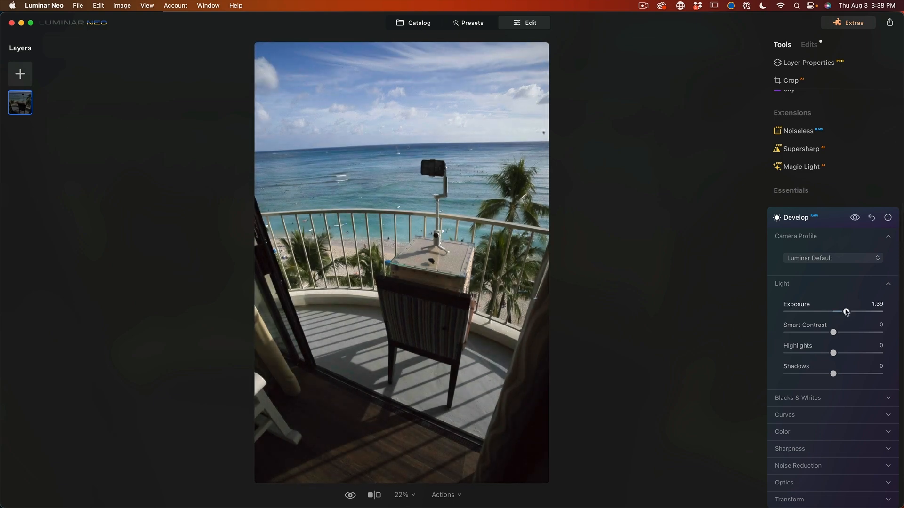
drag(834, 373, 854, 374)
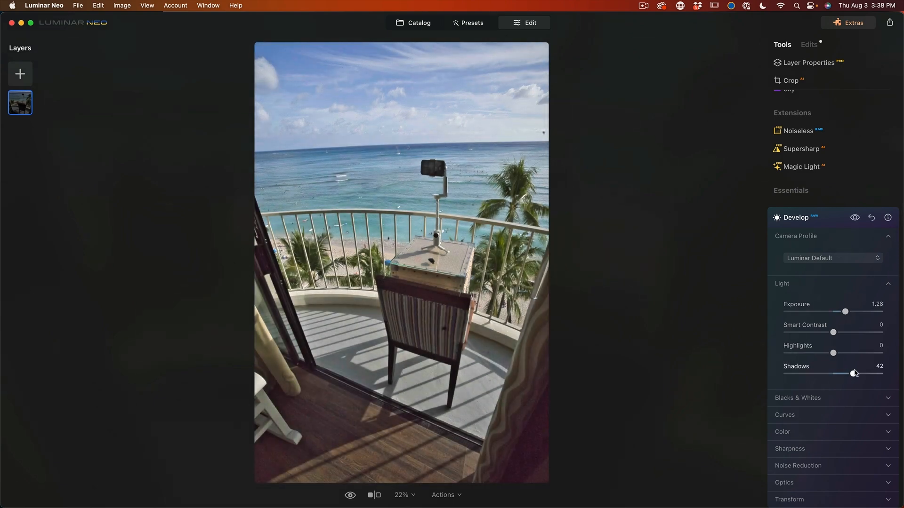
drag(833, 353, 839, 353)
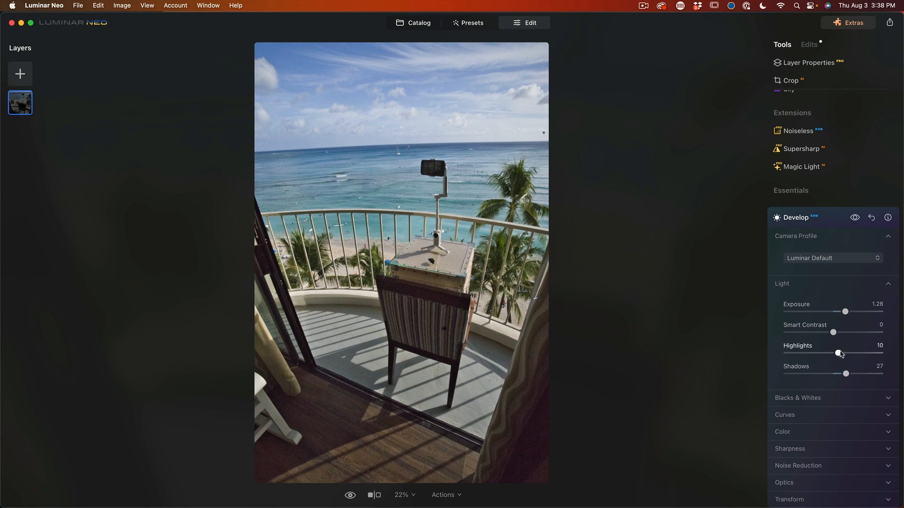
drag(838, 353, 839, 352)
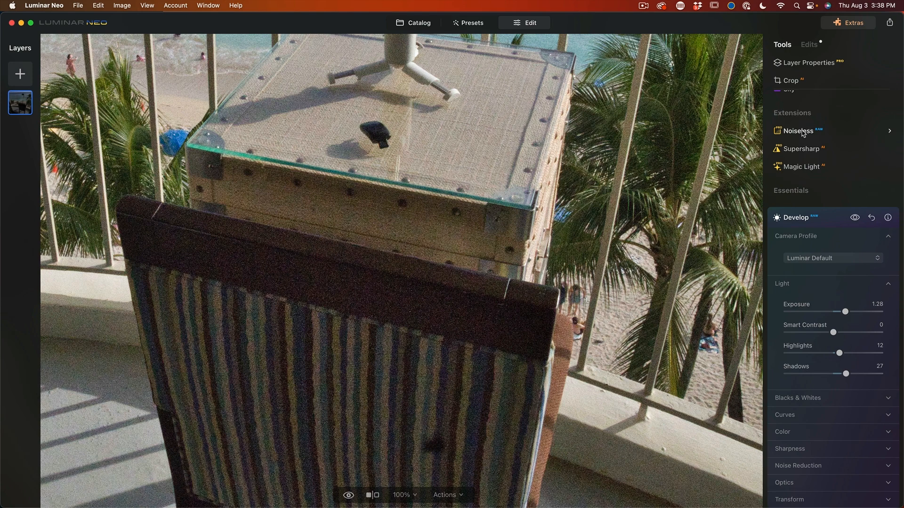
Apply low-strength Noiseless denoising to the balcony photo, then return to the catalog.
click(799, 131)
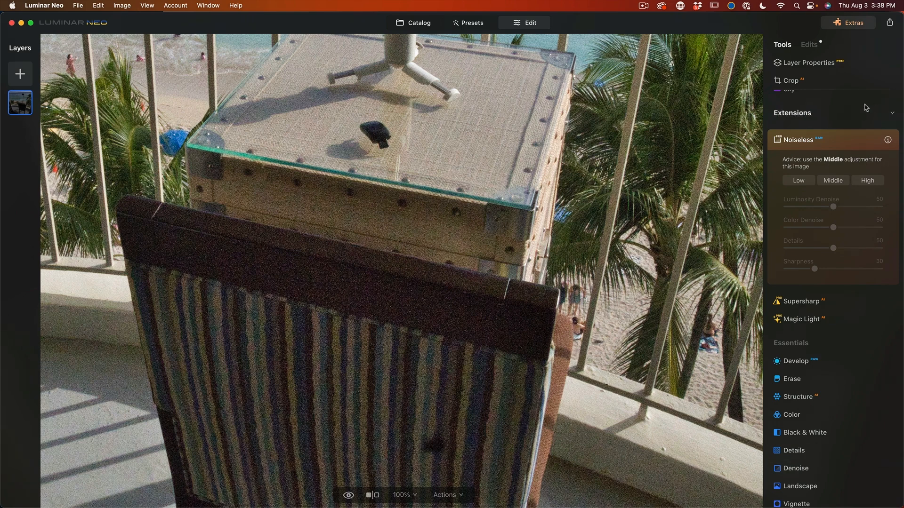
click(833, 180)
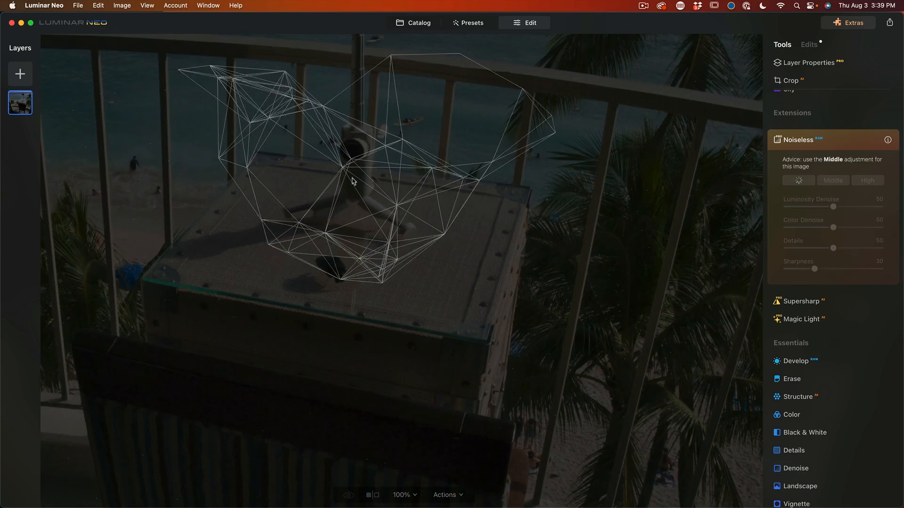
click(418, 22)
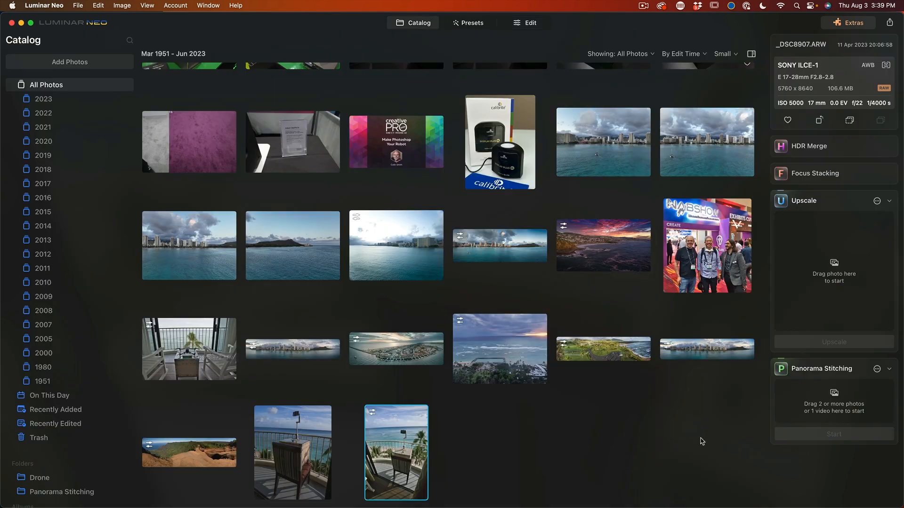
mouse_move(498, 355)
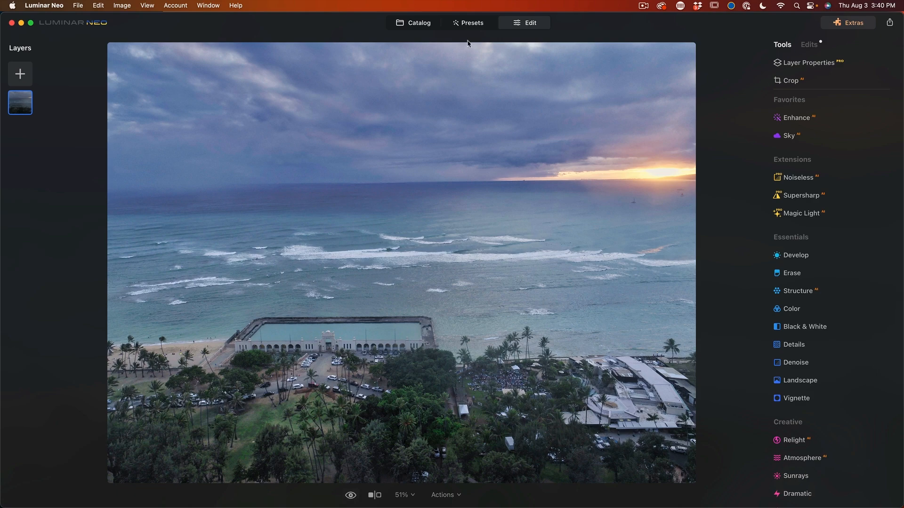
Compare the NAB Show photo with its original, then open the sunset coastline photo.
click(412, 22)
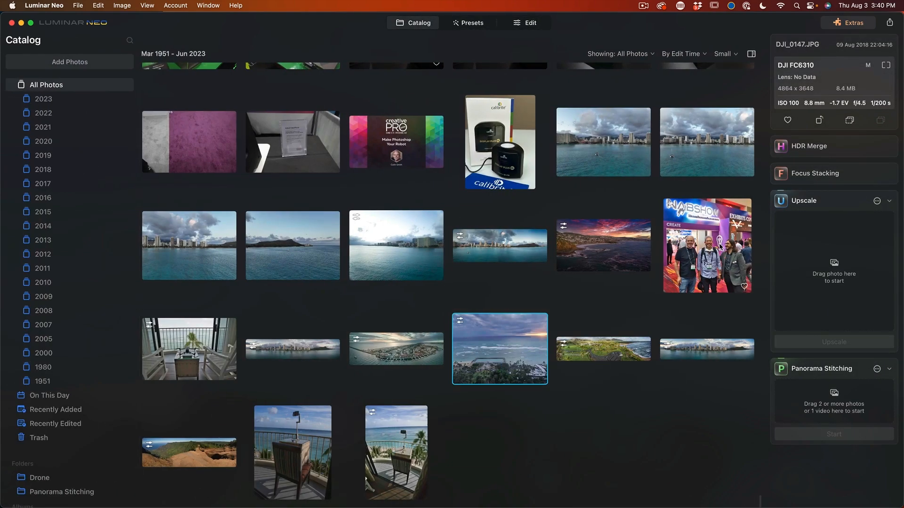
double_click(707, 246)
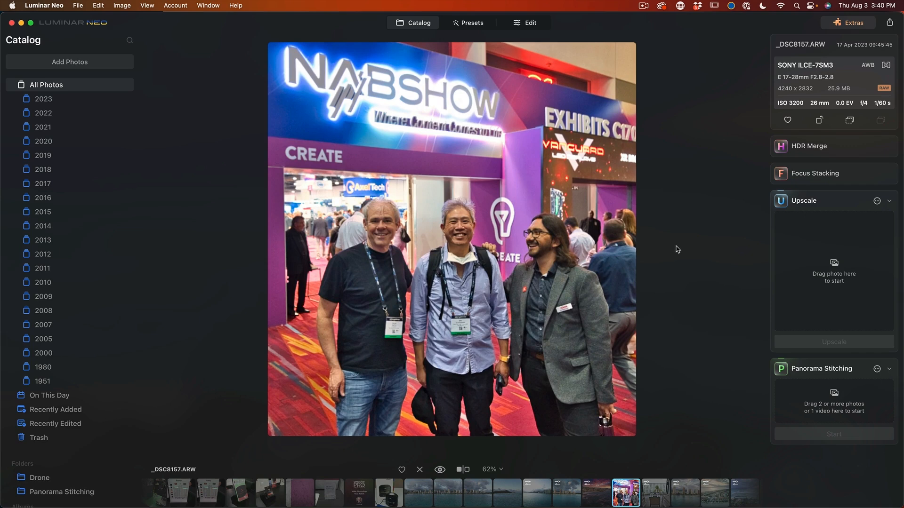
click(440, 470)
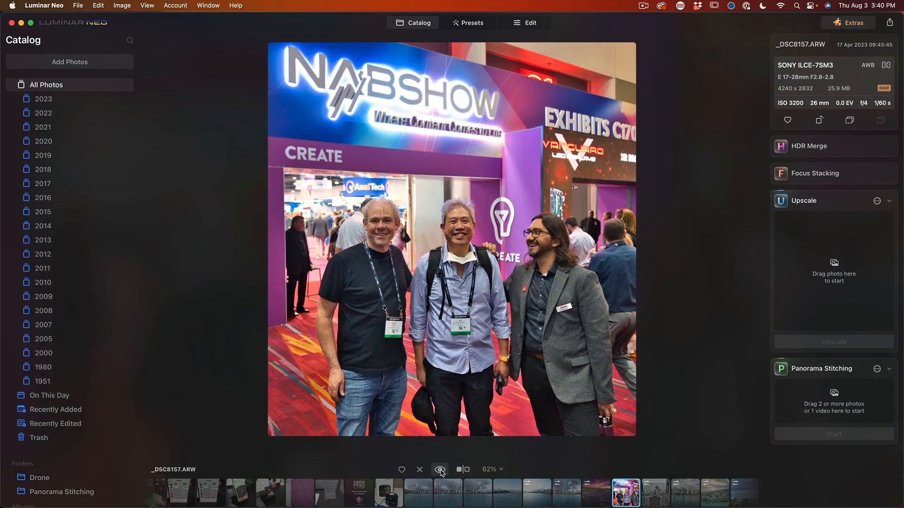
click(440, 469)
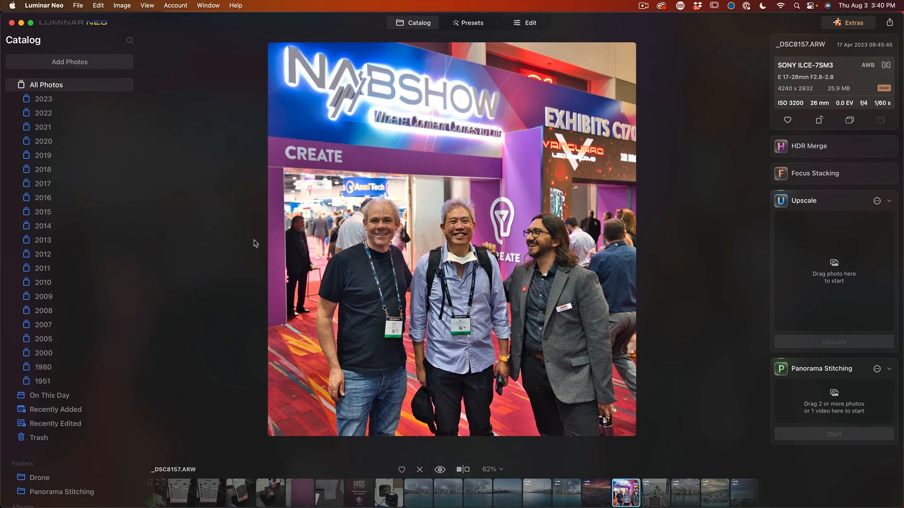
mouse_move(675, 264)
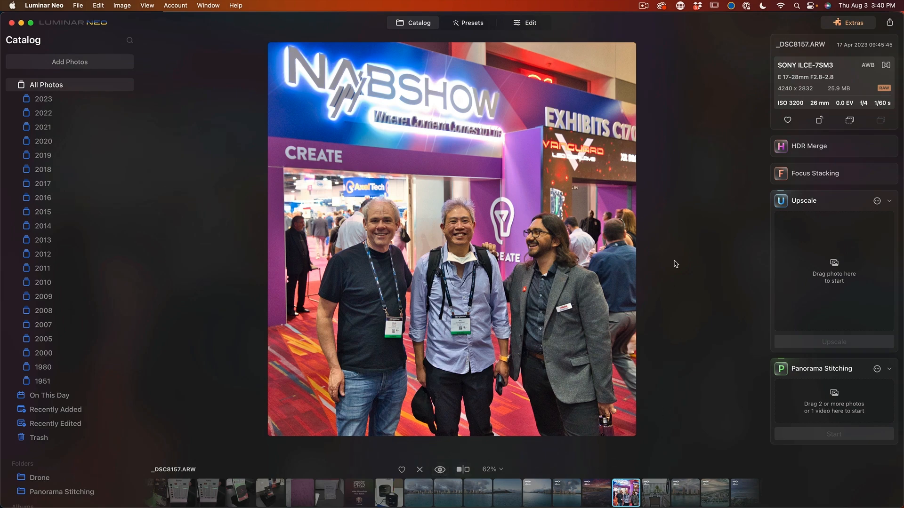
click(530, 22)
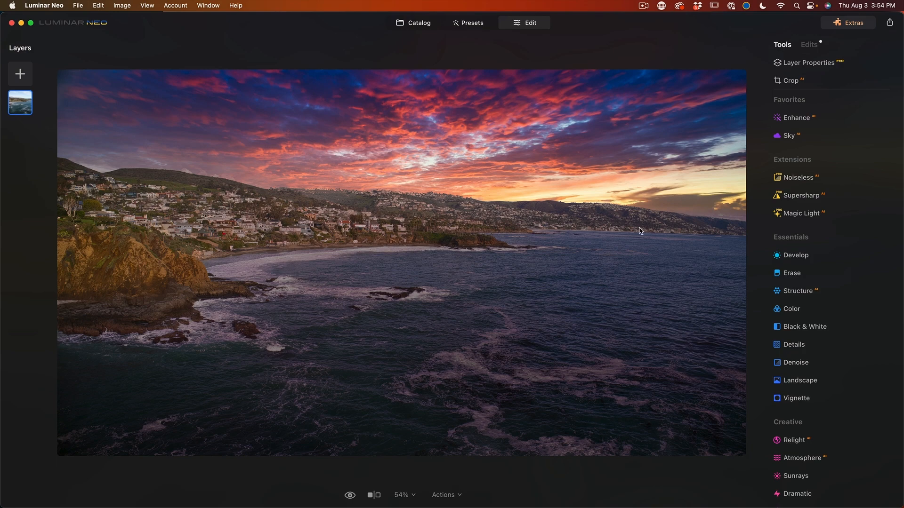
mouse_move(415, 281)
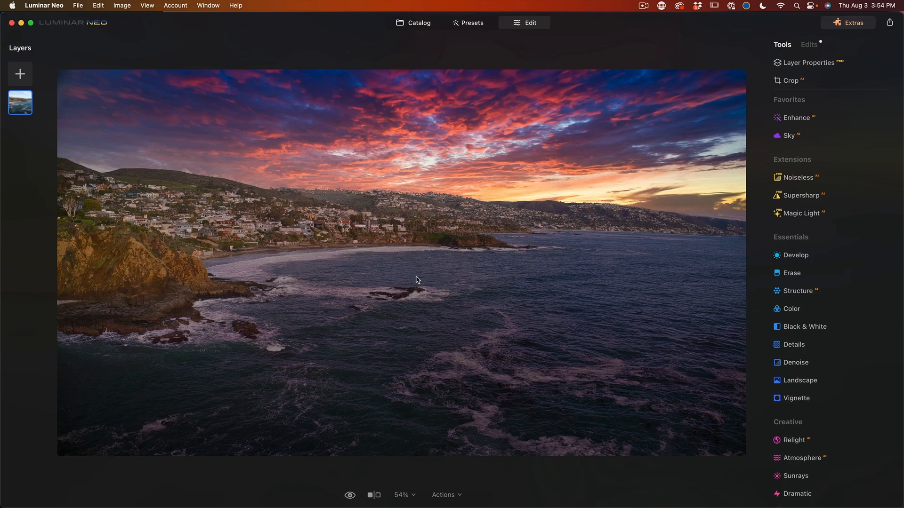
Switch the editor to the Waikiki skyline panorama with Diamond Head.
click(350, 495)
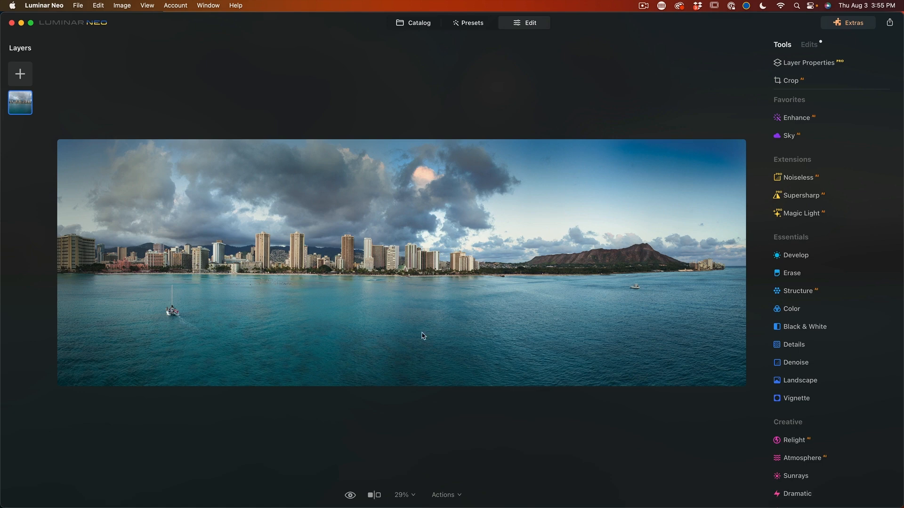
click(350, 496)
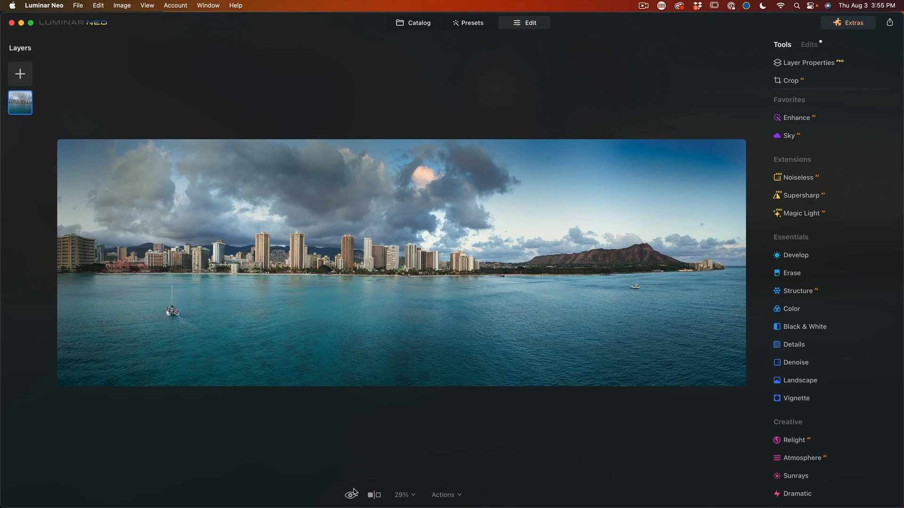
mouse_move(660, 437)
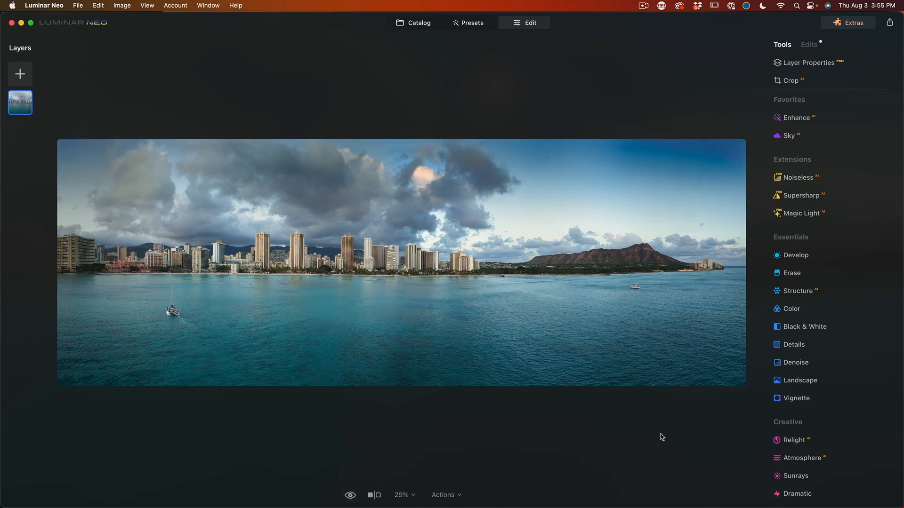